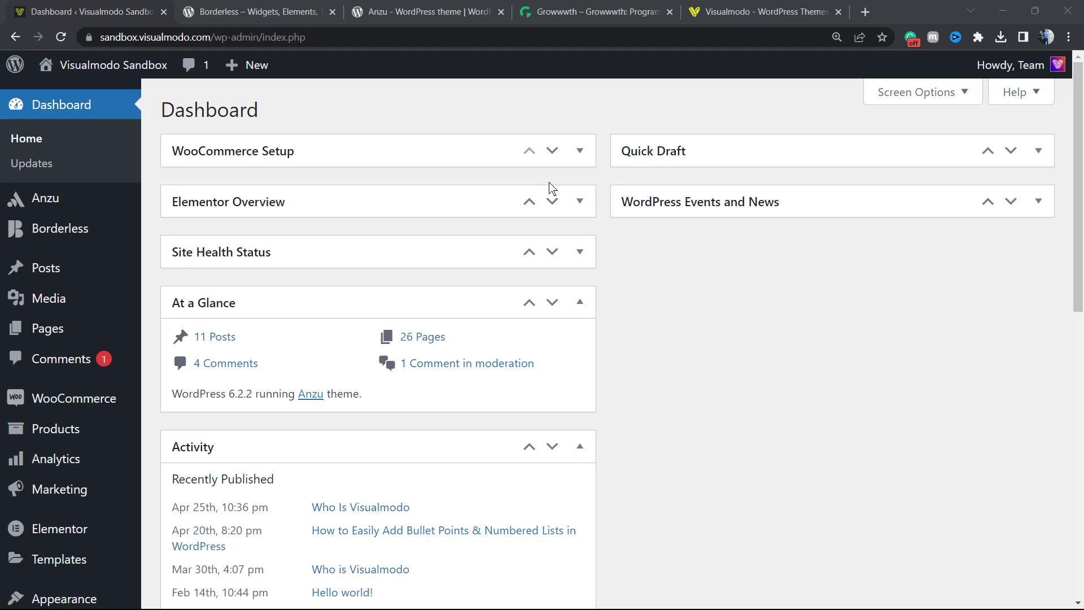
mouse_move(423, 240)
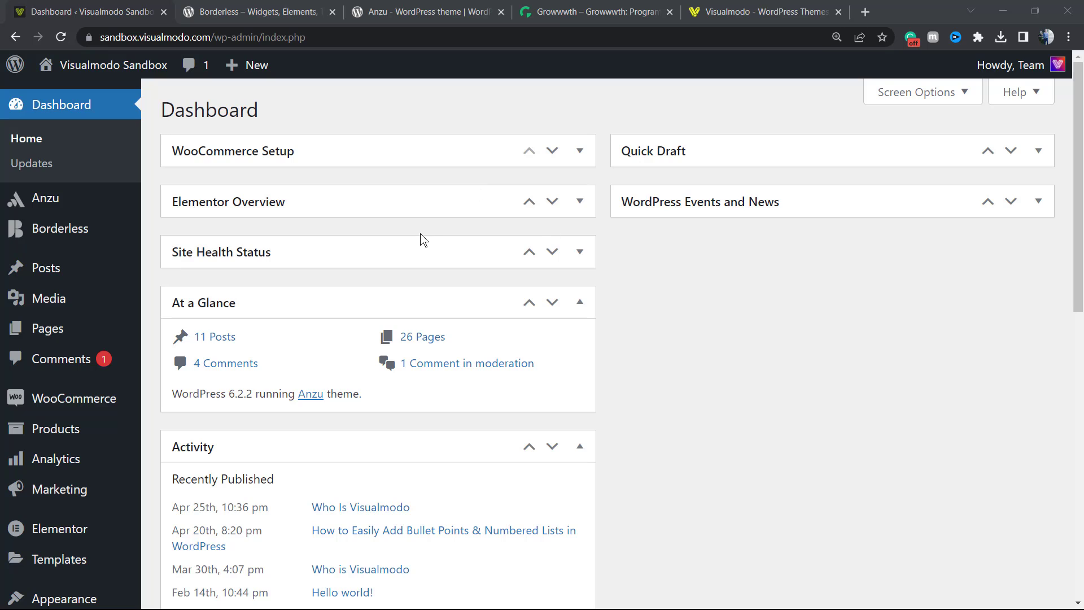
mouse_move(422, 236)
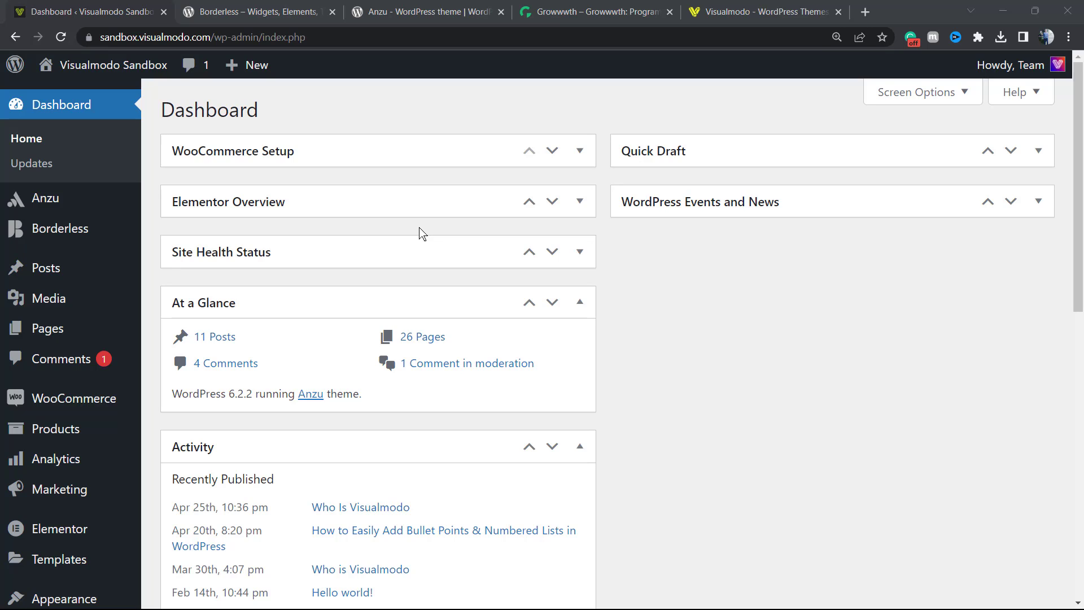
mouse_move(374, 230)
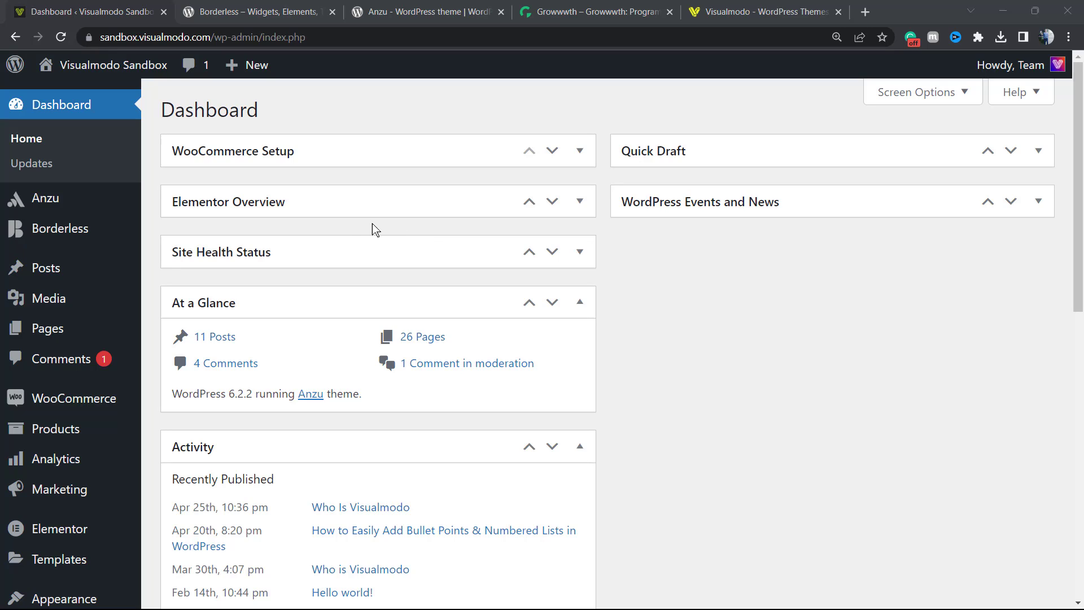
mouse_move(344, 228)
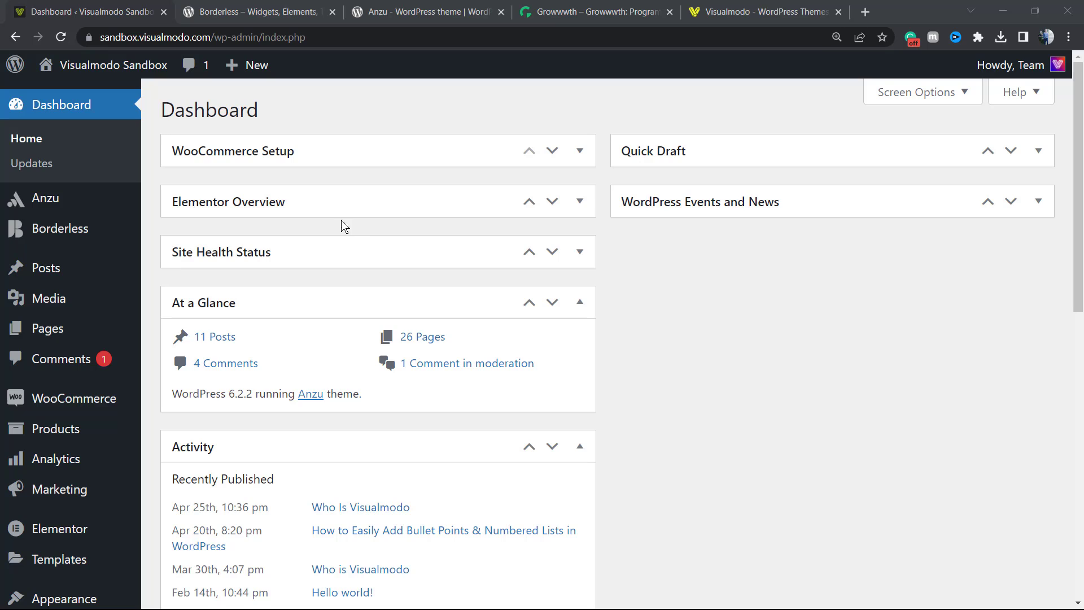
mouse_move(366, 227)
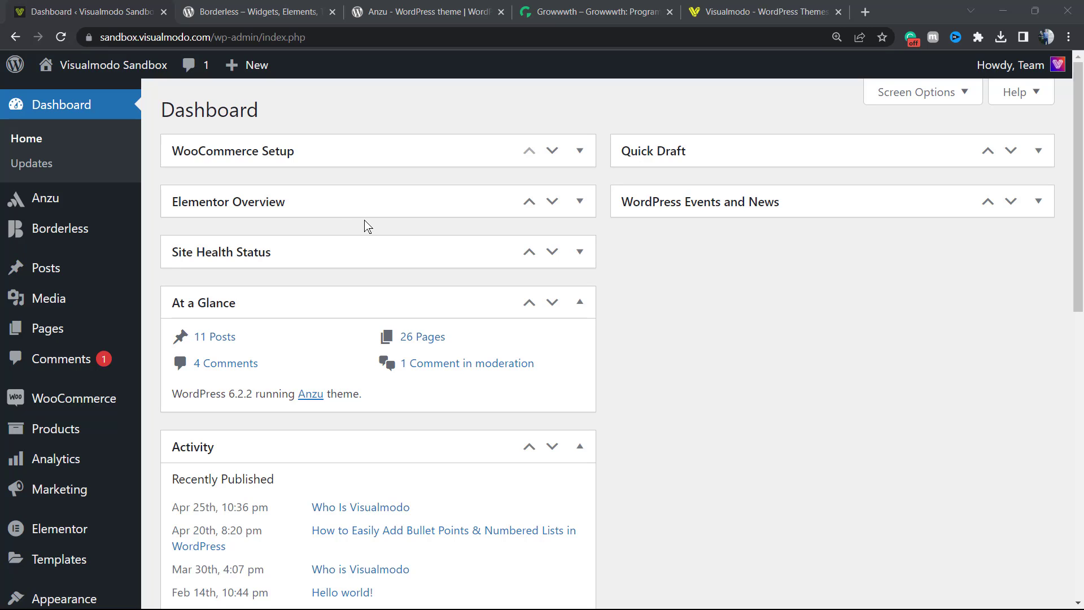
mouse_move(241, 238)
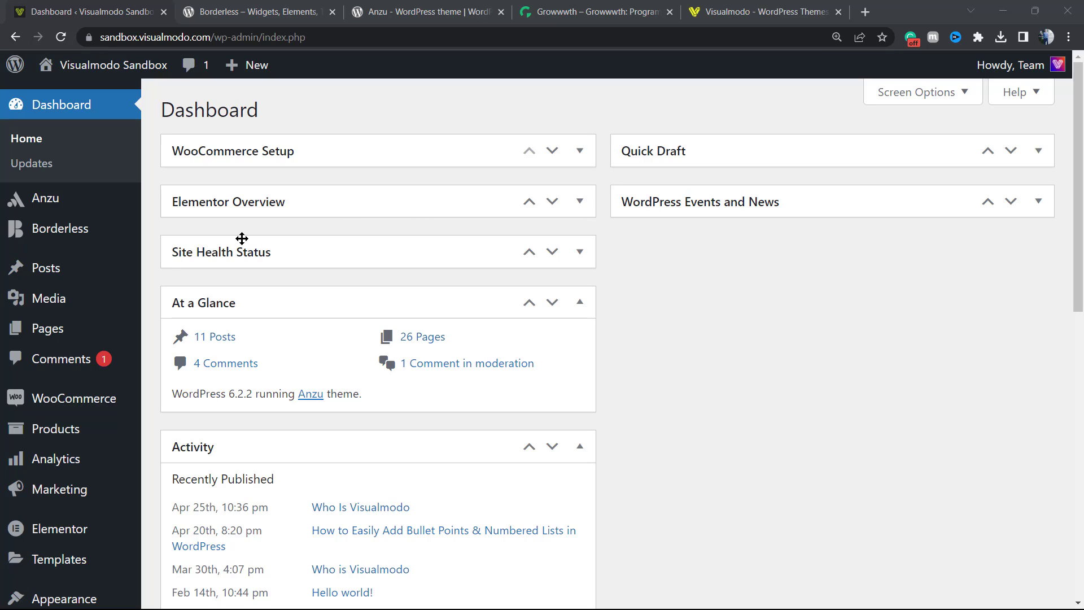
mouse_move(270, 229)
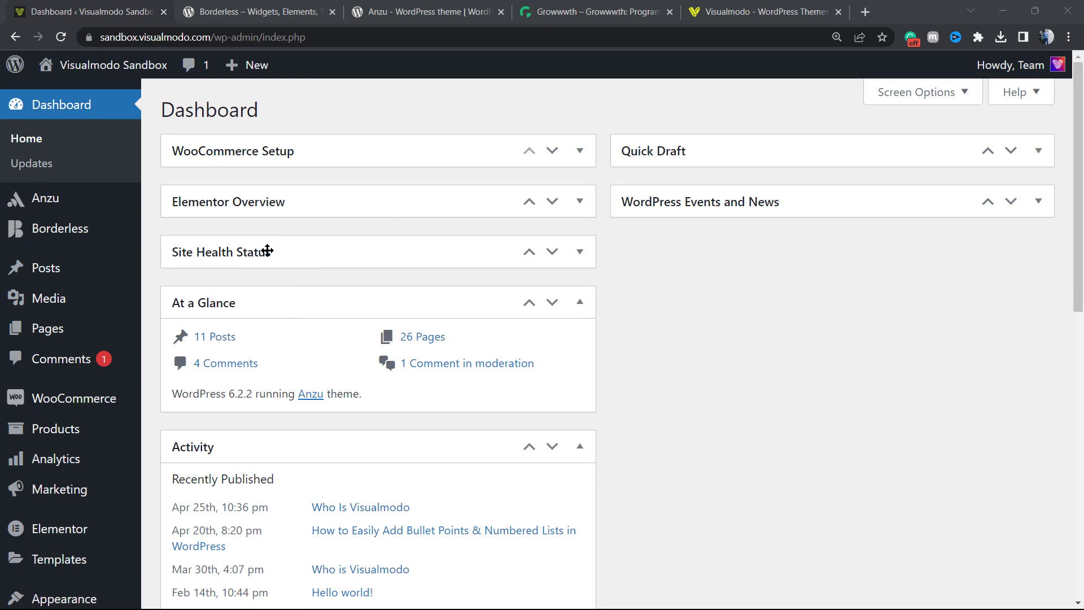
mouse_move(206, 215)
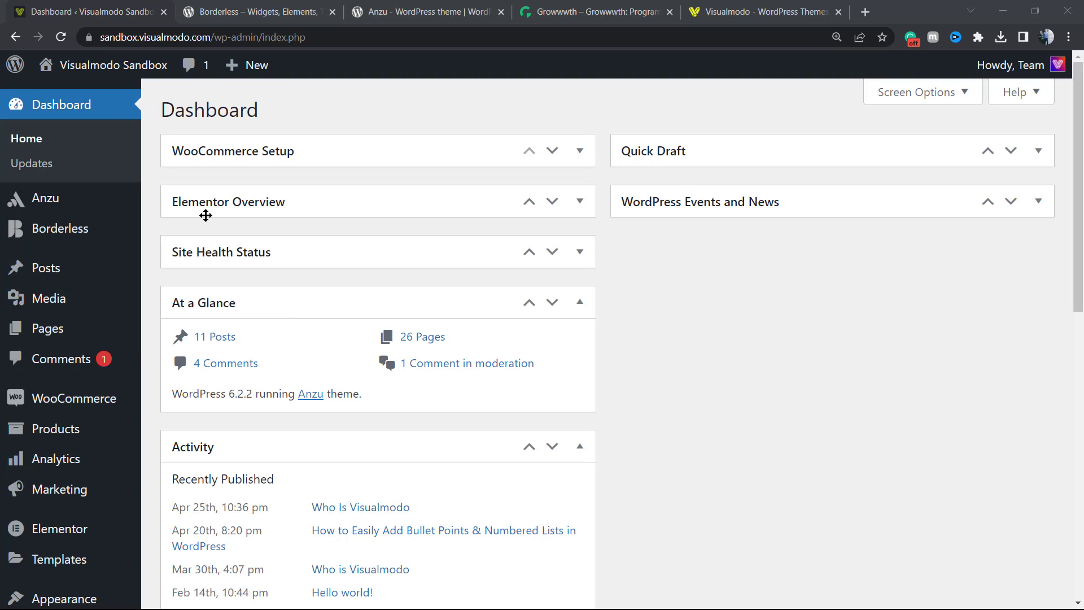
mouse_move(233, 209)
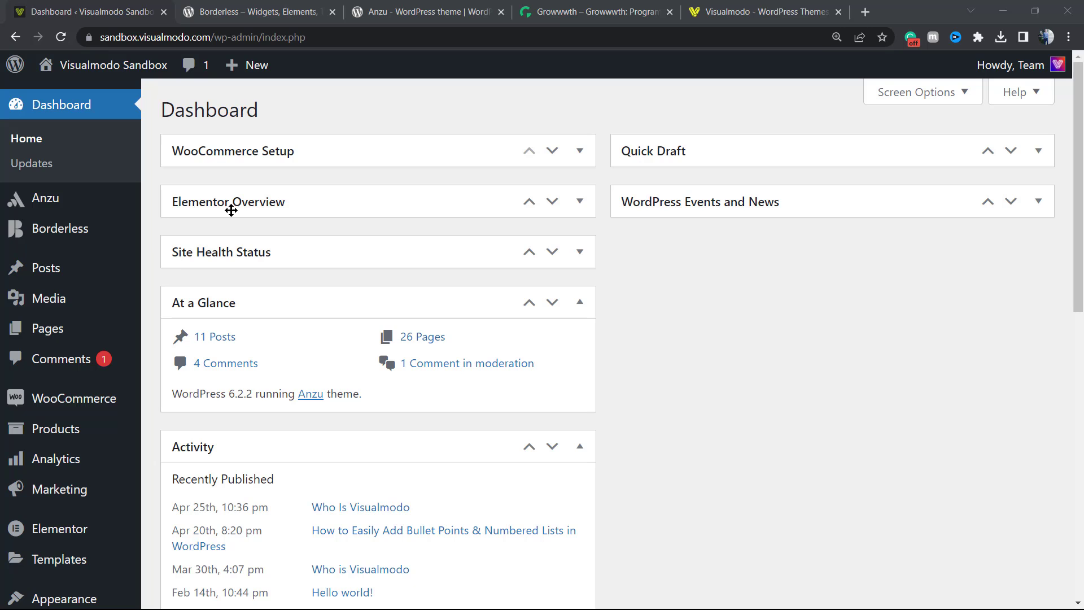
mouse_move(265, 229)
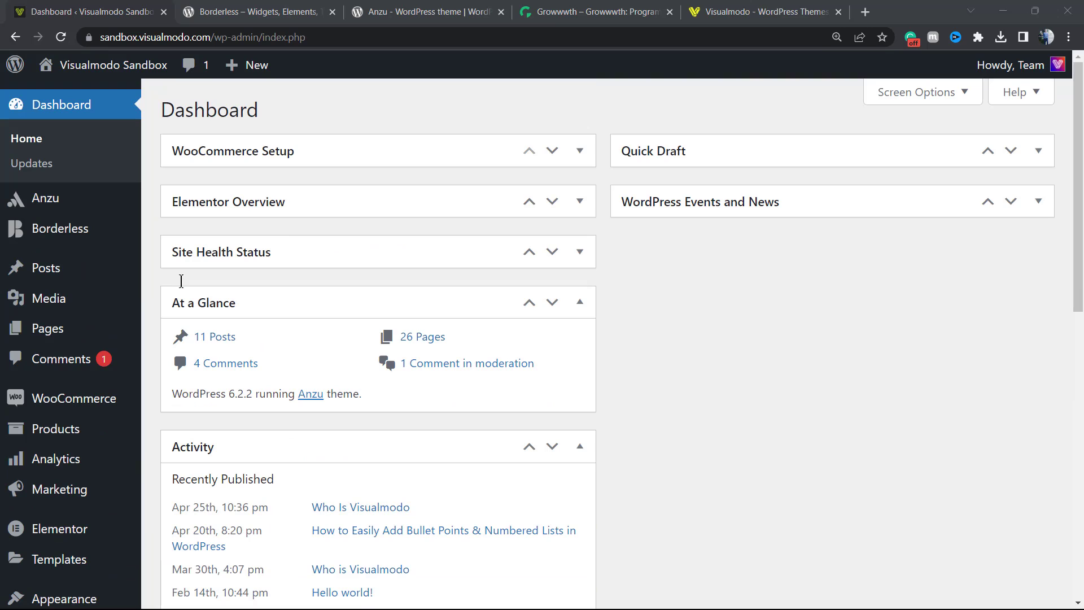
mouse_move(461, 85)
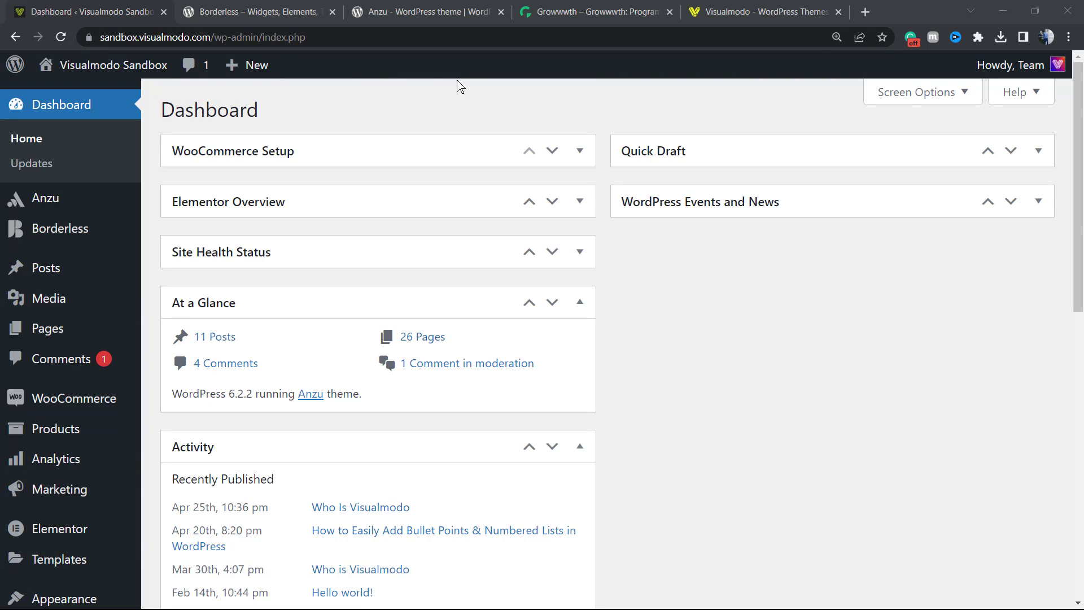
mouse_move(347, 77)
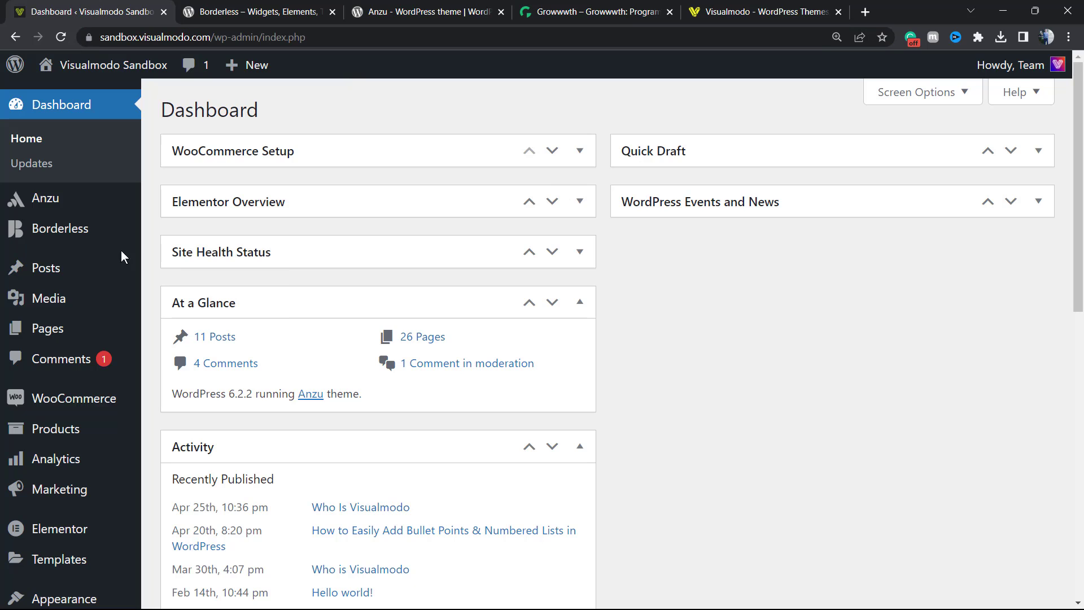
Open the Reading page from the Settings menu in the admin sidebar
scroll("down", 3)
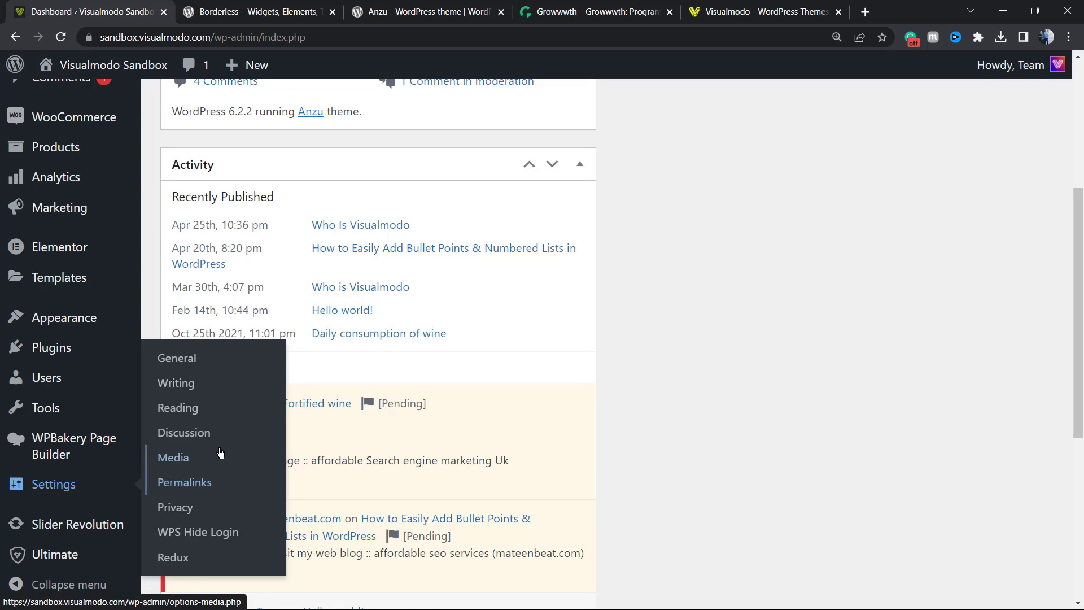
mouse_move(177, 407)
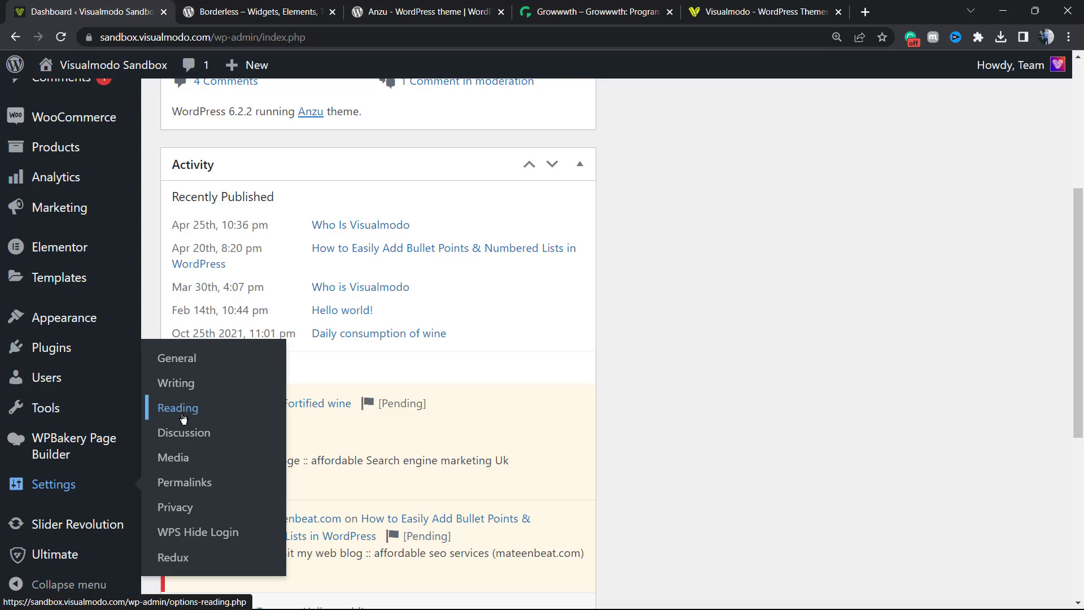
left_click(176, 407)
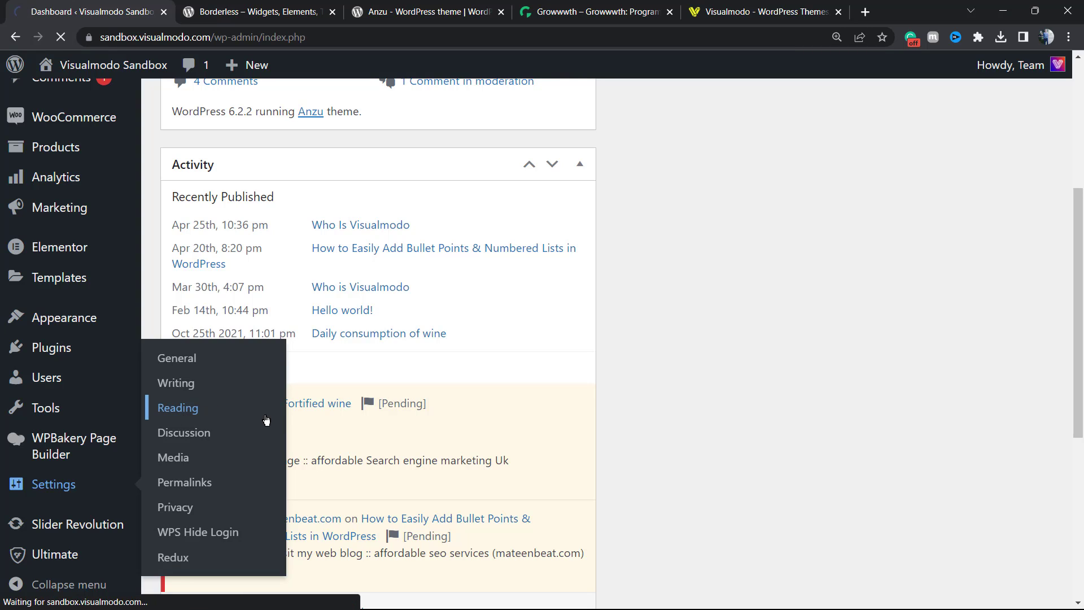
On Reading Settings, set 'Your homepage displays' to Your latest posts
left_click(178, 407)
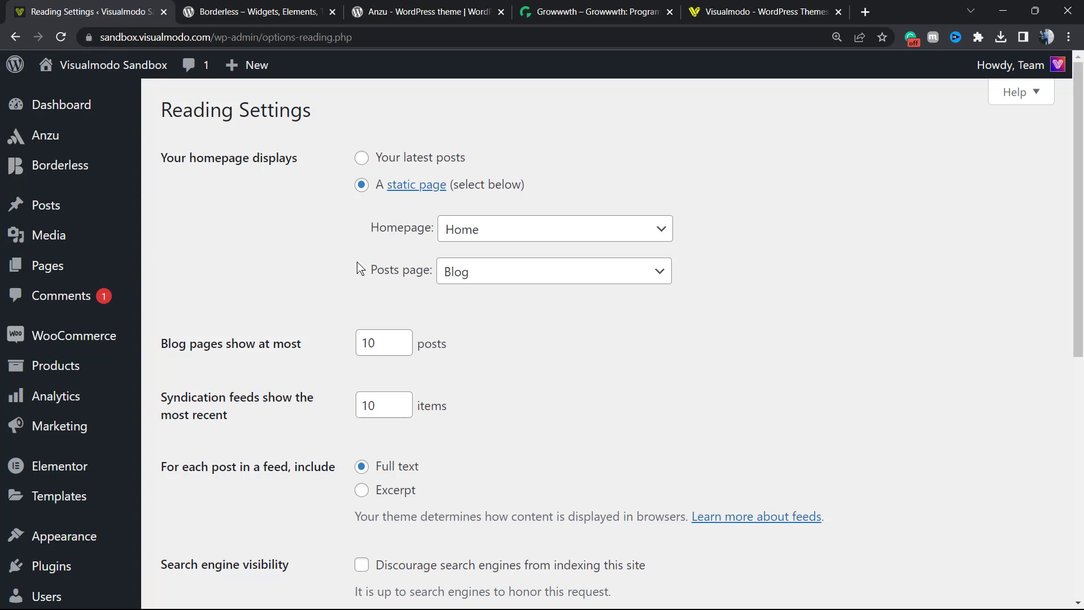
mouse_move(355, 253)
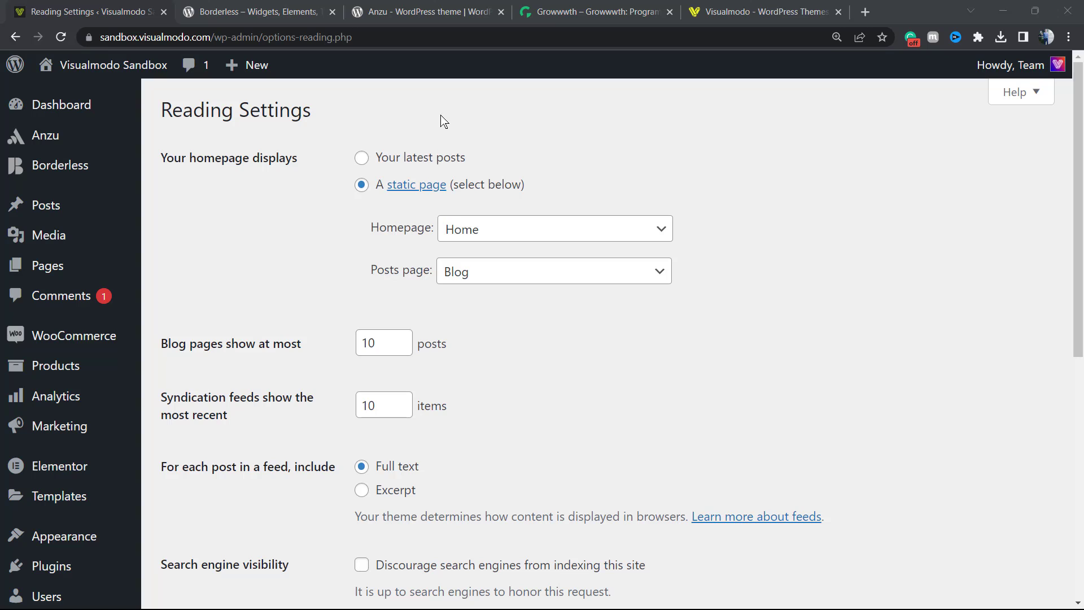
left_click(361, 157)
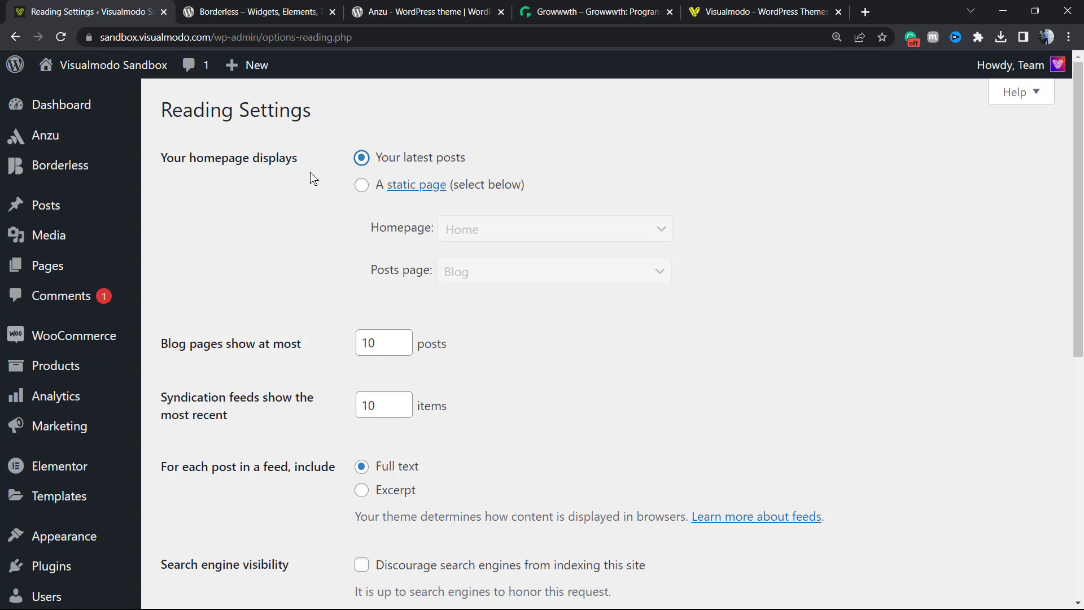
mouse_move(163, 162)
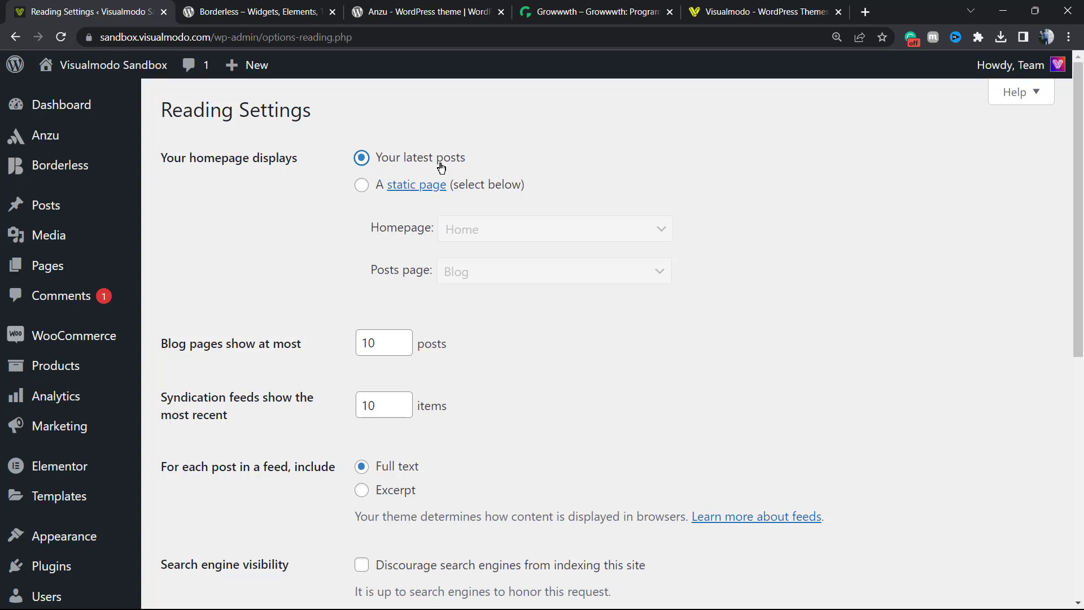
mouse_move(463, 168)
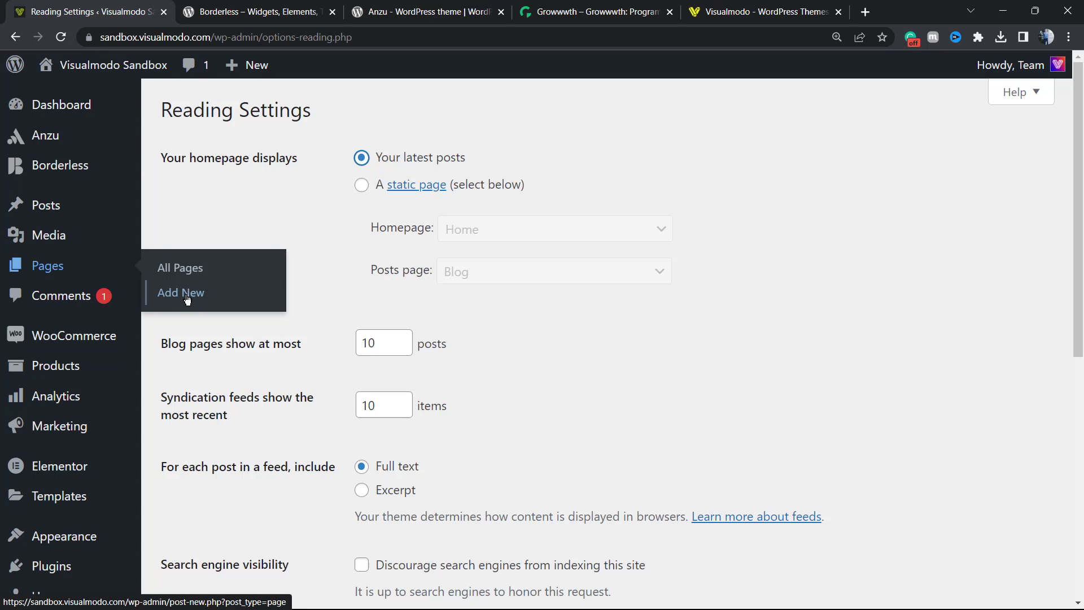
mouse_move(607, 173)
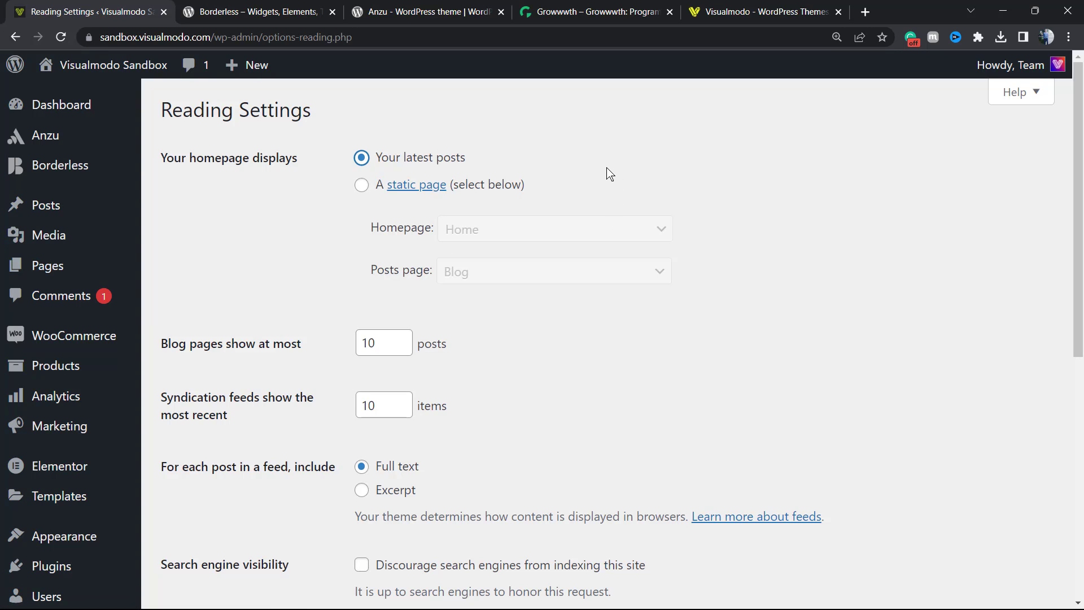
left_click(361, 184)
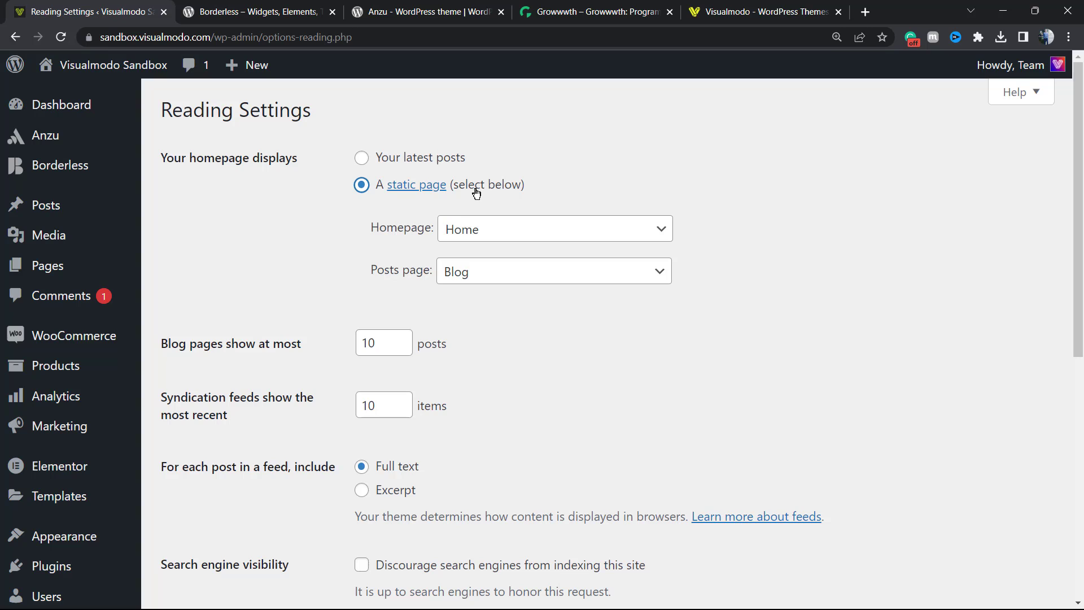
mouse_move(511, 203)
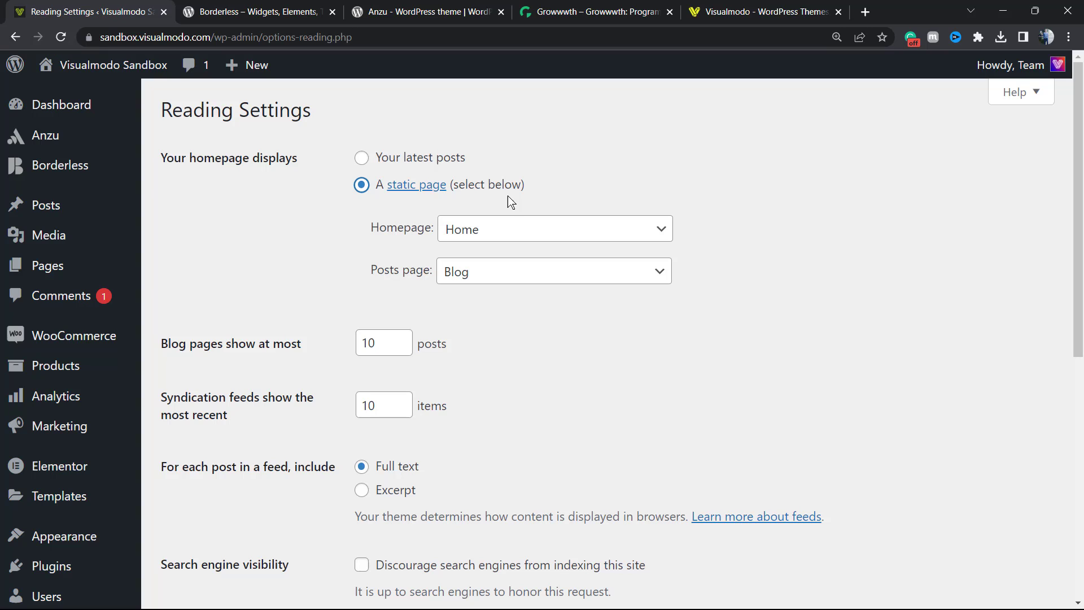
mouse_move(576, 171)
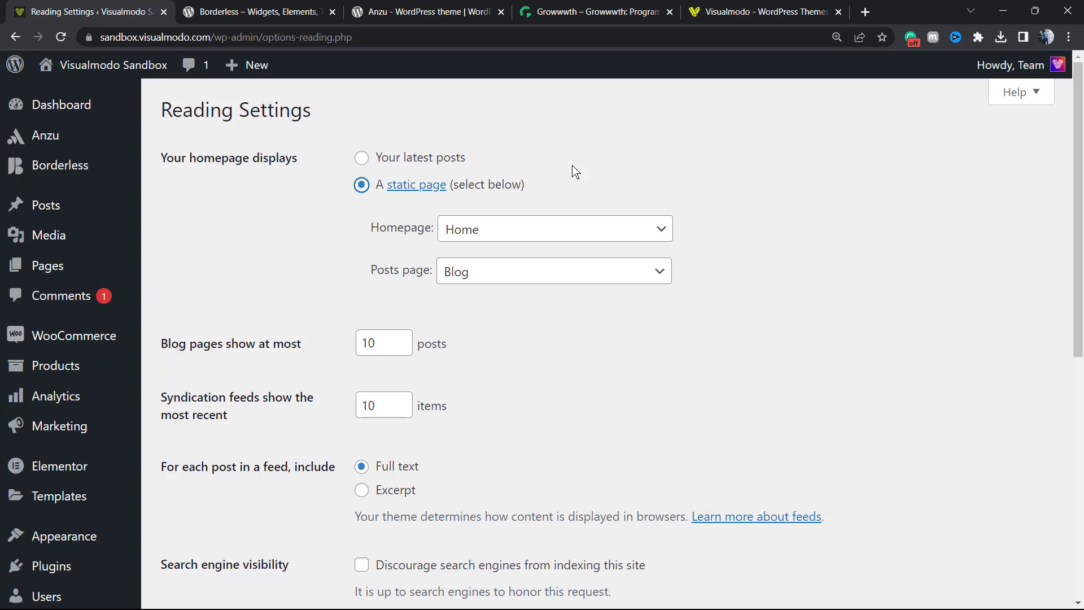
mouse_move(493, 197)
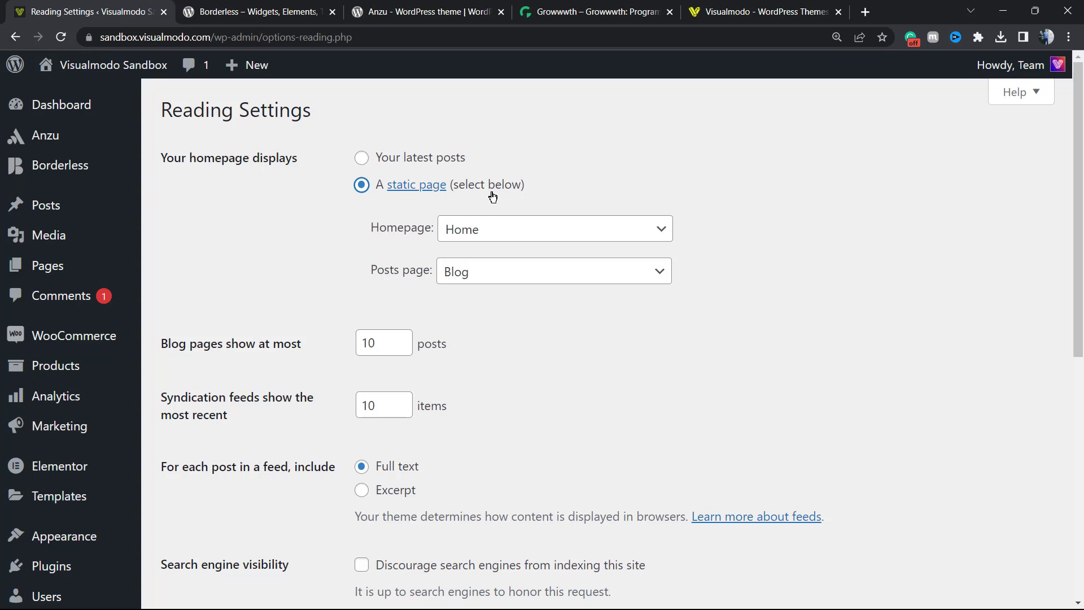
mouse_move(450, 196)
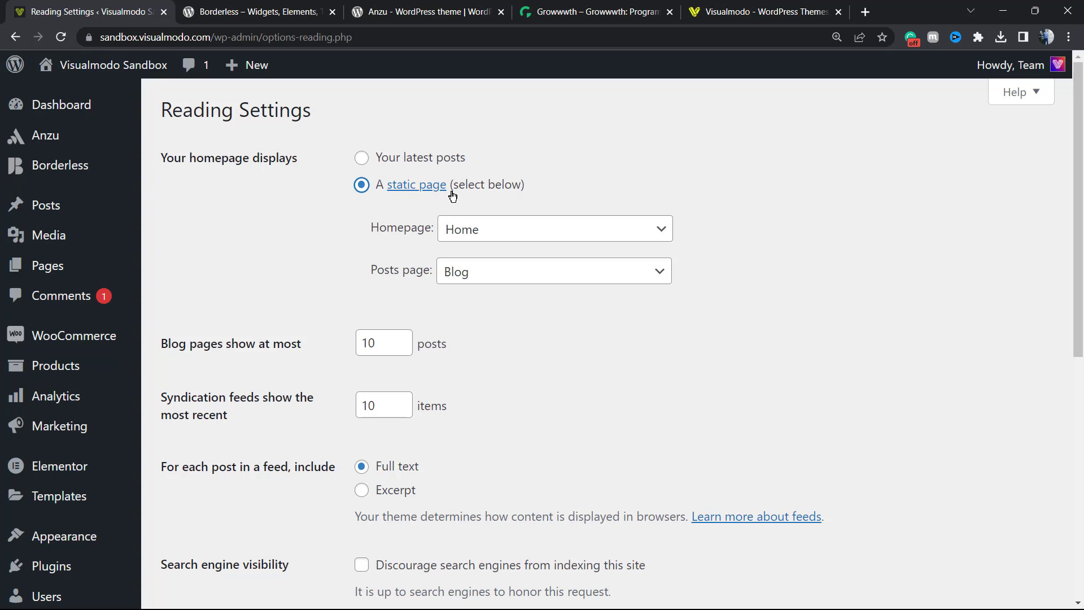
mouse_move(492, 200)
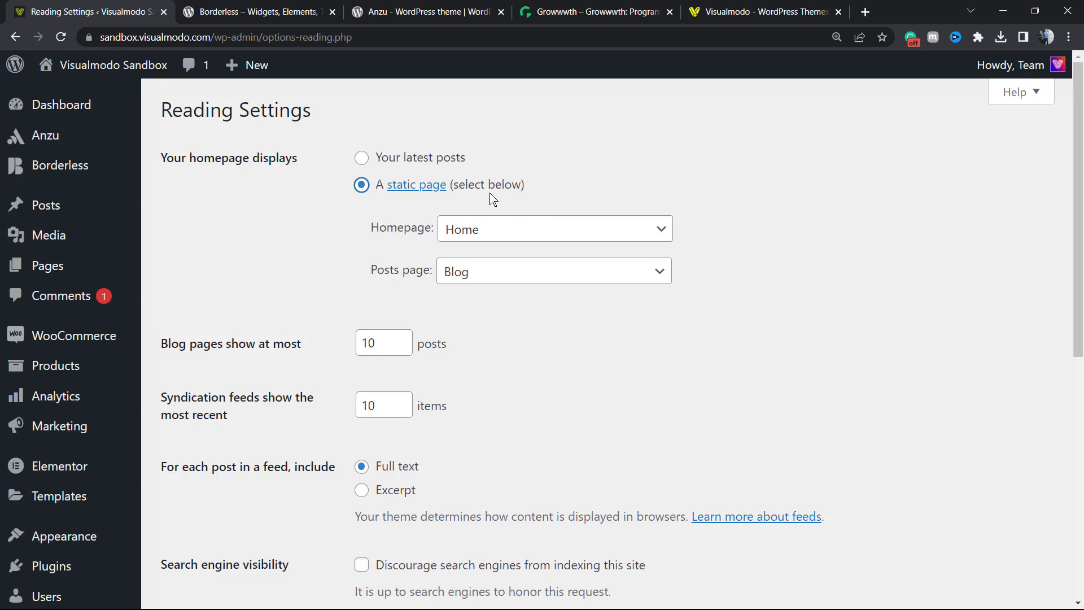
mouse_move(374, 169)
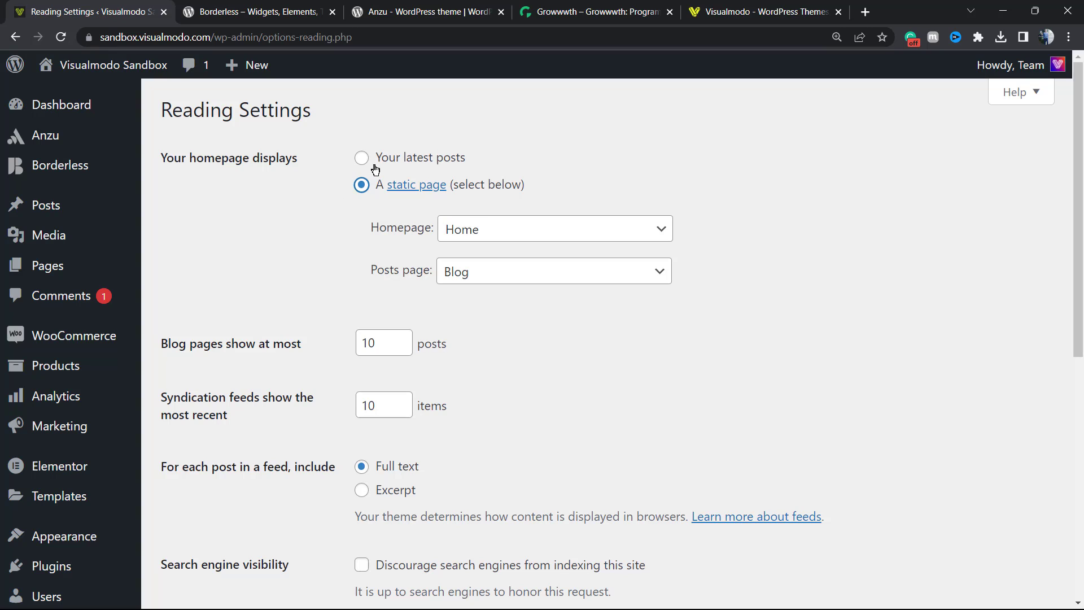
mouse_move(410, 164)
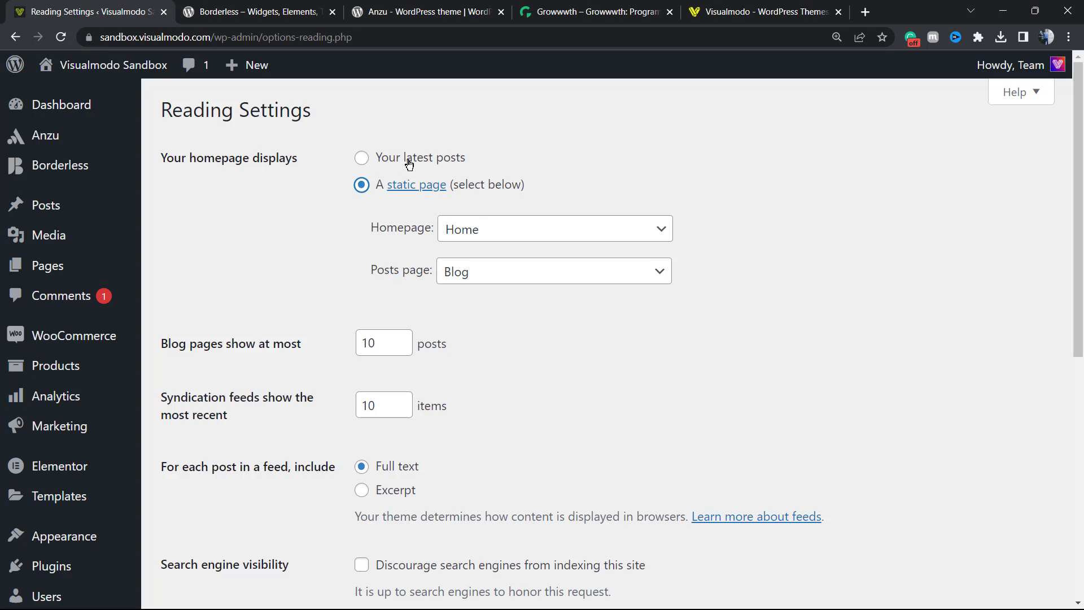
mouse_move(470, 190)
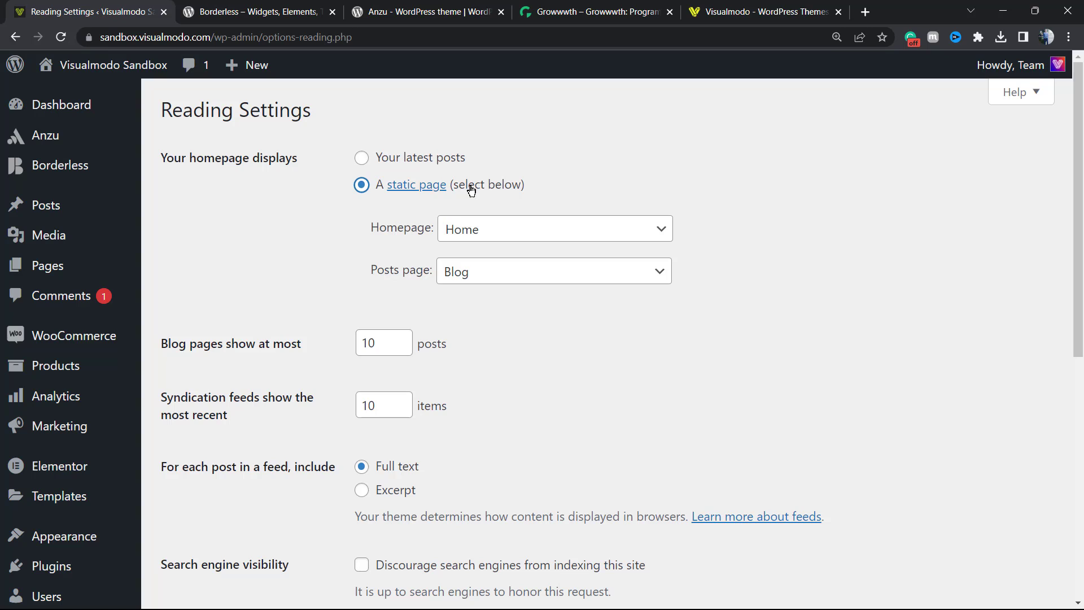
mouse_move(702, 116)
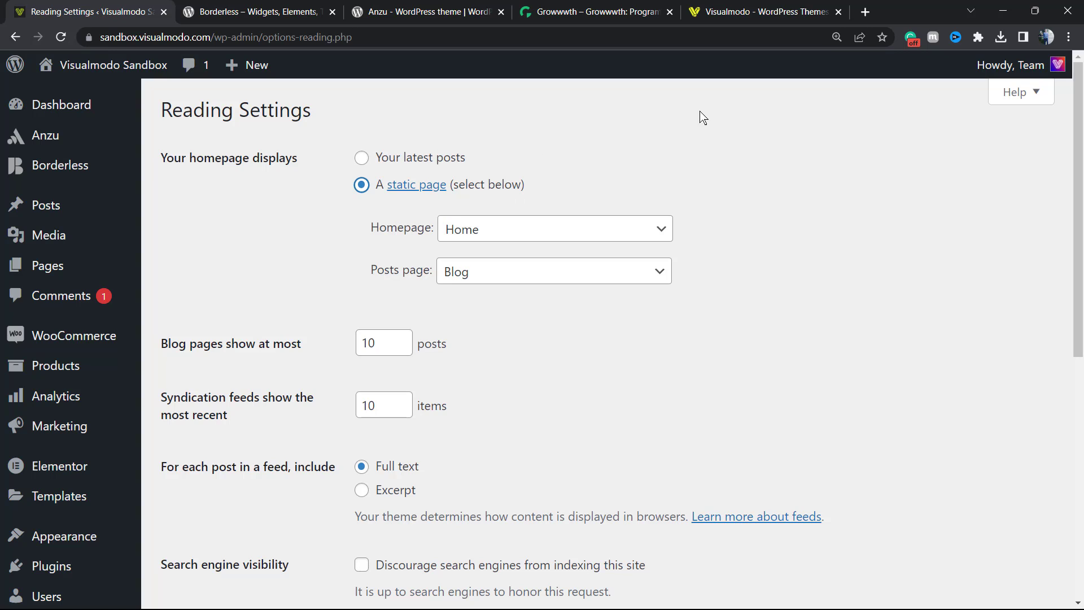
mouse_move(404, 225)
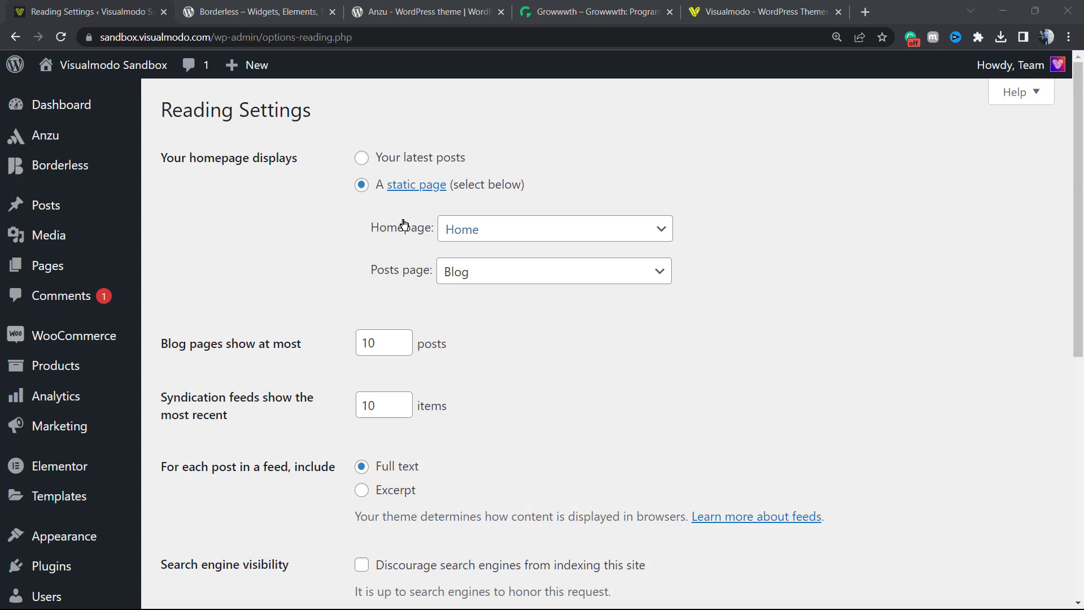
mouse_move(473, 228)
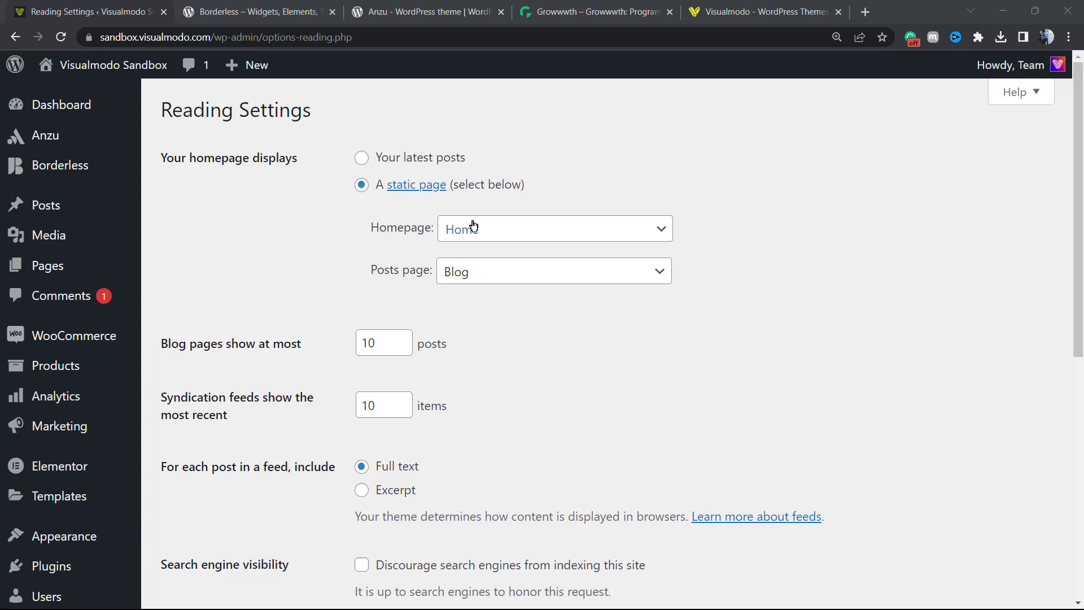
mouse_move(505, 237)
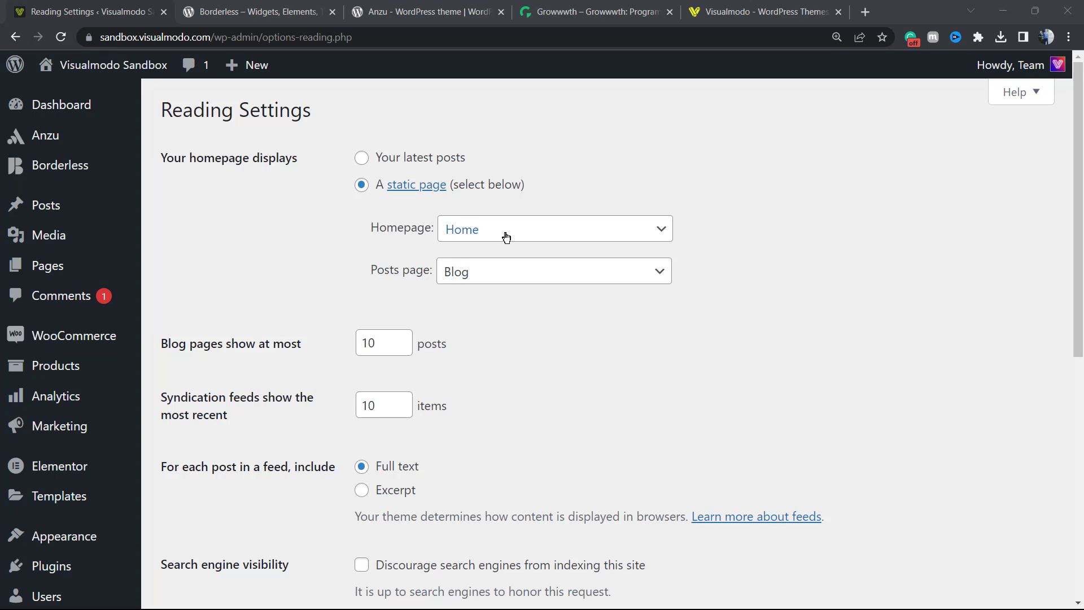
left_click(554, 229)
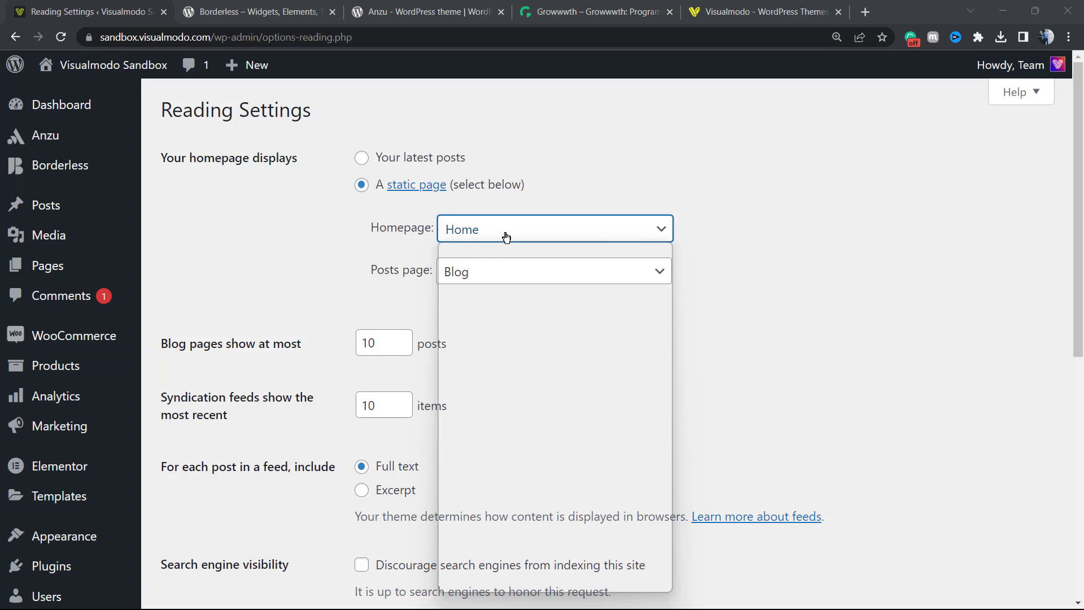
left_click(553, 229)
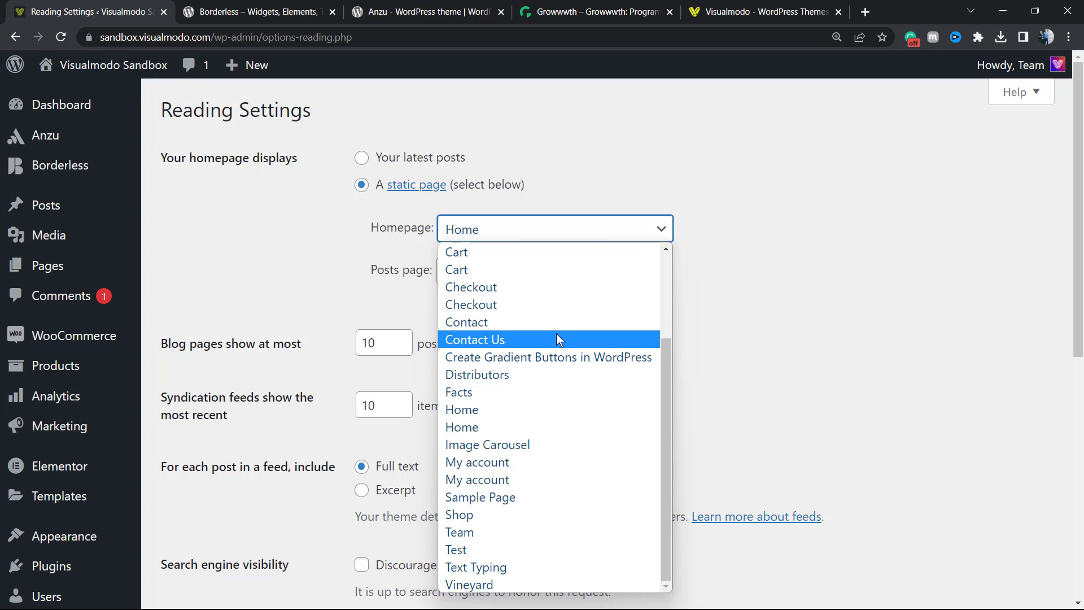
mouse_move(524, 311)
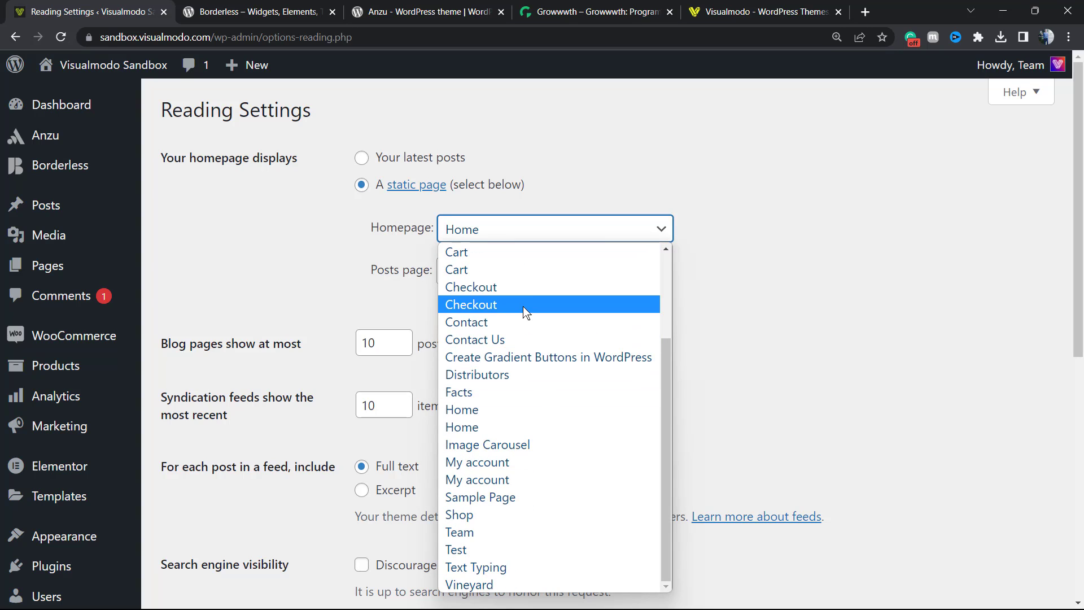
mouse_move(533, 330)
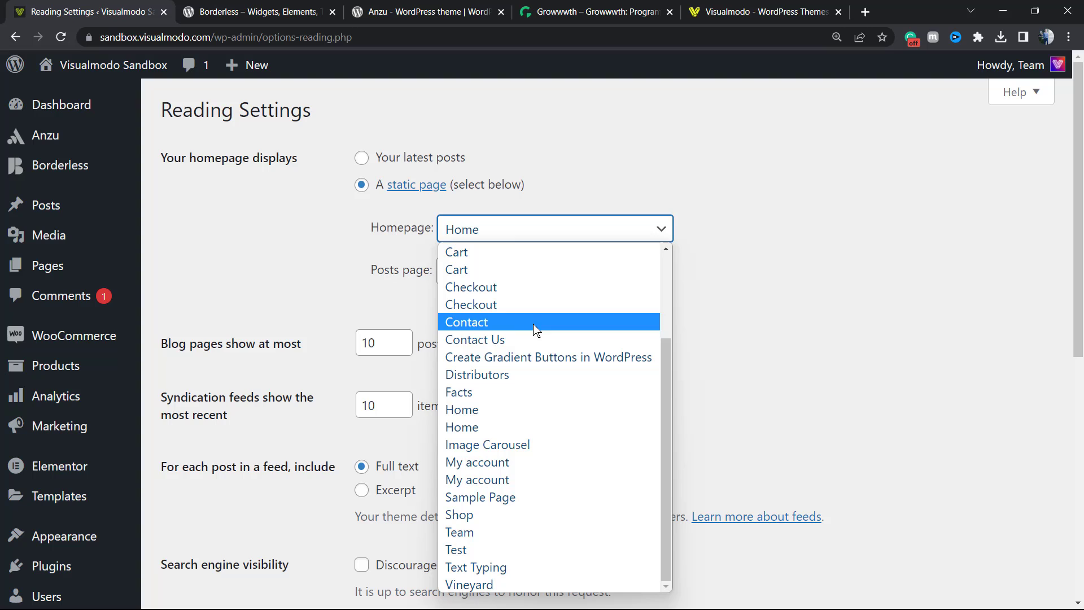
mouse_move(546, 386)
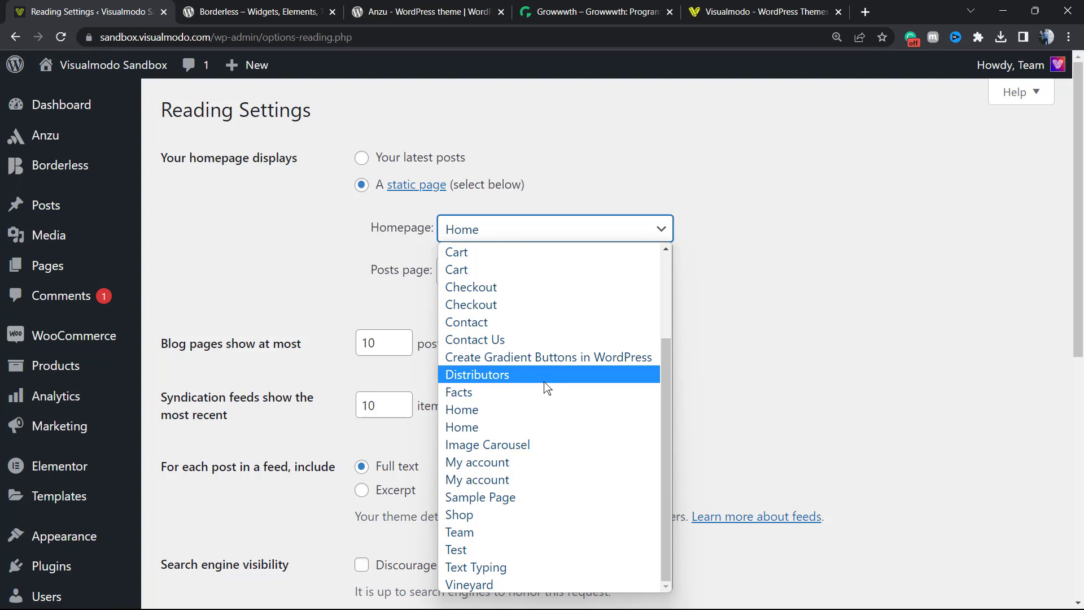
mouse_move(553, 374)
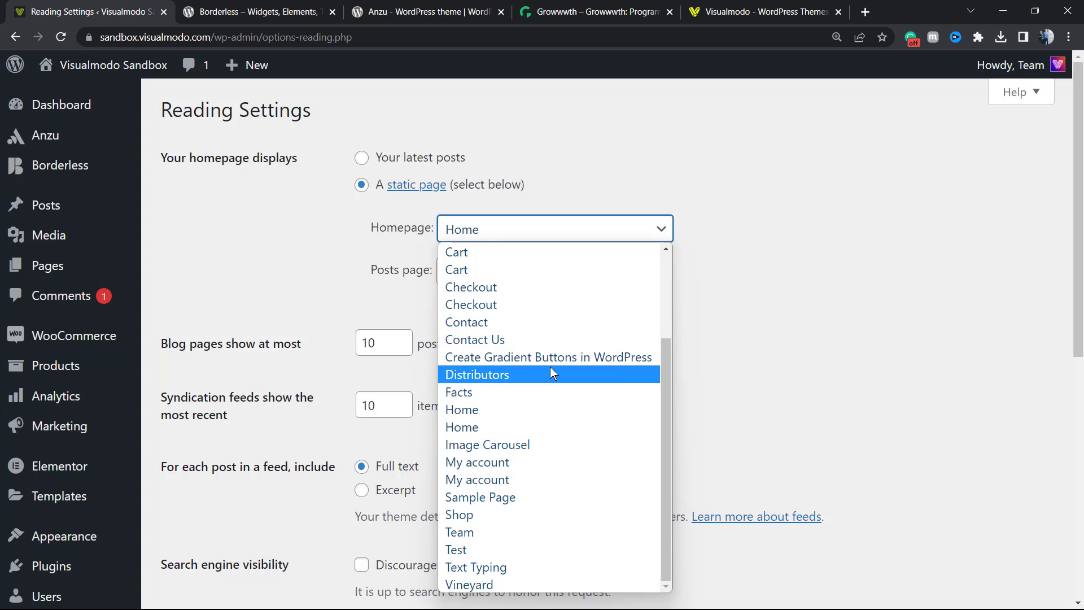
mouse_move(549, 357)
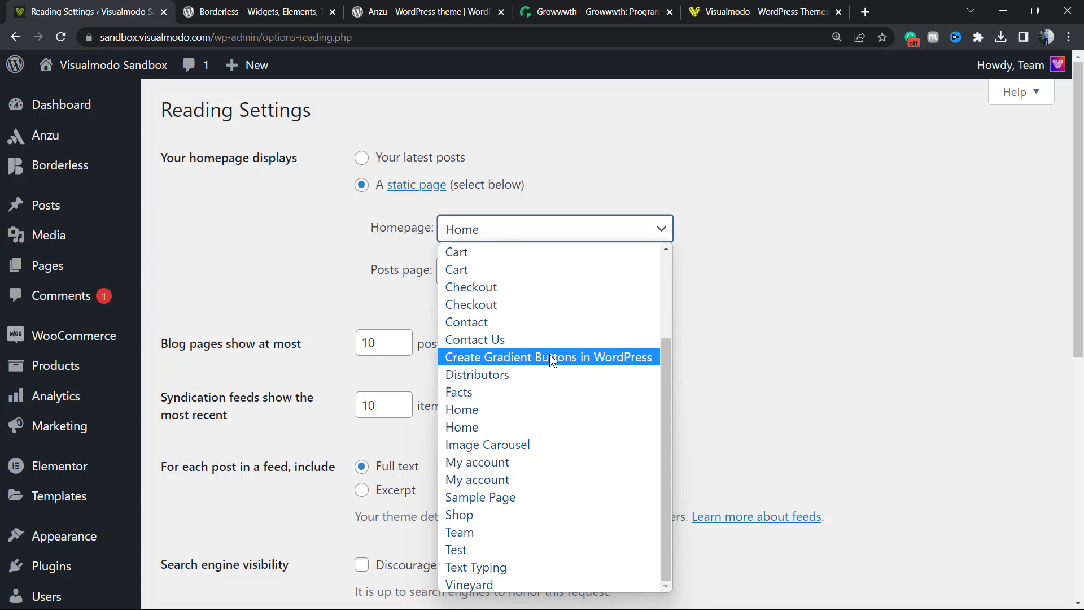
mouse_move(542, 339)
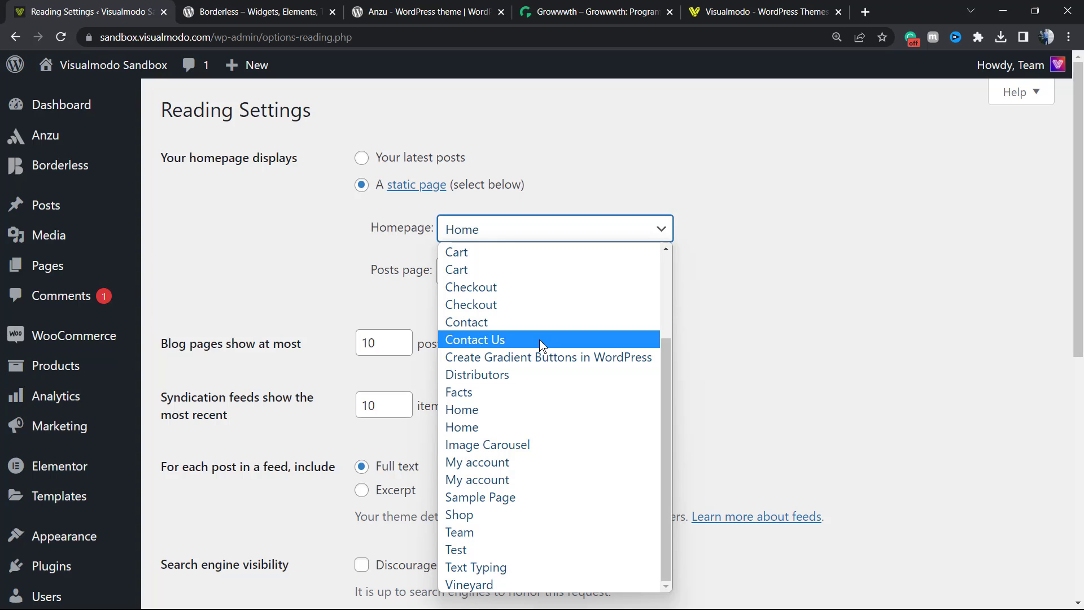
mouse_move(563, 426)
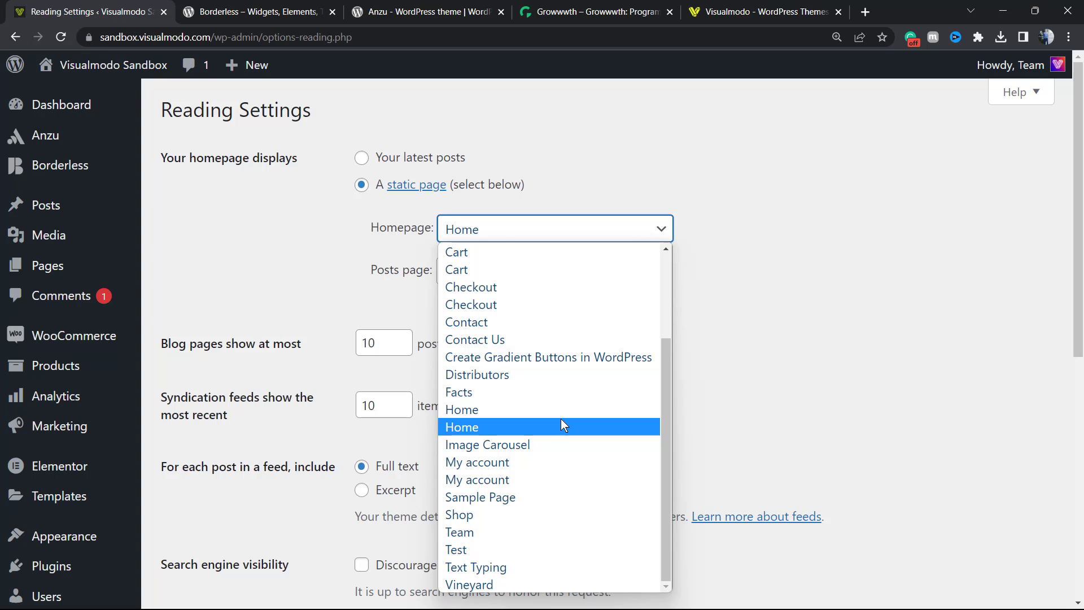
mouse_move(816, 331)
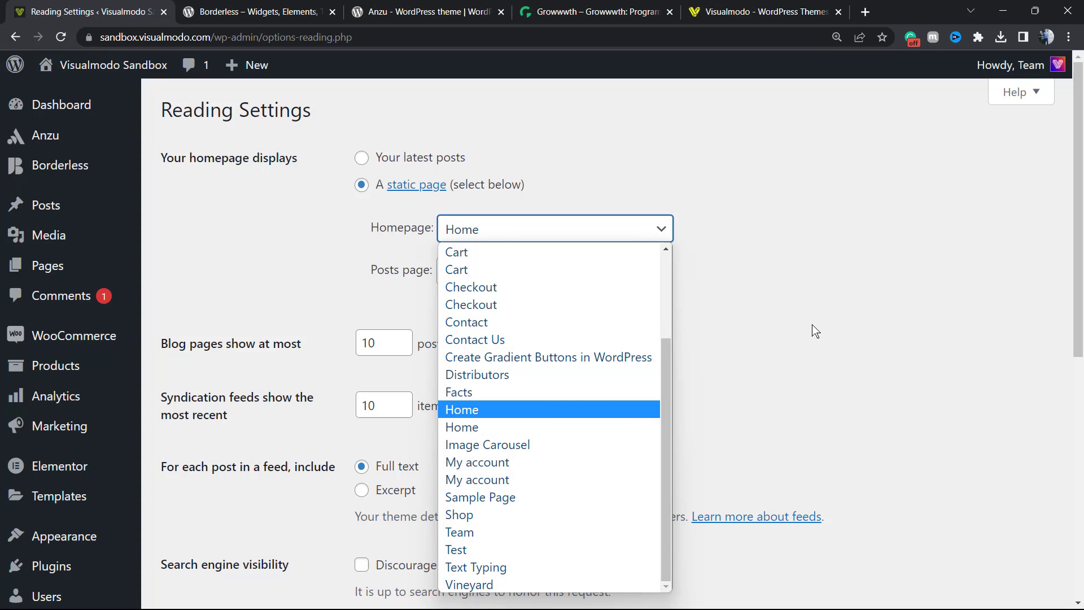
left_click(462, 408)
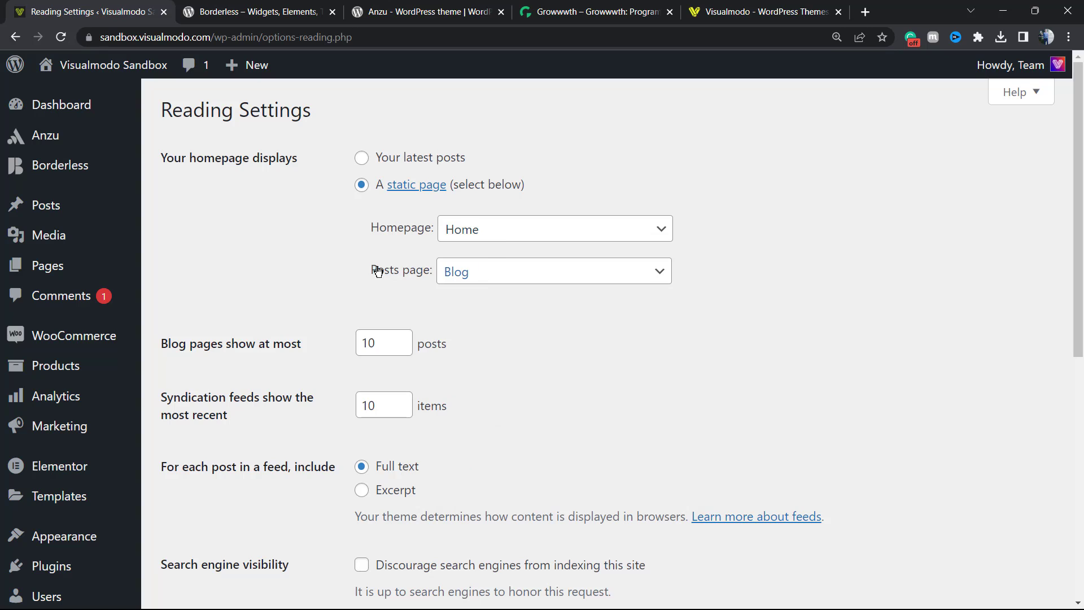
left_click(554, 271)
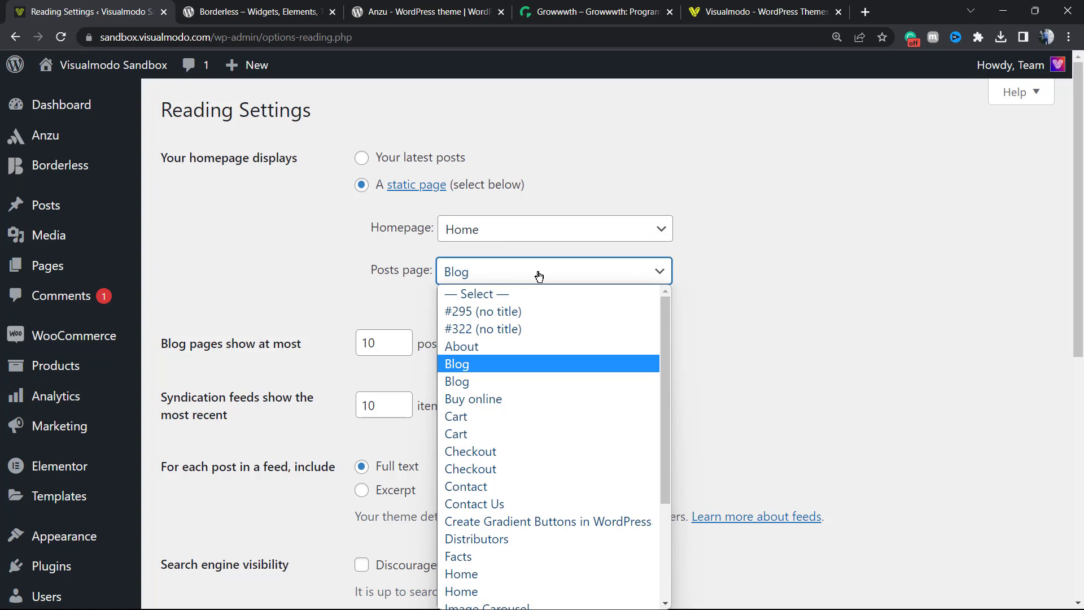
mouse_move(523, 367)
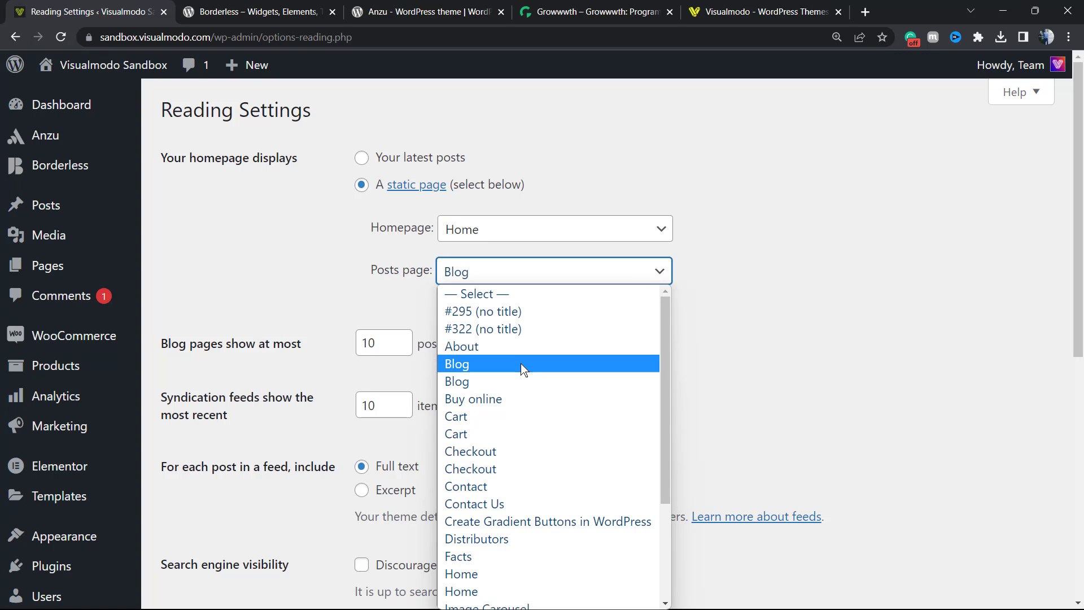
mouse_move(512, 376)
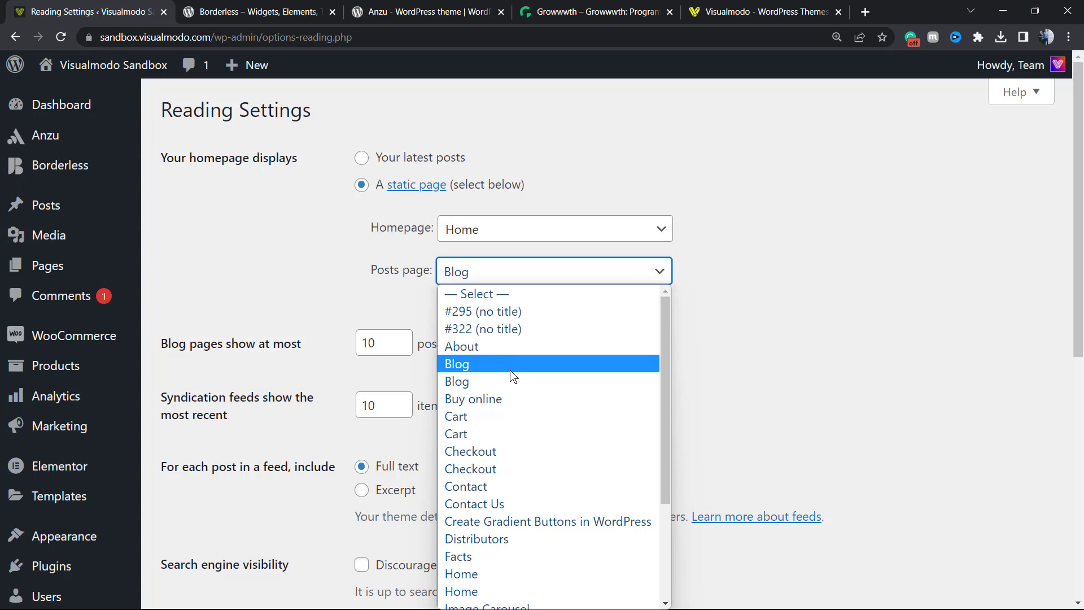
mouse_move(514, 384)
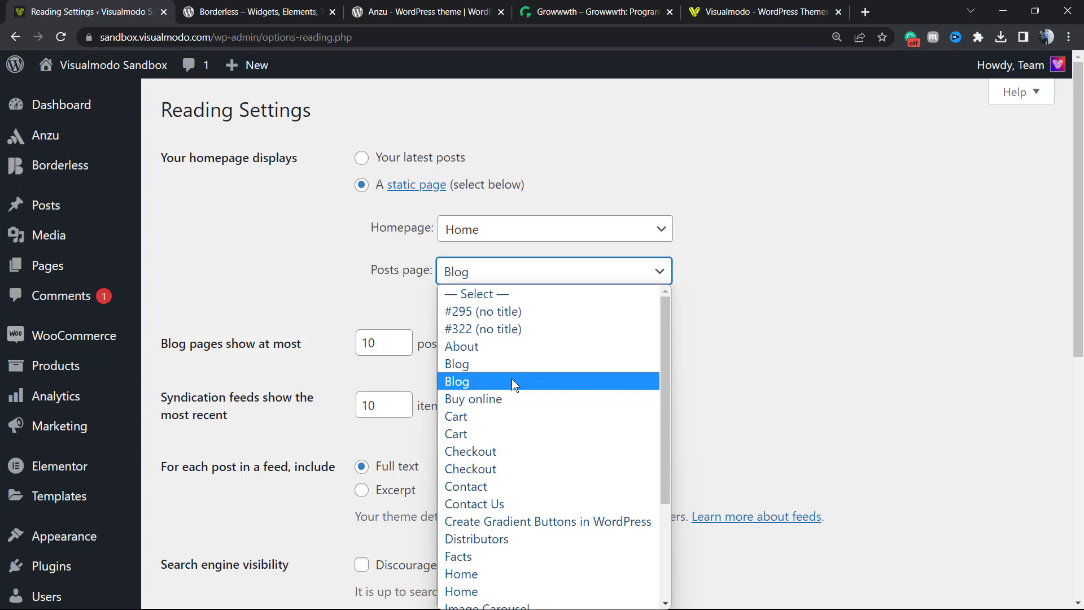
mouse_move(311, 272)
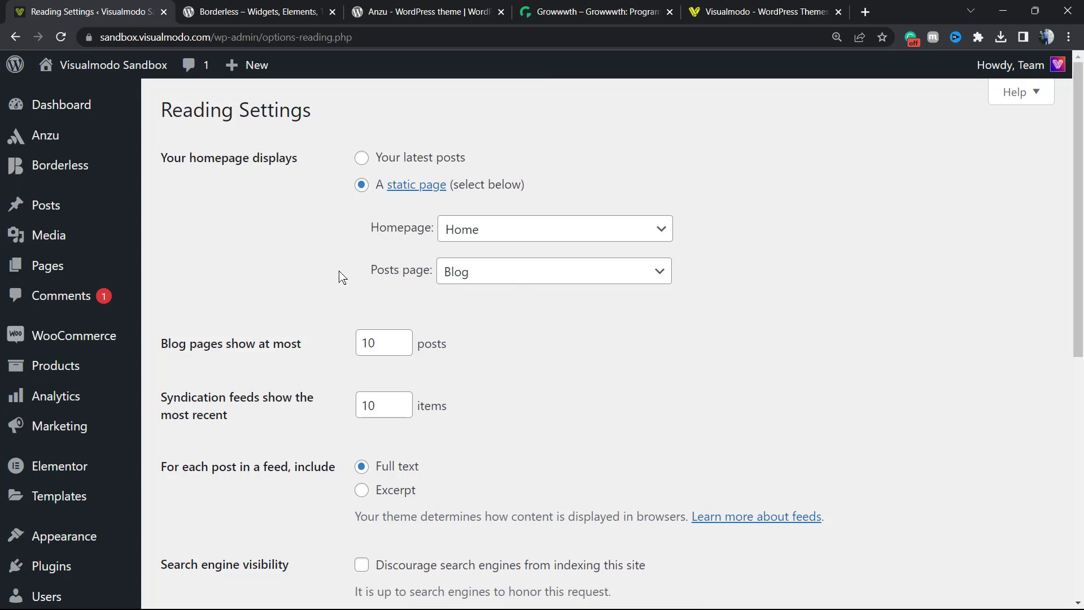
scroll("down", 3)
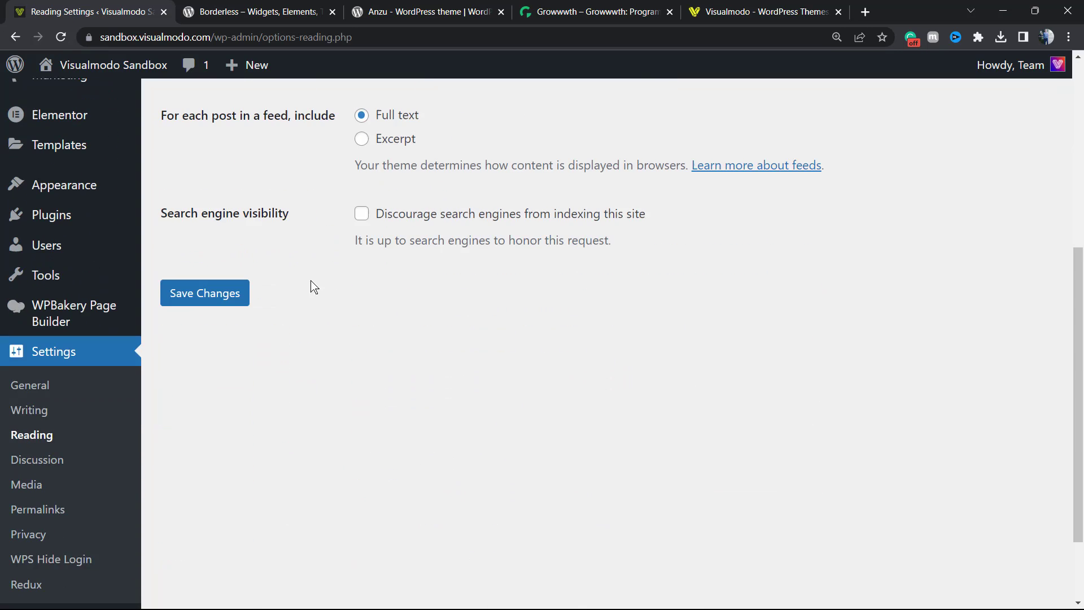
scroll("up", 3)
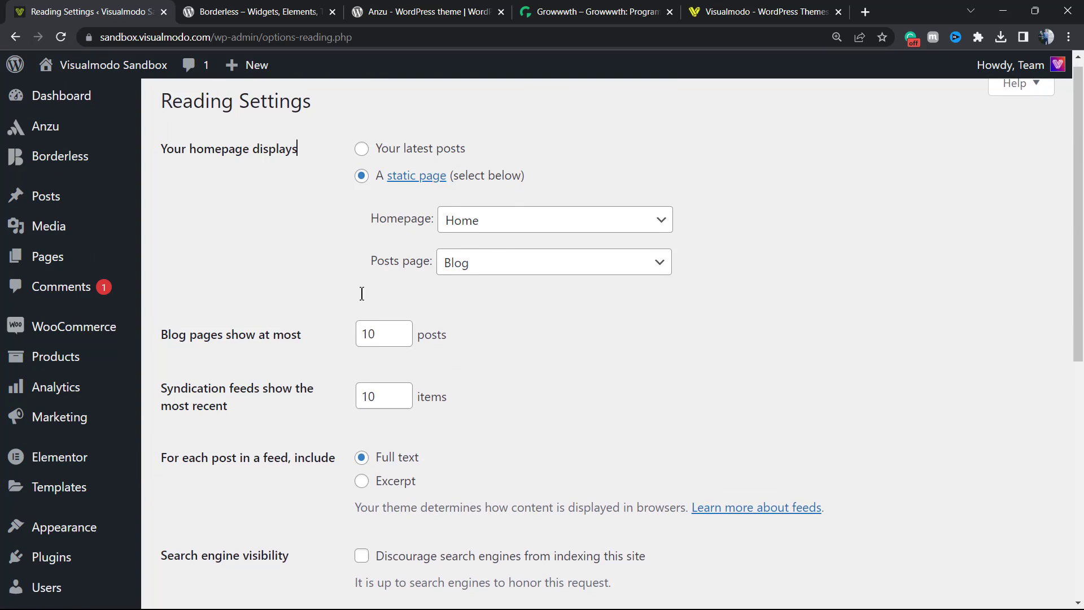
scroll("down", 3)
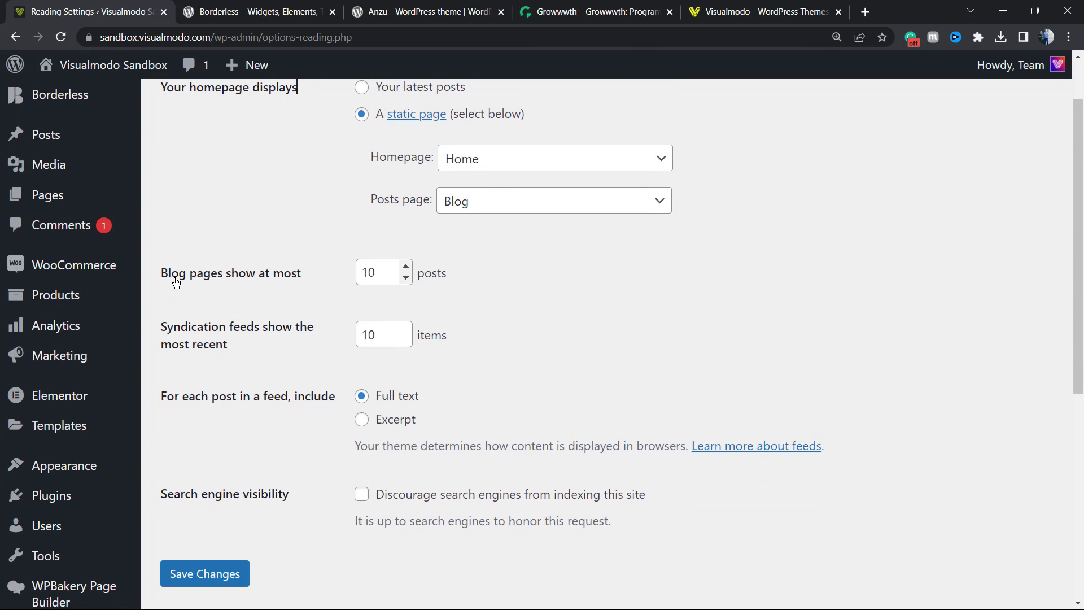
double_click(230, 272)
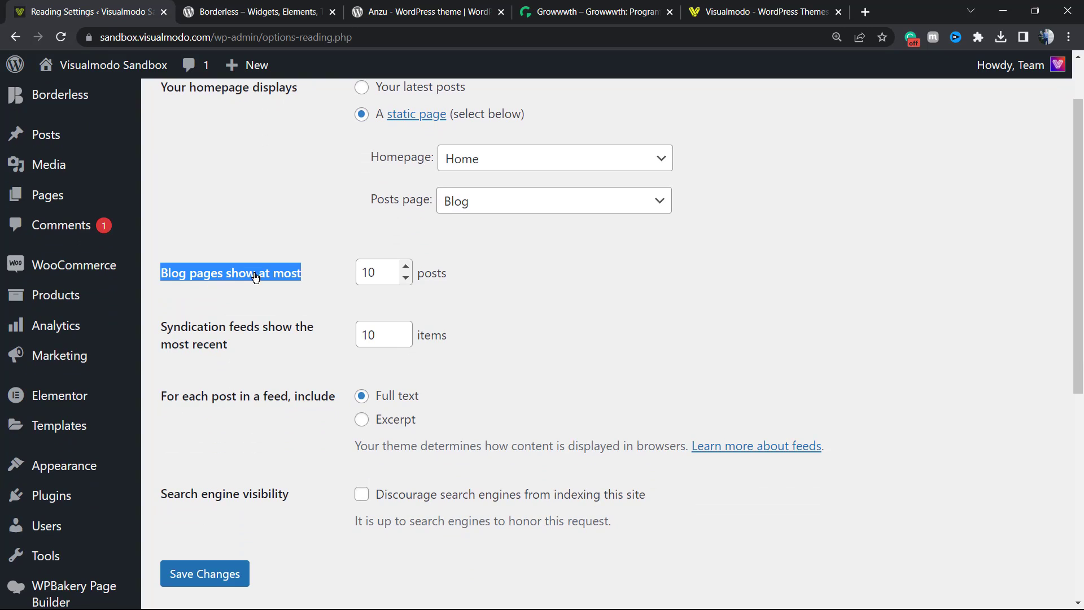
left_click(517, 273)
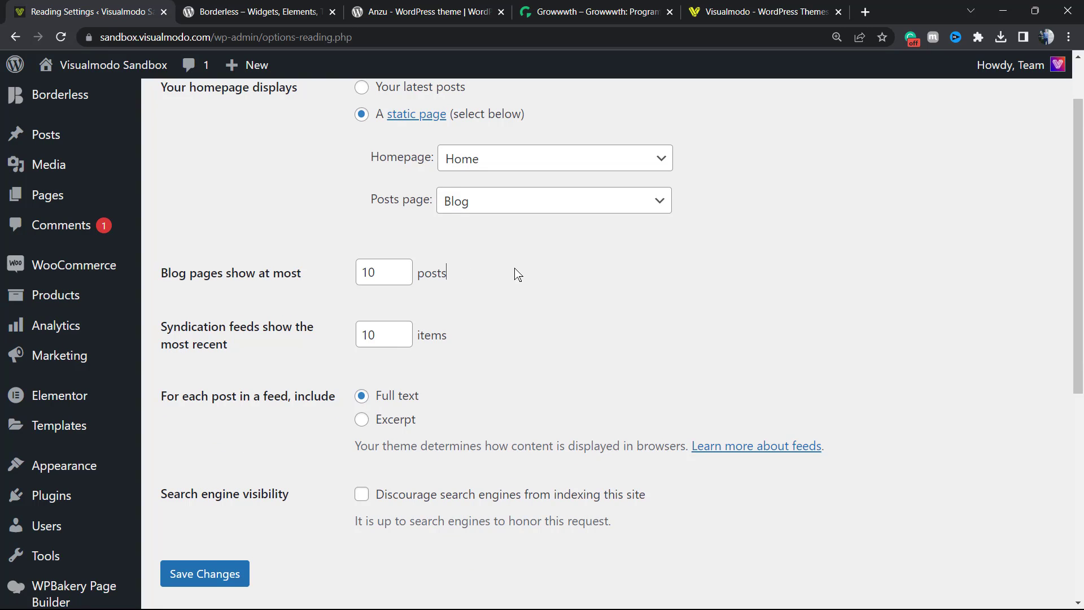
mouse_move(522, 270)
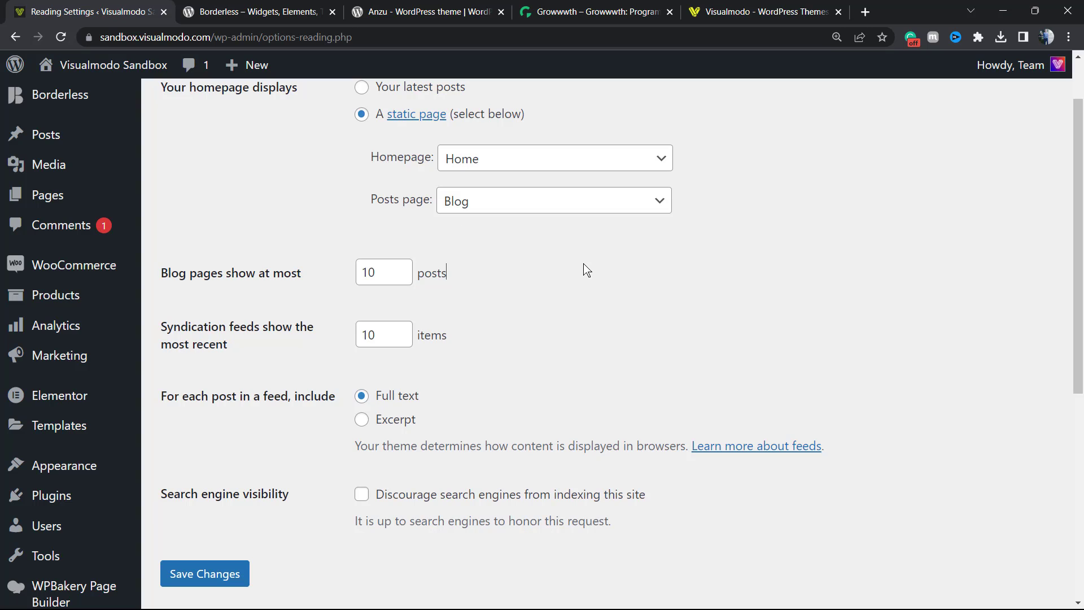
mouse_move(576, 257)
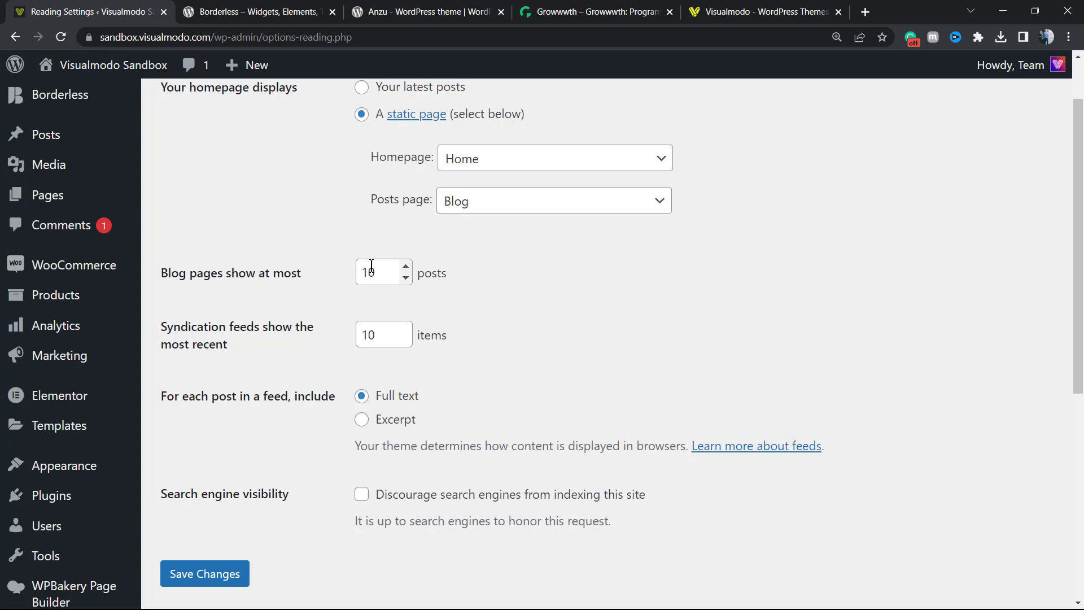
left_click(377, 272)
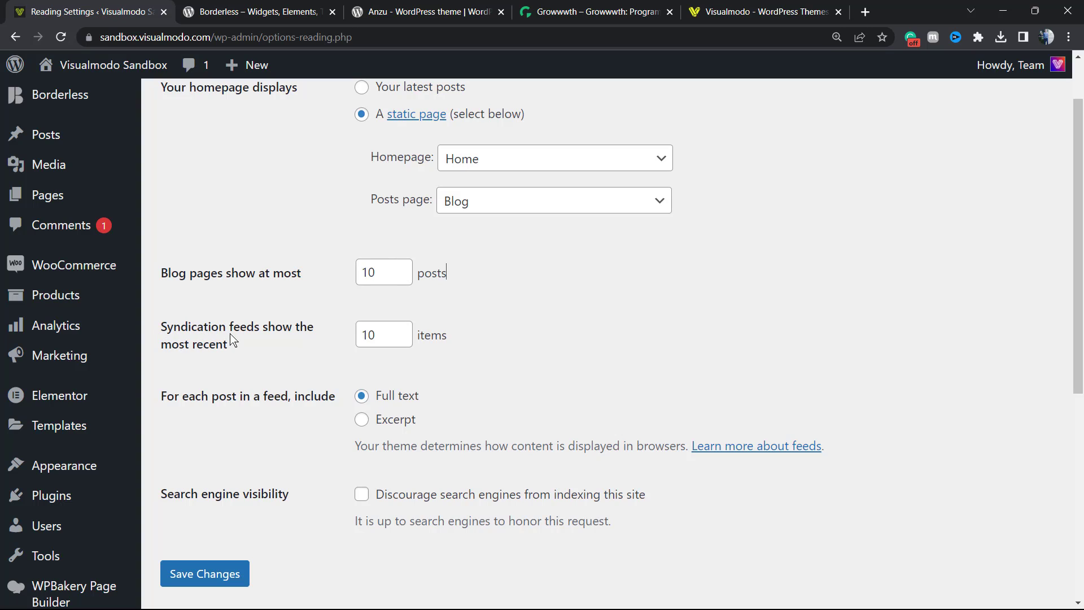
mouse_move(327, 358)
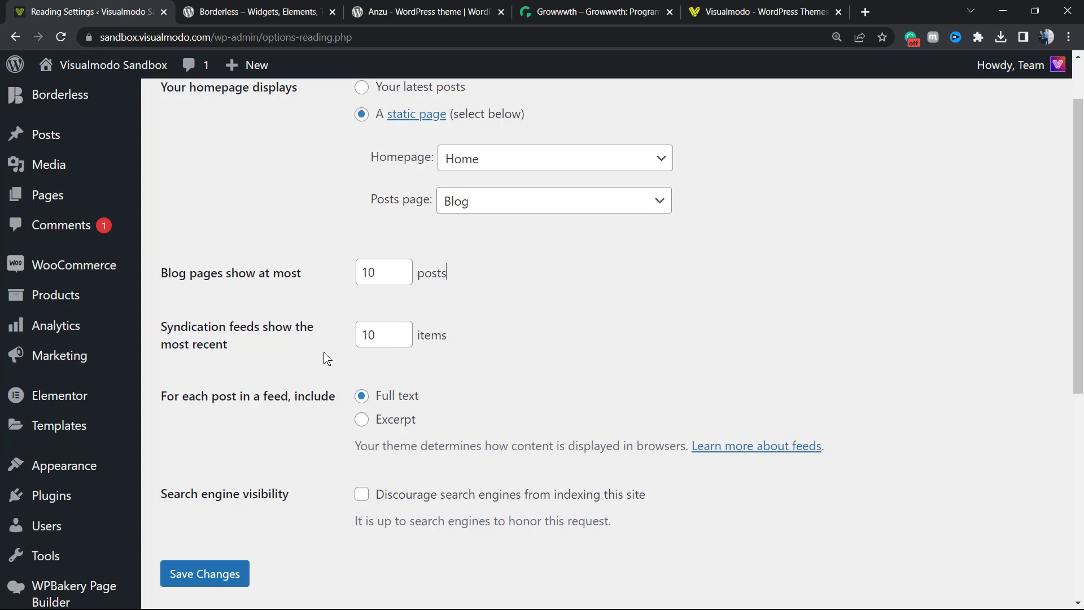
mouse_move(501, 339)
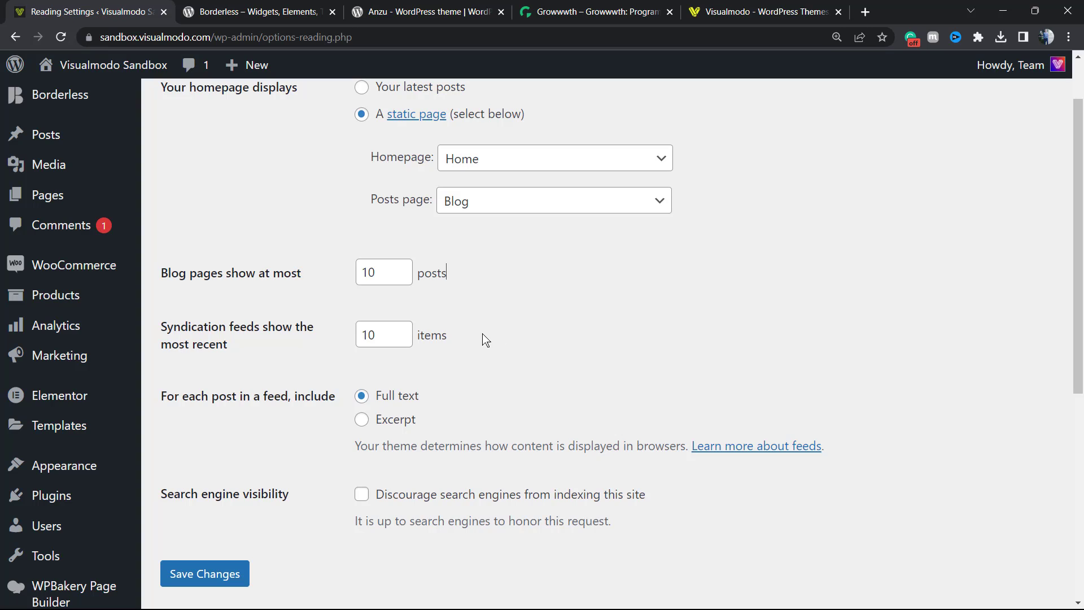
mouse_move(480, 340)
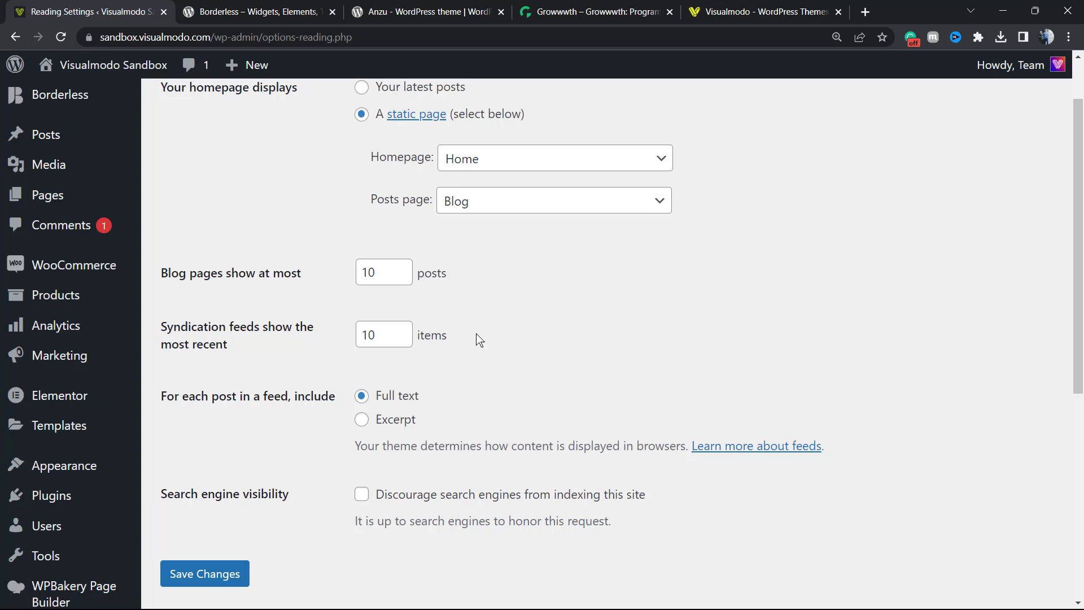
mouse_move(413, 306)
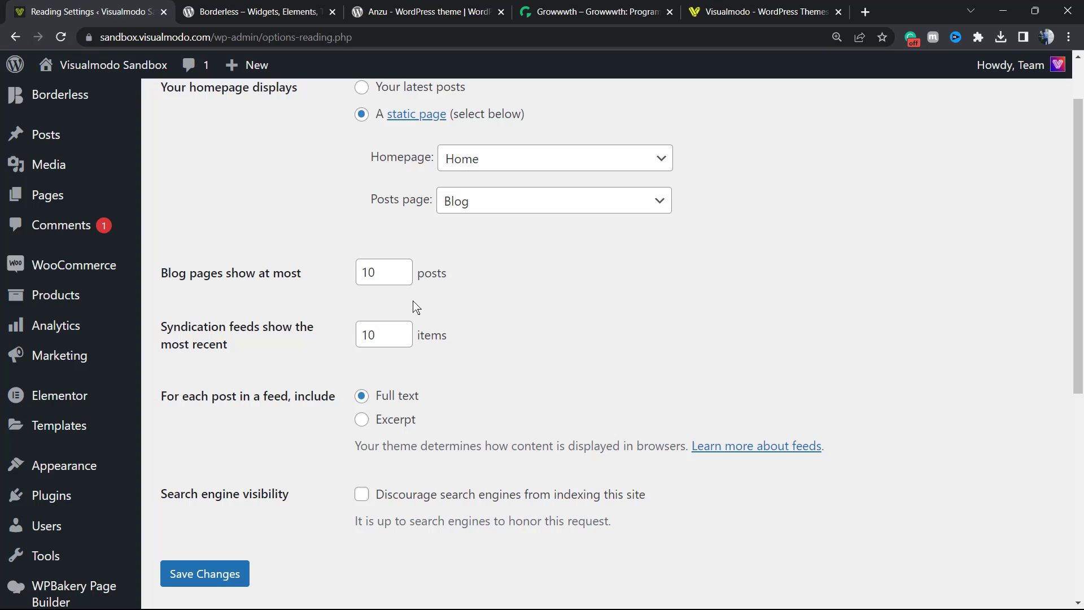
mouse_move(391, 297)
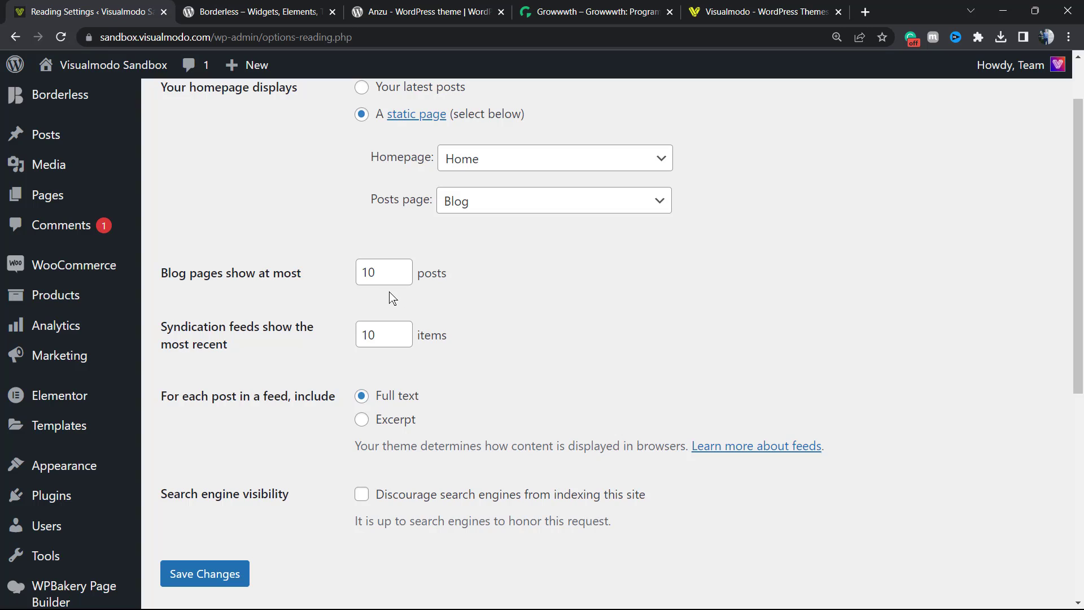
mouse_move(264, 283)
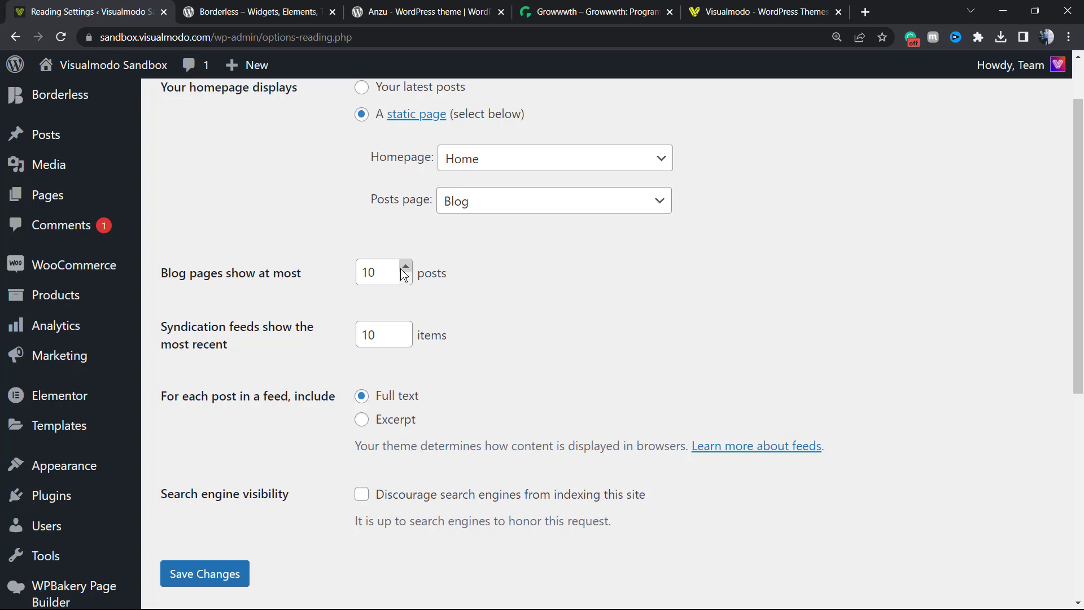
mouse_move(320, 300)
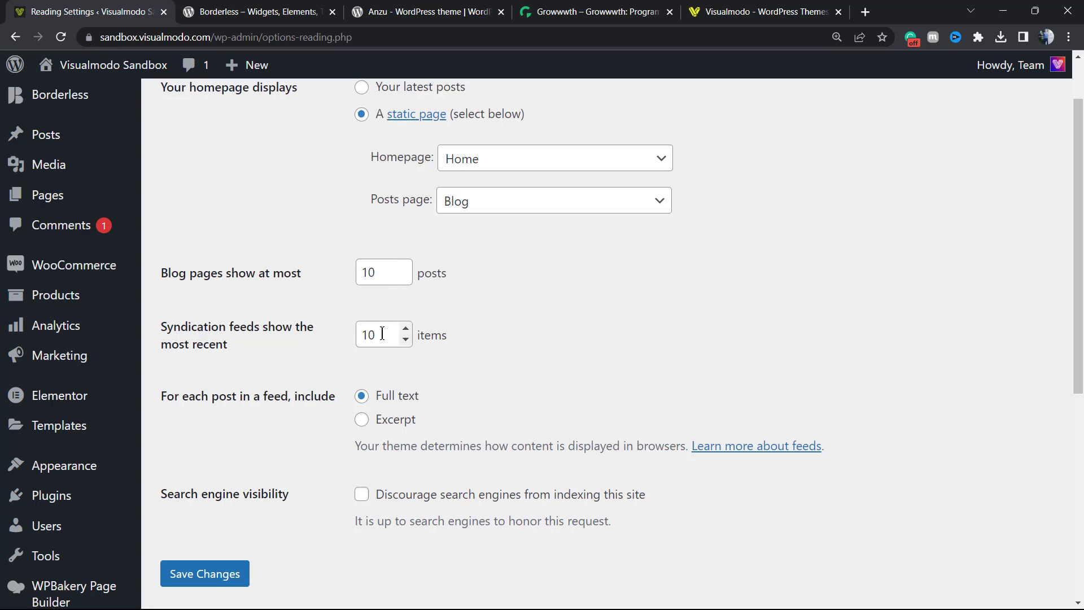
mouse_move(558, 327)
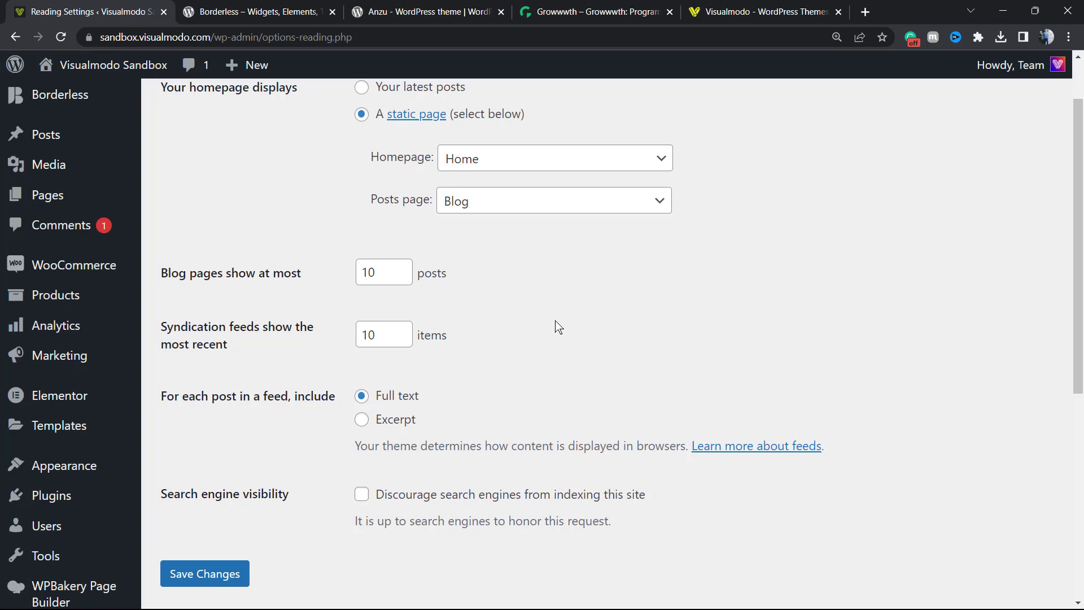
scroll("down", 3)
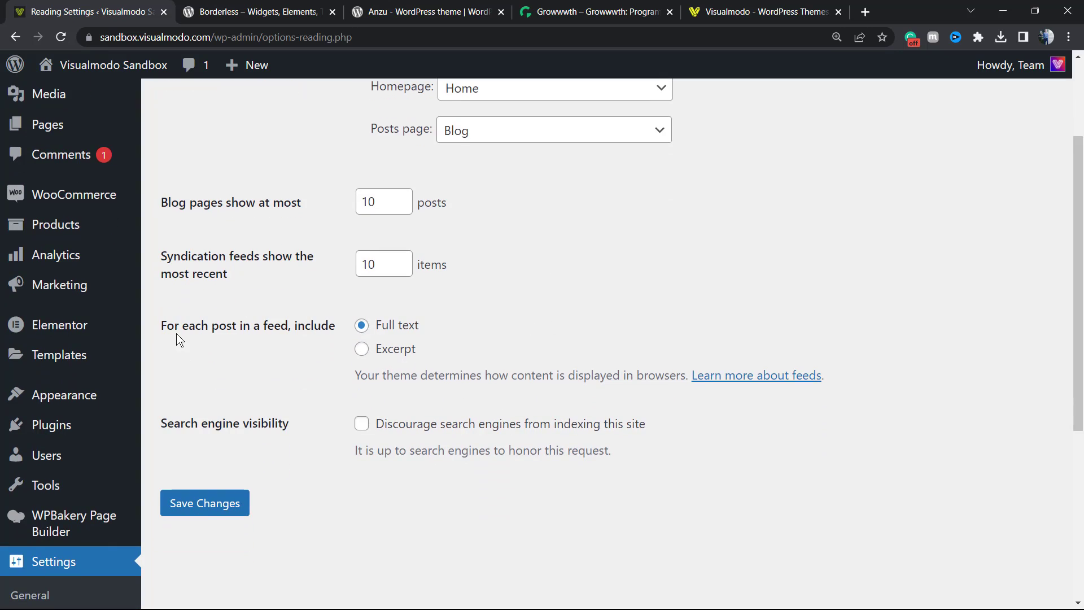
mouse_move(280, 329)
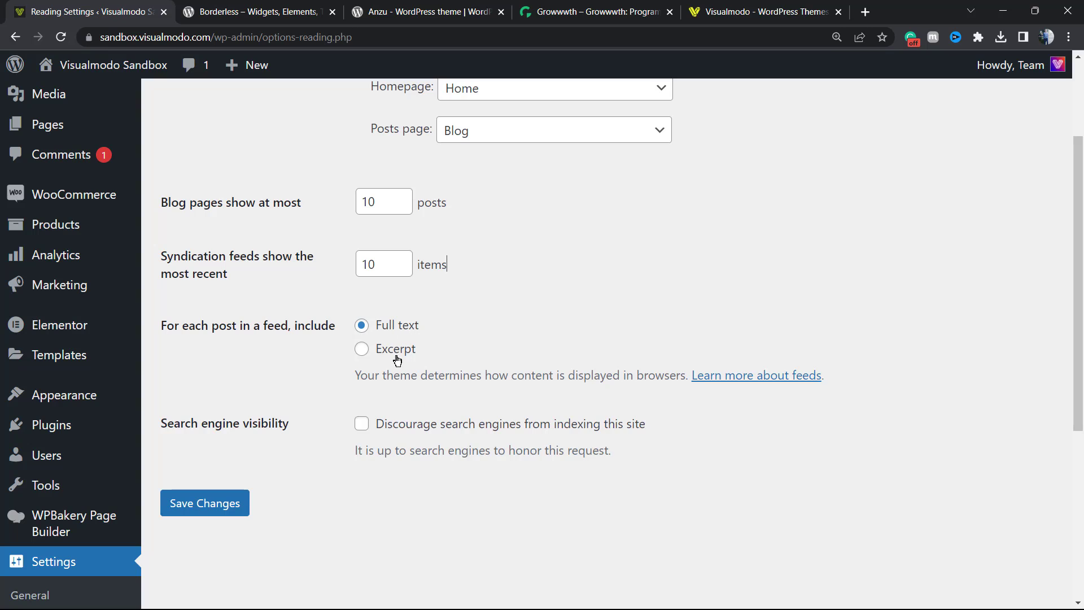
mouse_move(392, 352)
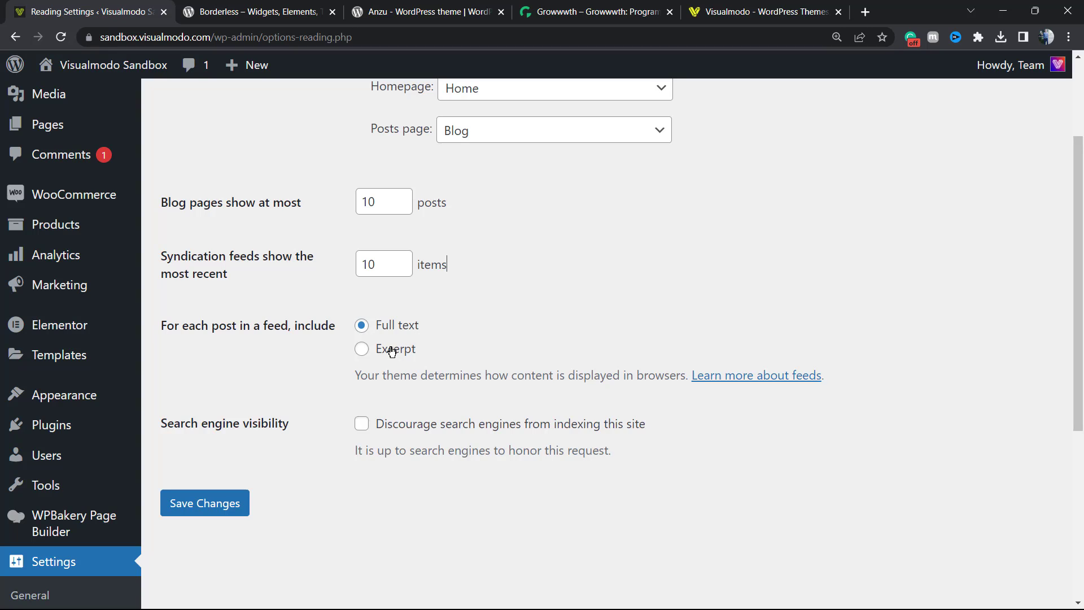
mouse_move(464, 366)
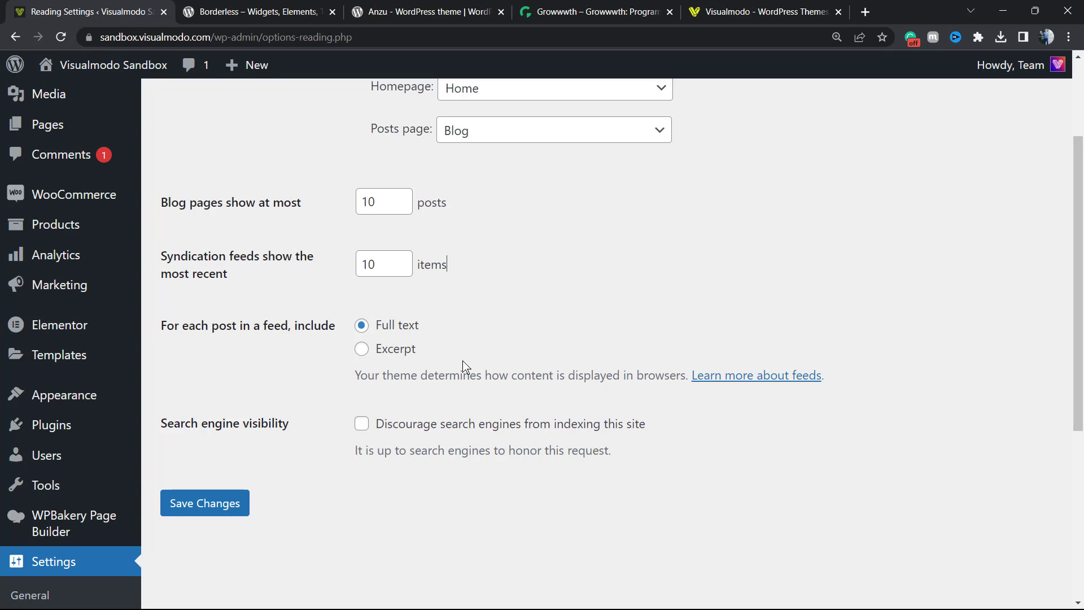
mouse_move(410, 311)
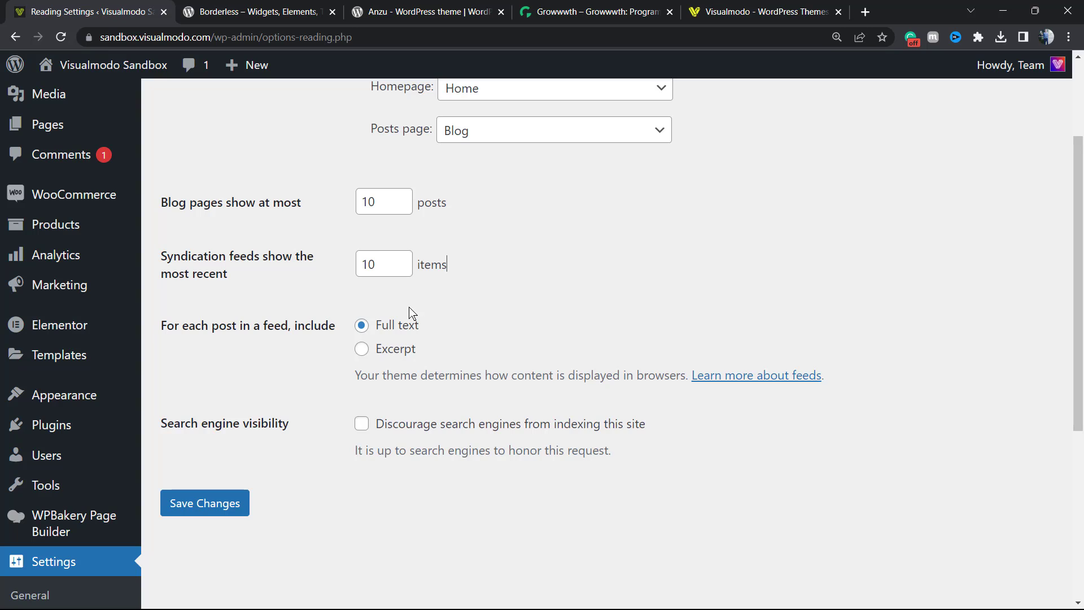
Set feeds to include only an excerpt for each post
left_click(361, 349)
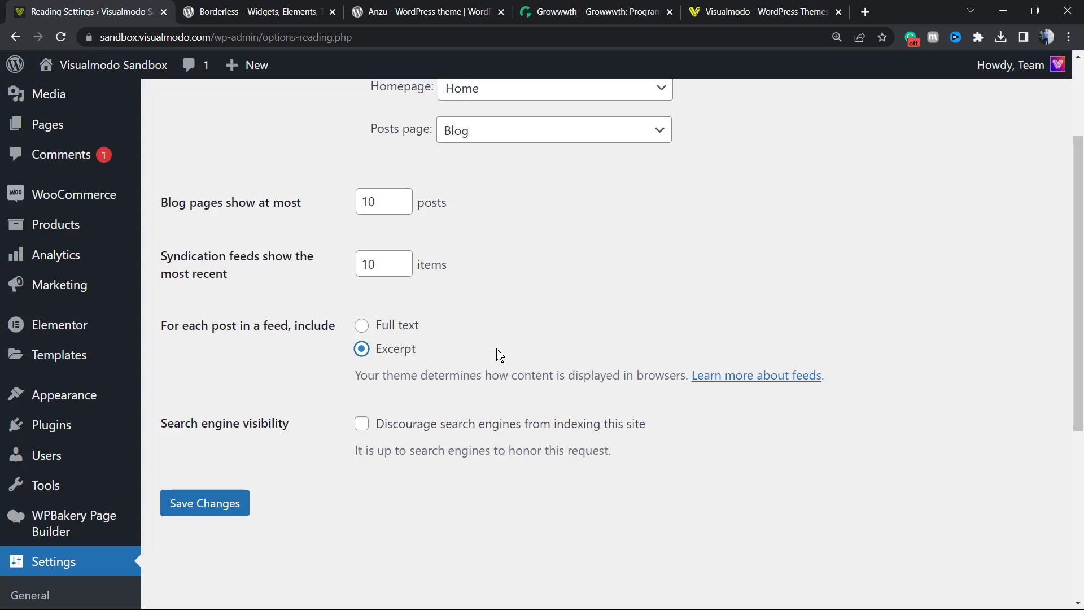
mouse_move(493, 356)
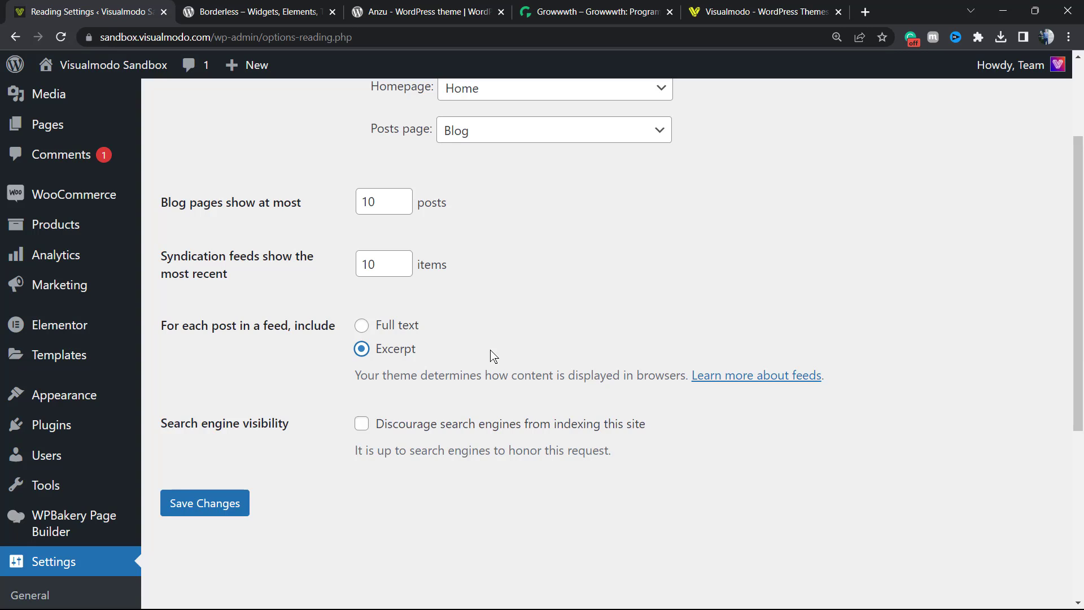
scroll("down", 3)
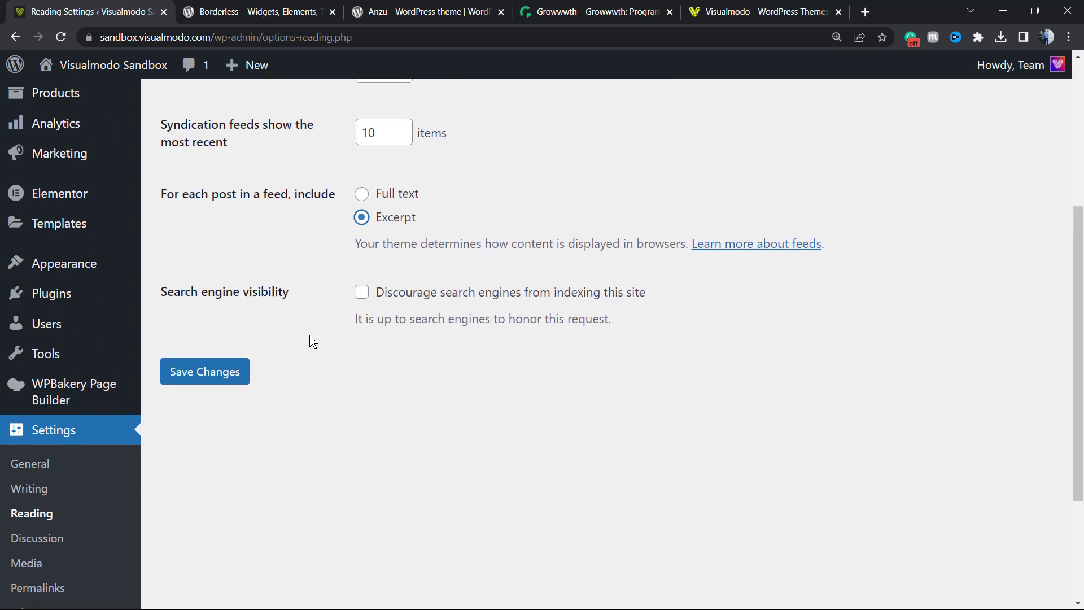
Review the static homepage Home and posts page Blog selections
scroll("up", 3)
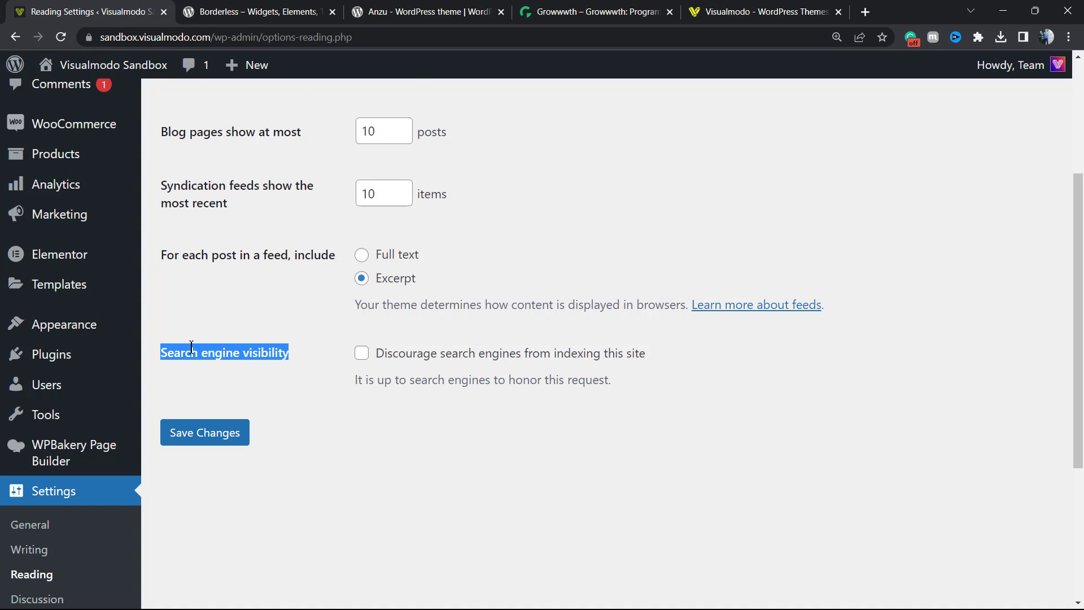
mouse_move(518, 364)
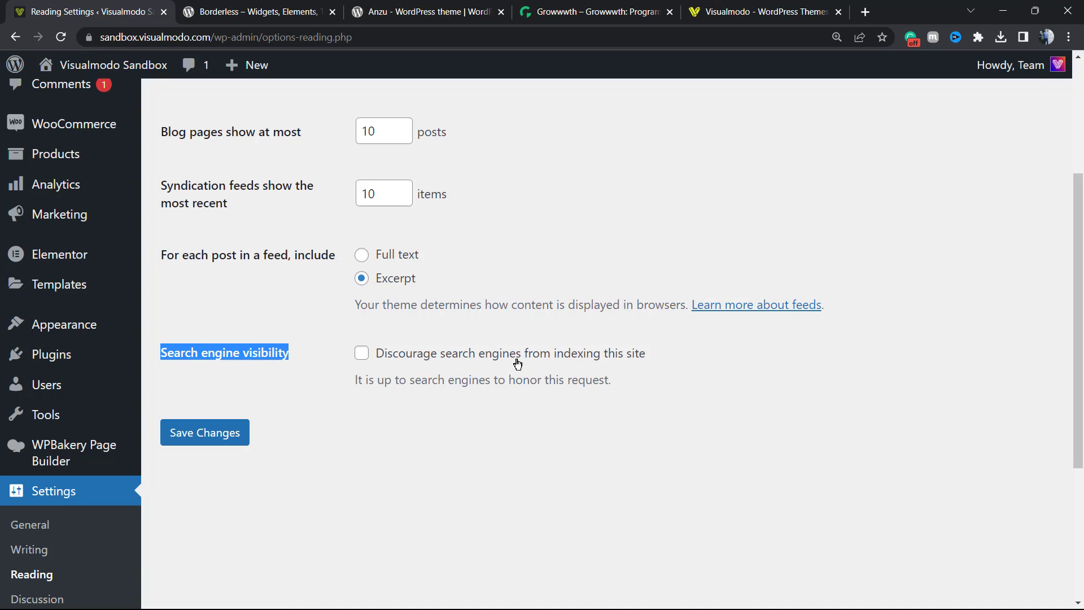
mouse_move(412, 346)
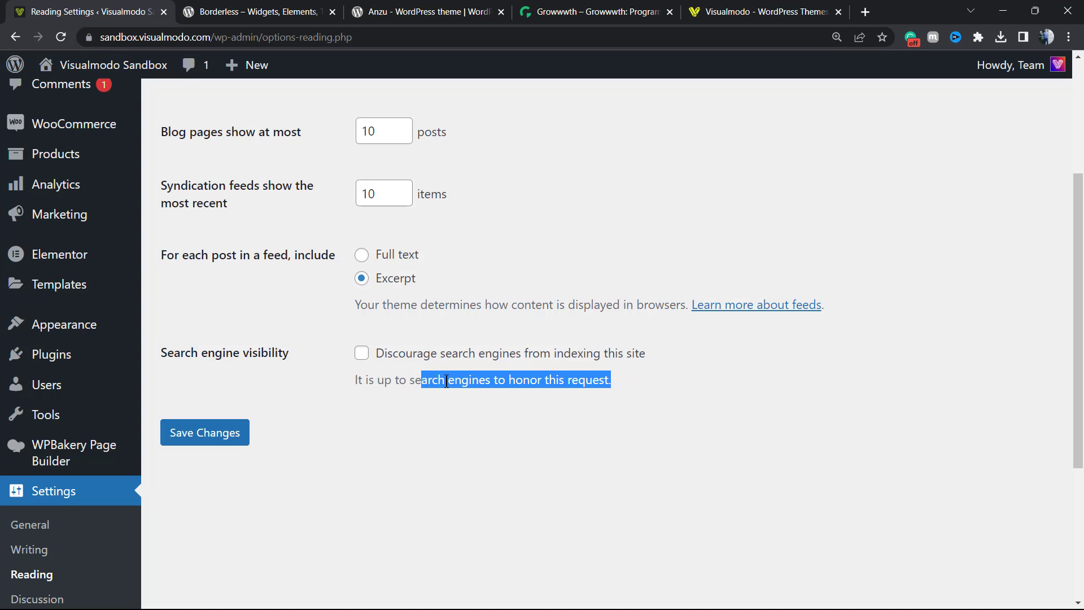
left_click(558, 369)
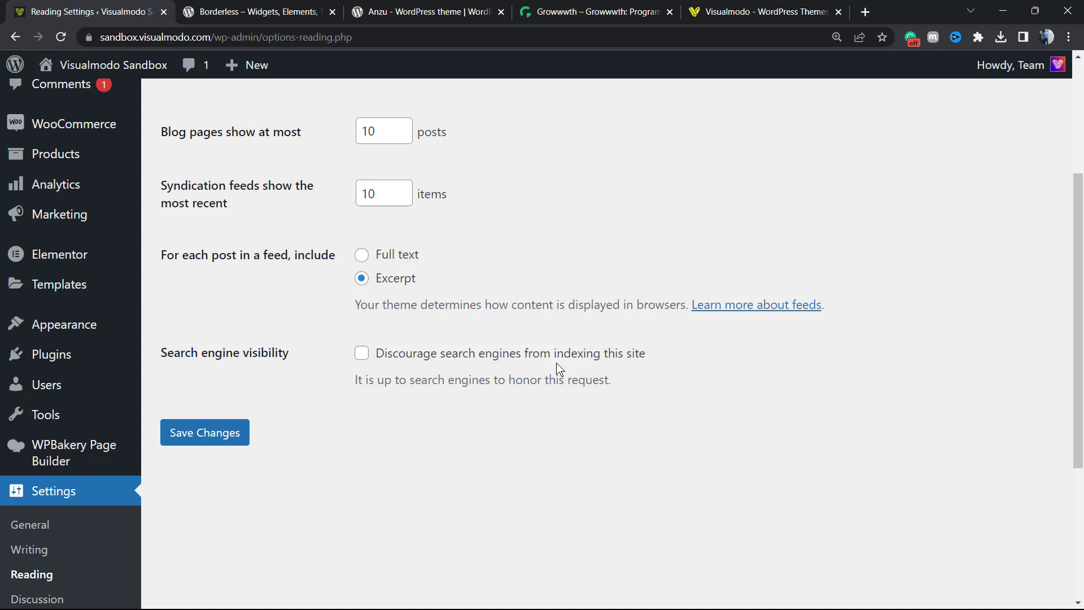
scroll("up", 3)
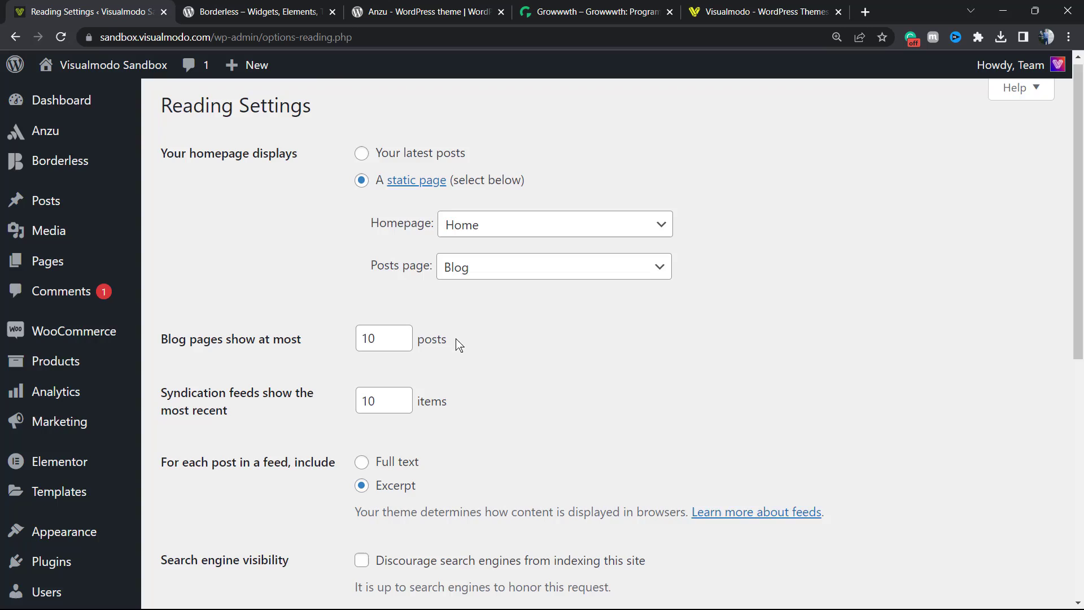
scroll("down", 3)
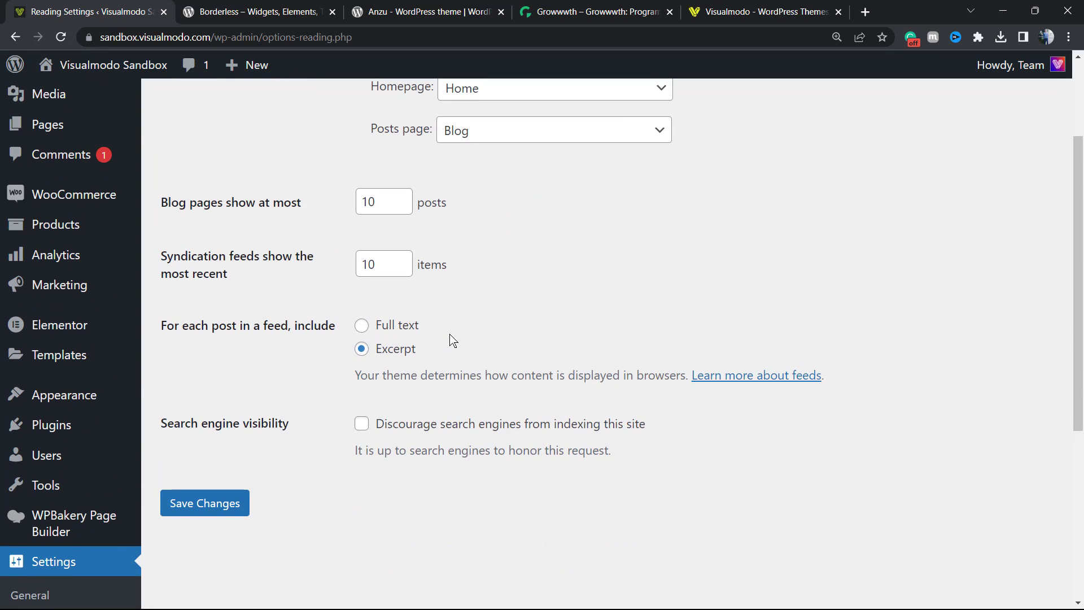
mouse_move(444, 338)
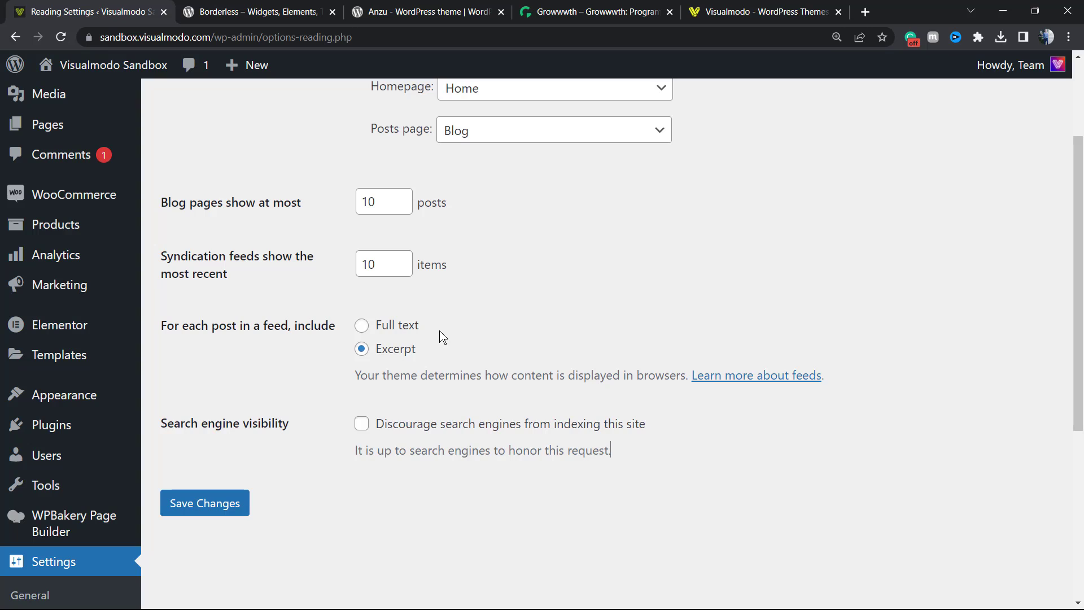
mouse_move(431, 362)
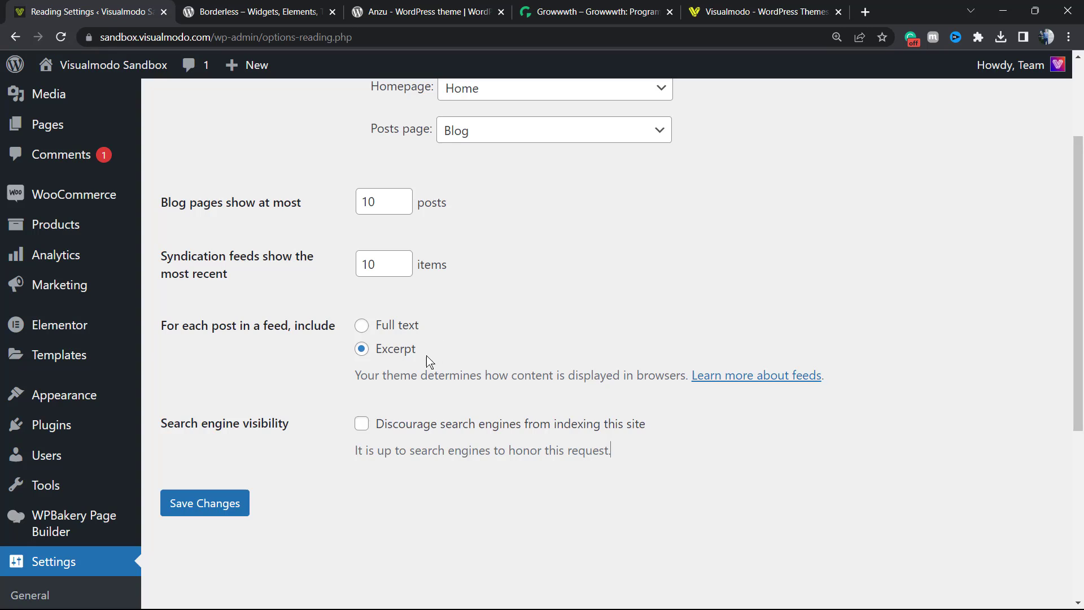
scroll("down", 3)
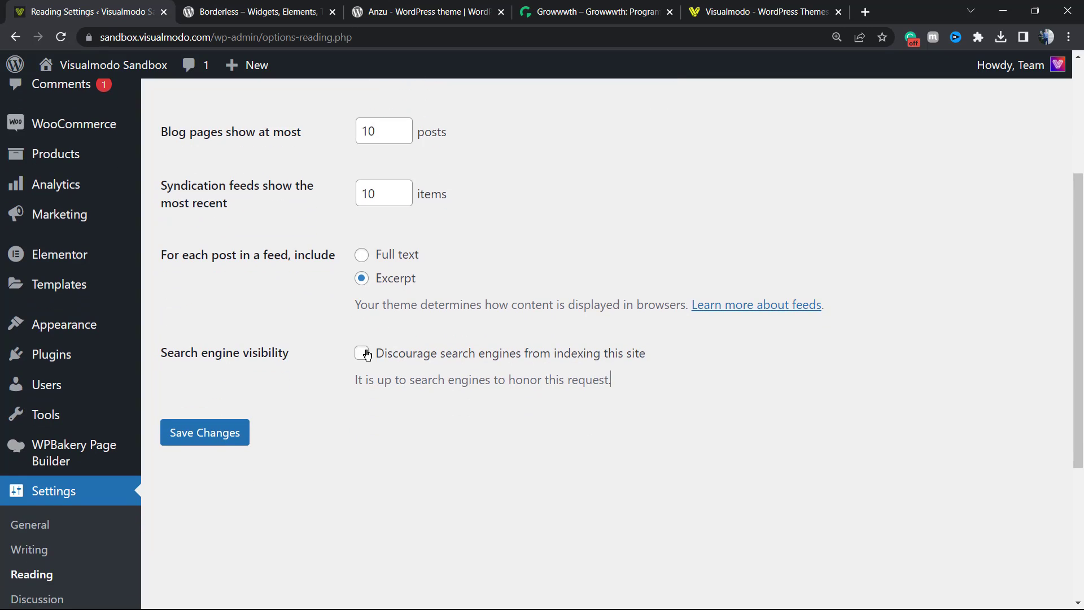
left_click(362, 353)
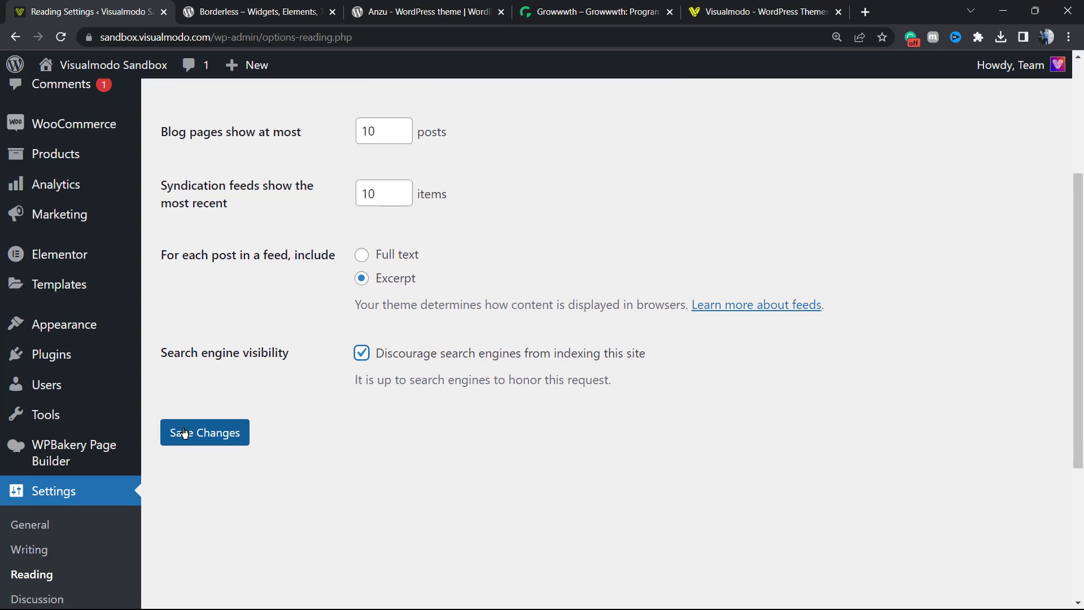
Uncheck 'Discourage search engines from indexing this site' and scroll toward Save Changes
left_click(204, 432)
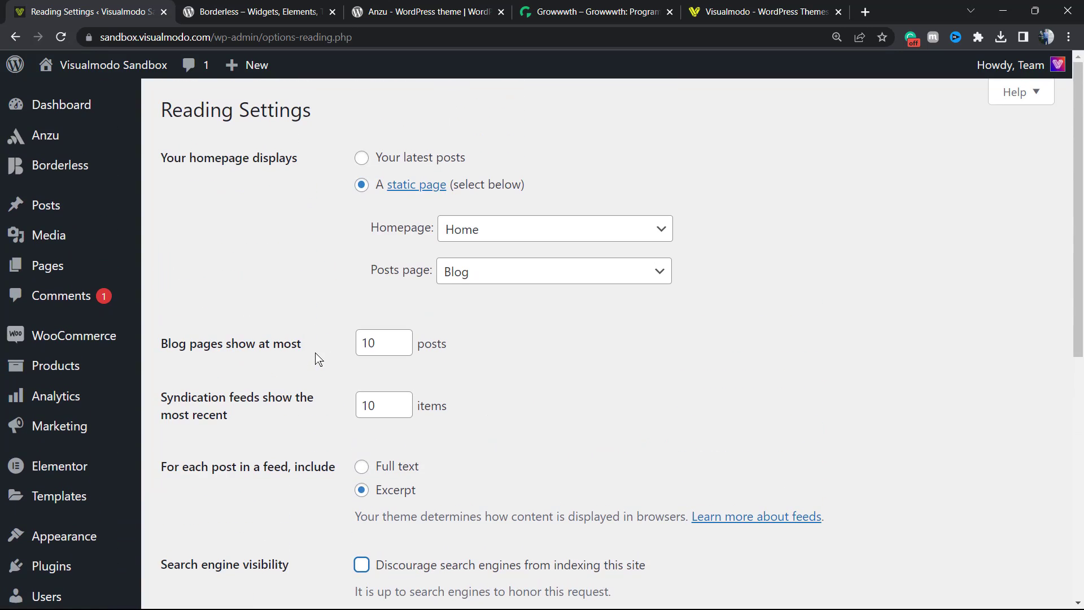
scroll("down", 3)
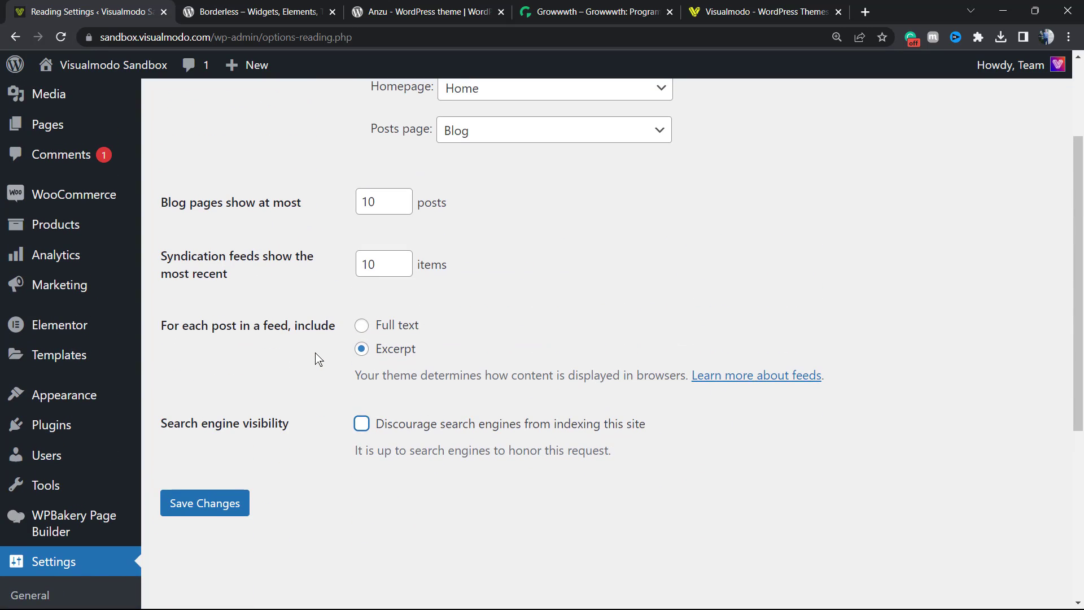
mouse_move(311, 367)
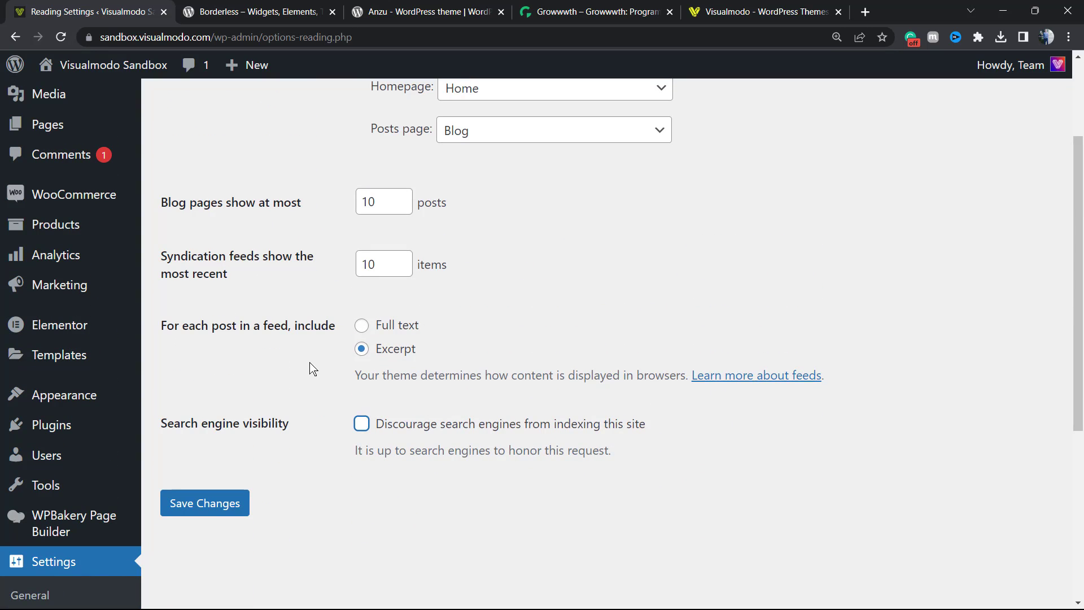
mouse_move(490, 363)
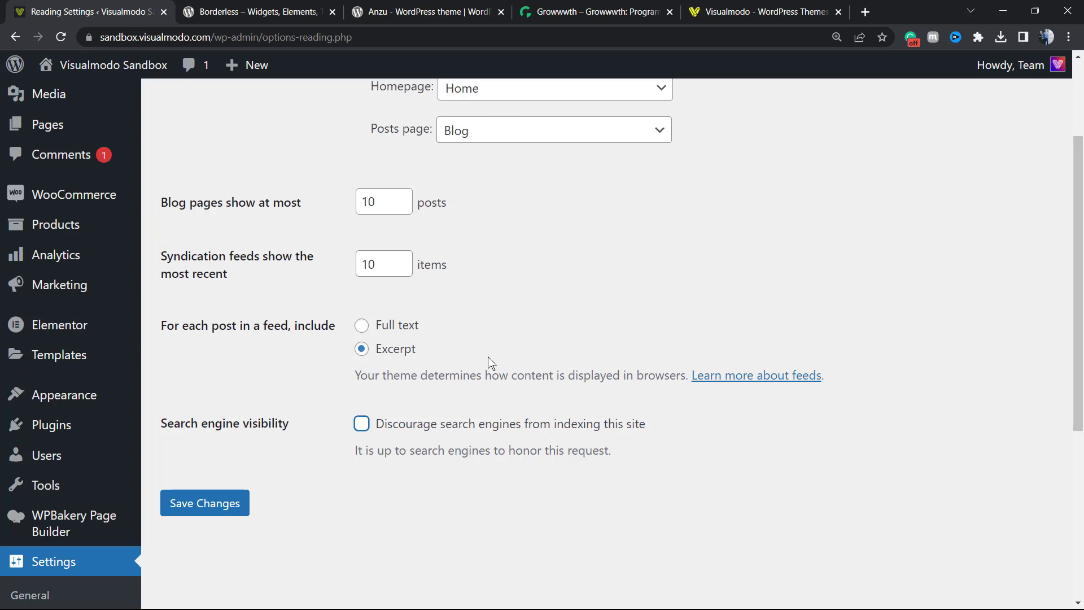
scroll("down", 3)
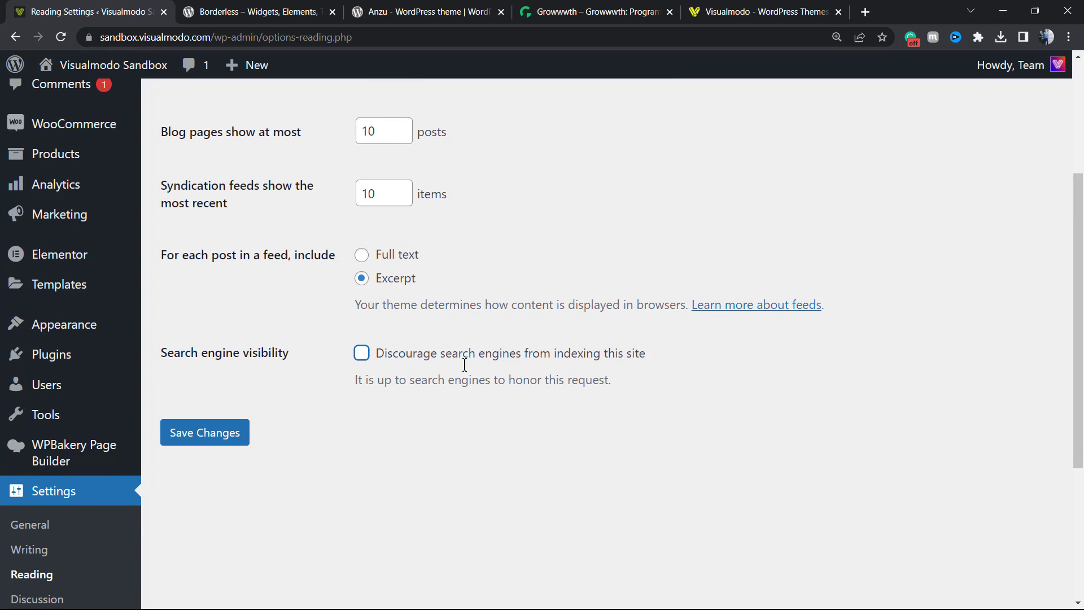
mouse_move(452, 366)
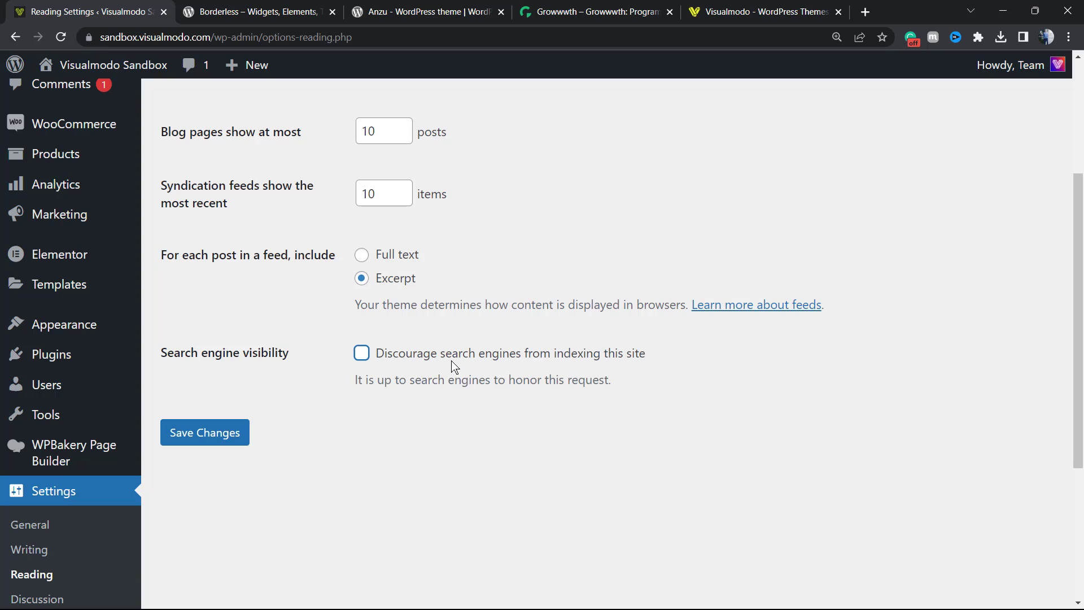
mouse_move(432, 338)
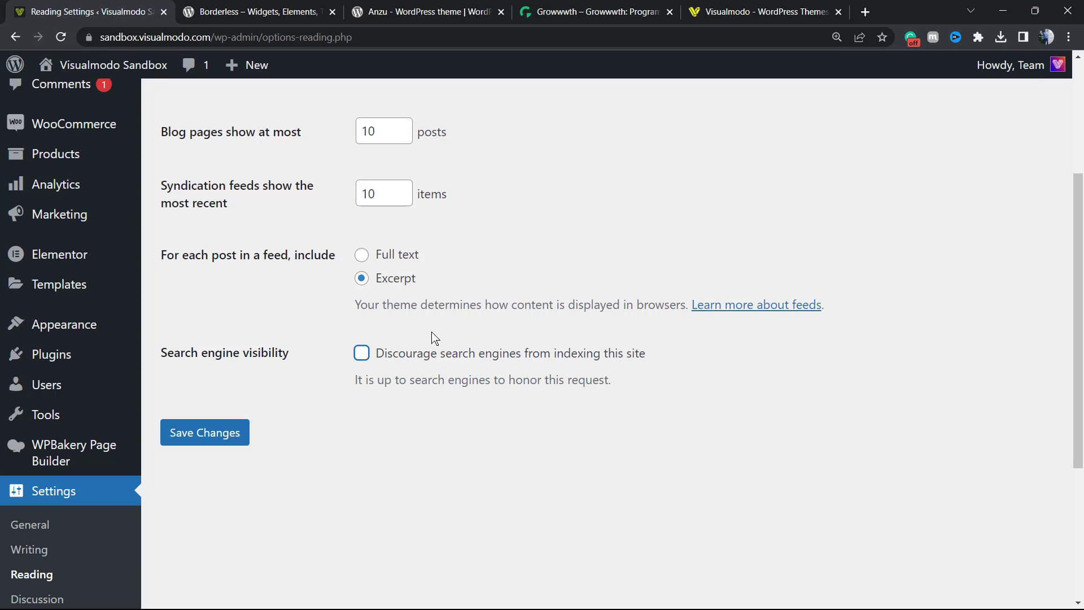
mouse_move(405, 358)
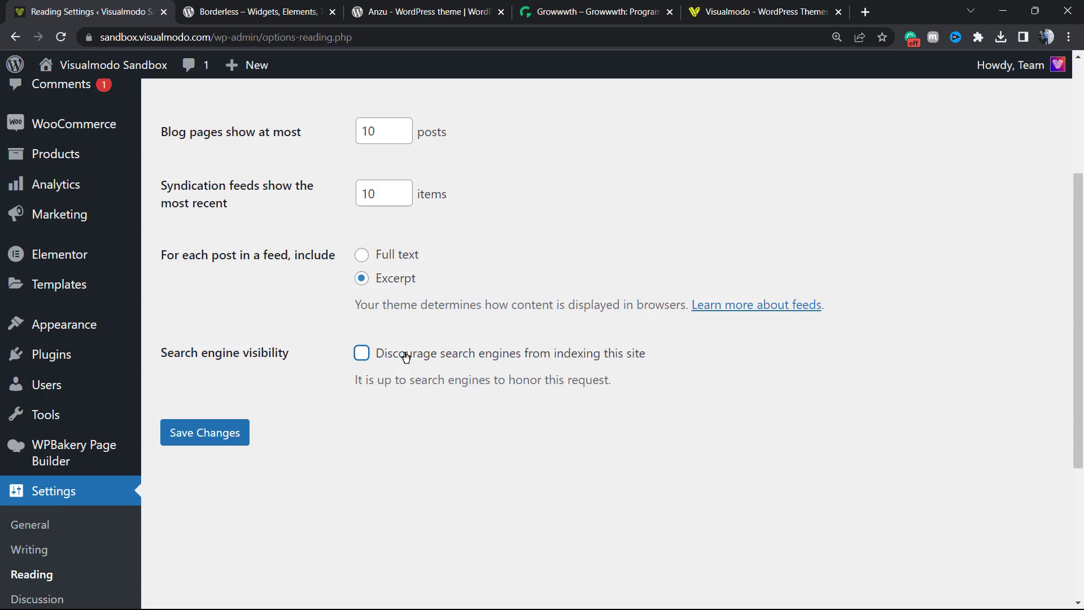
mouse_move(399, 356)
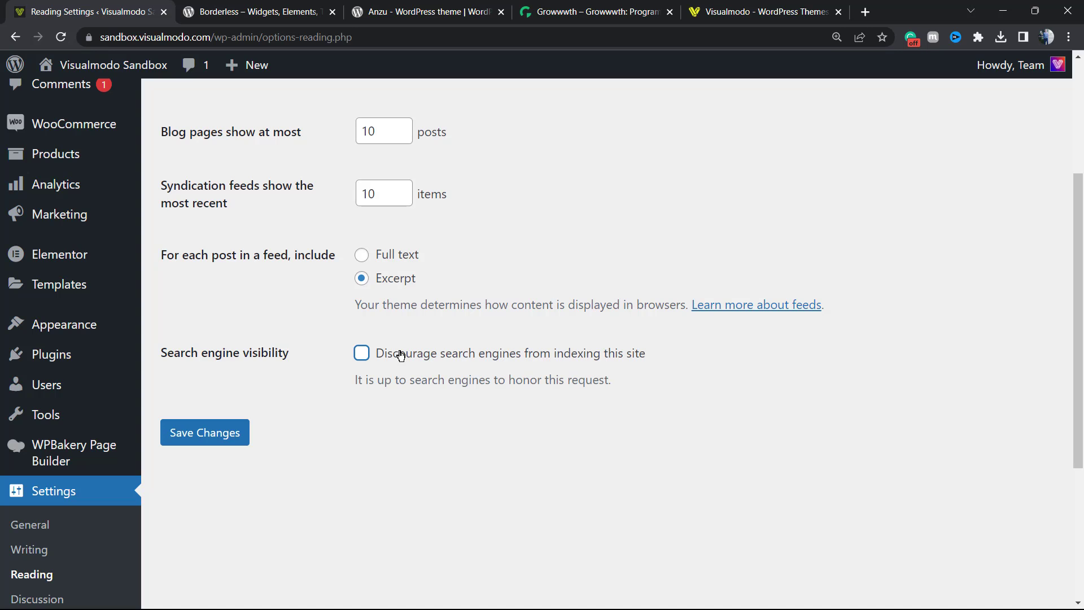
scroll("up", 3)
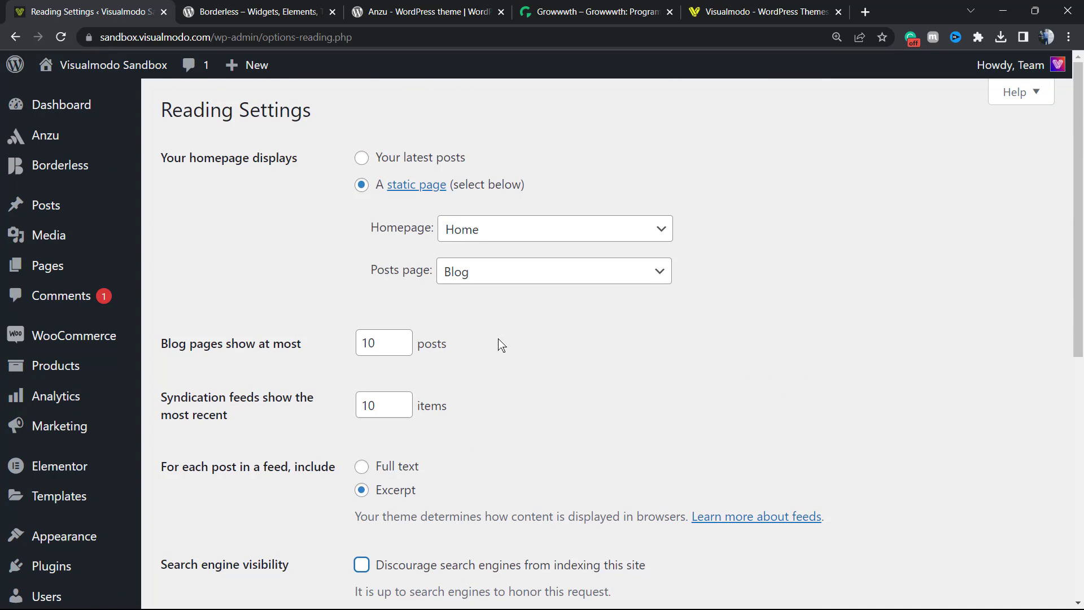
scroll("down", 3)
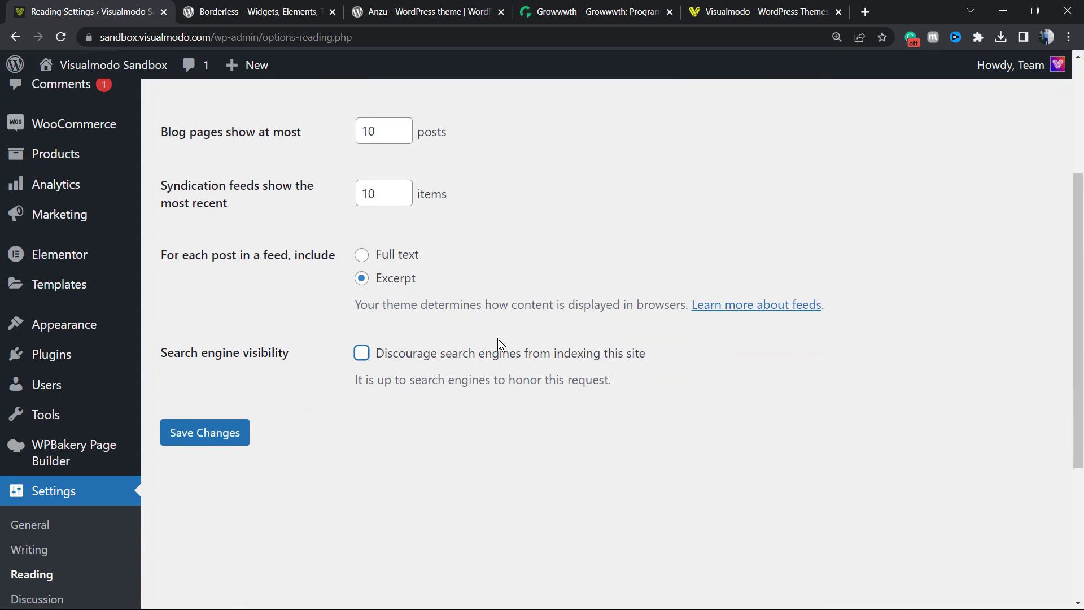
scroll("up", 3)
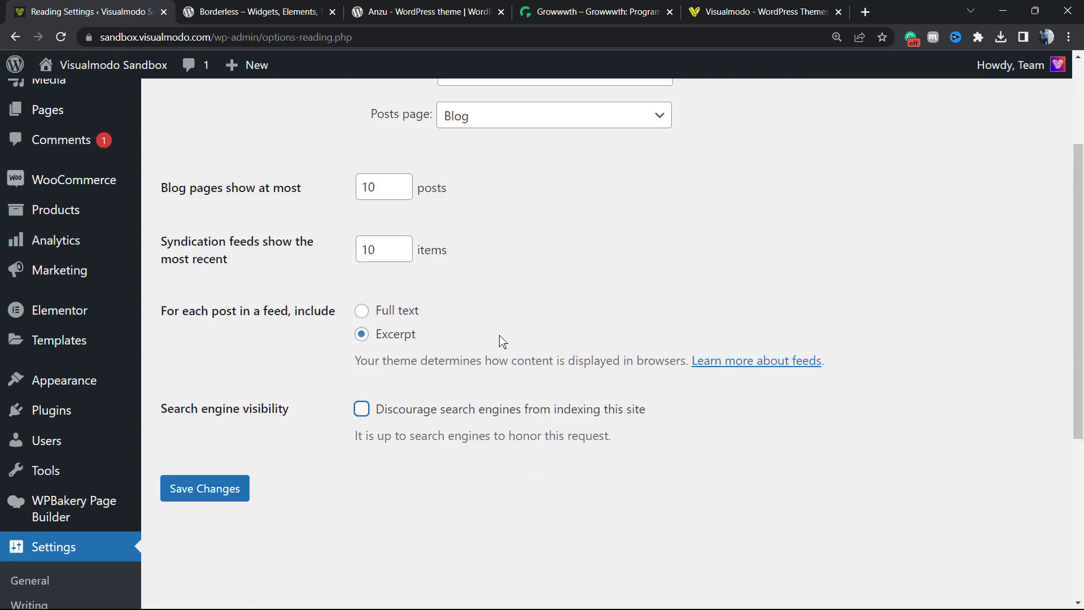
scroll("up", 3)
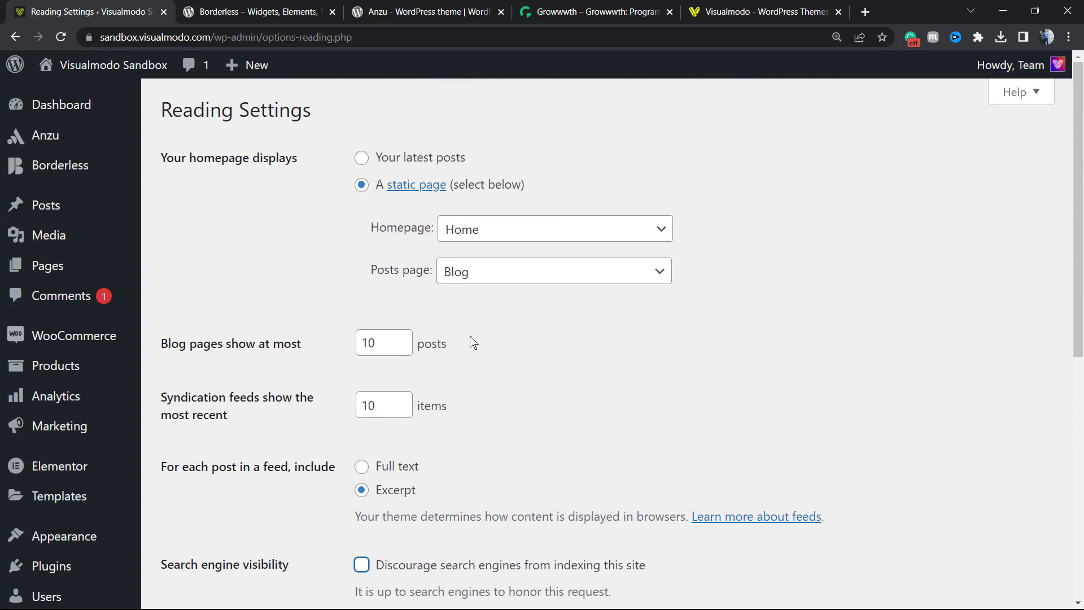
mouse_move(327, 250)
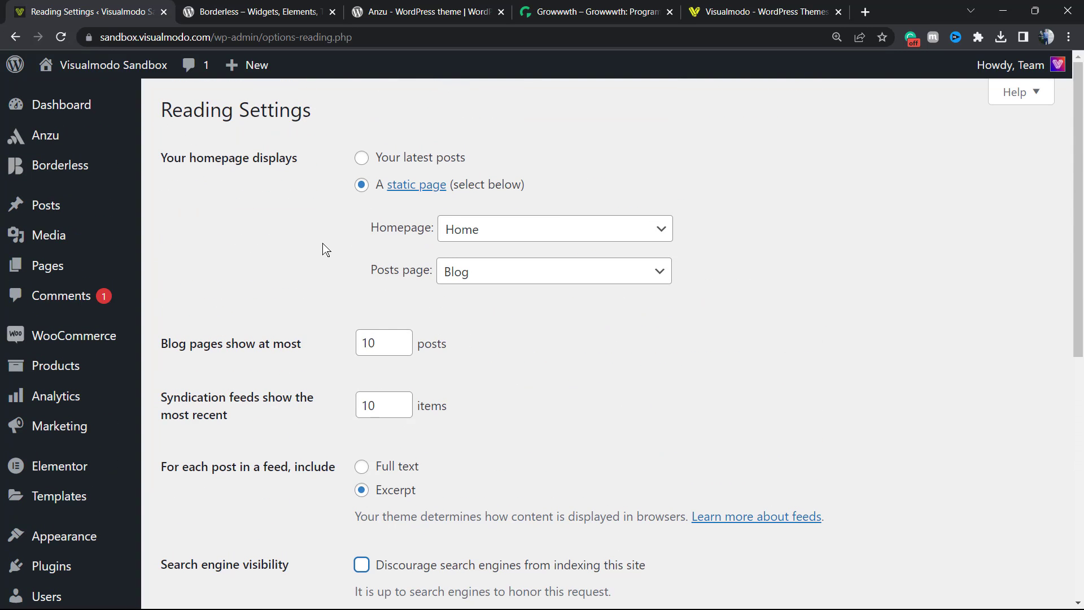
mouse_move(205, 153)
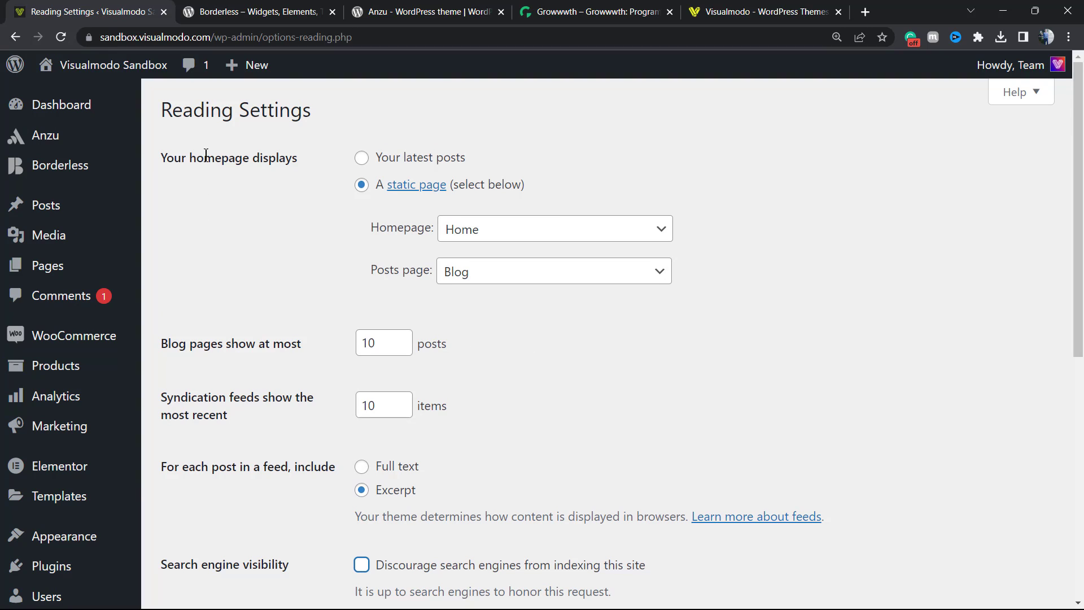
mouse_move(504, 219)
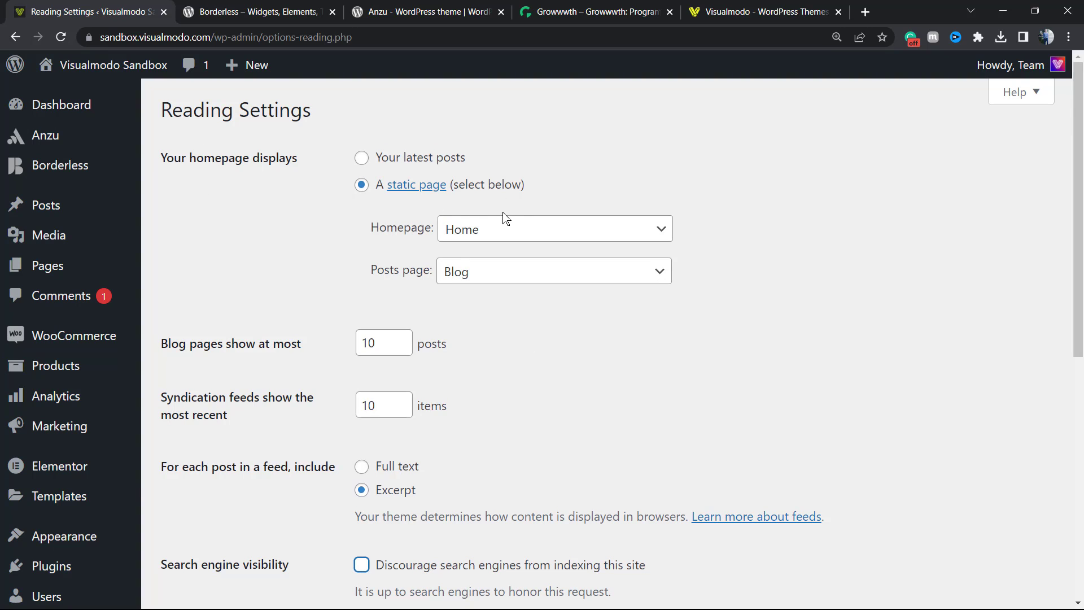
mouse_move(372, 274)
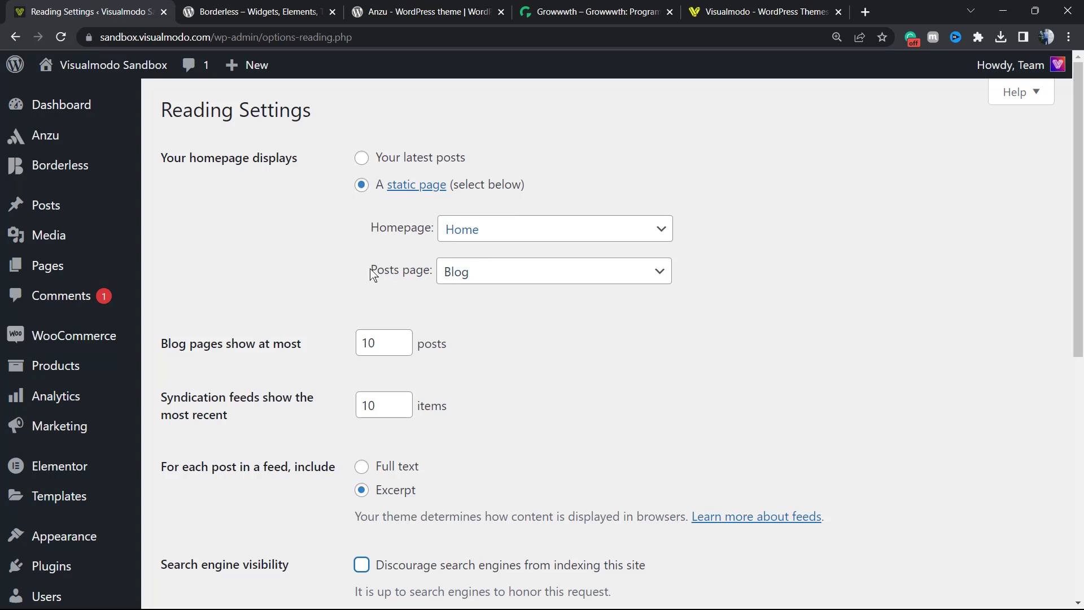
scroll("down", 3)
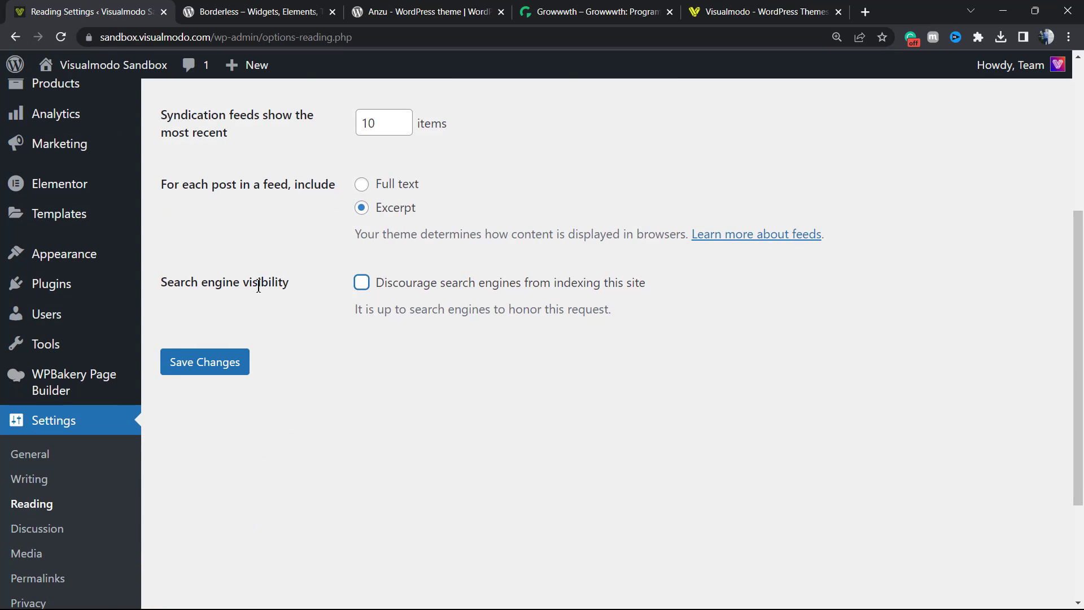
double_click(224, 281)
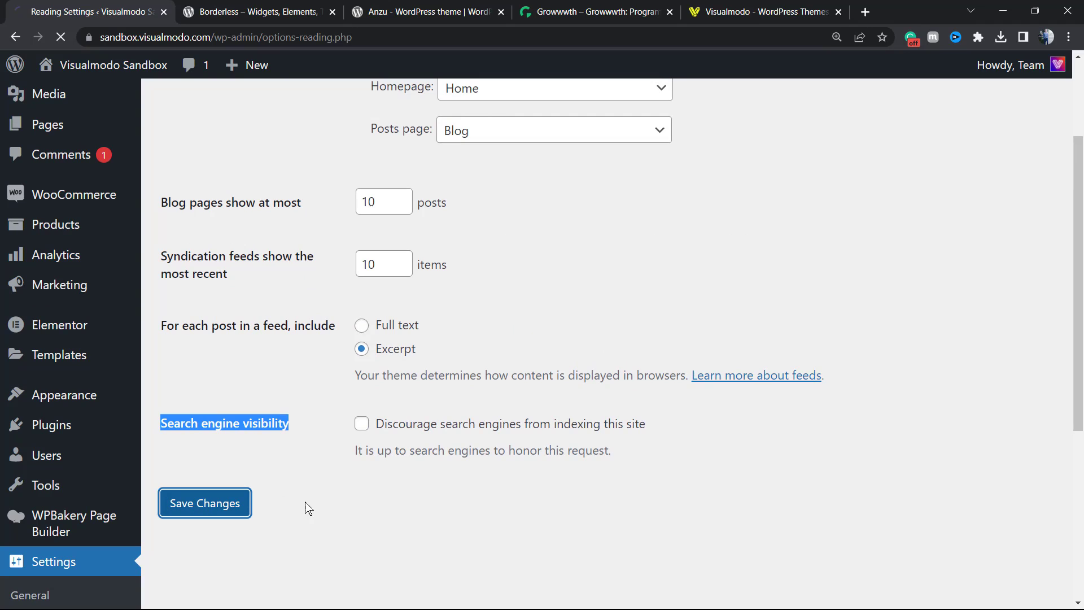
Save the Reading Settings and view the live site's static Home page
left_click(204, 502)
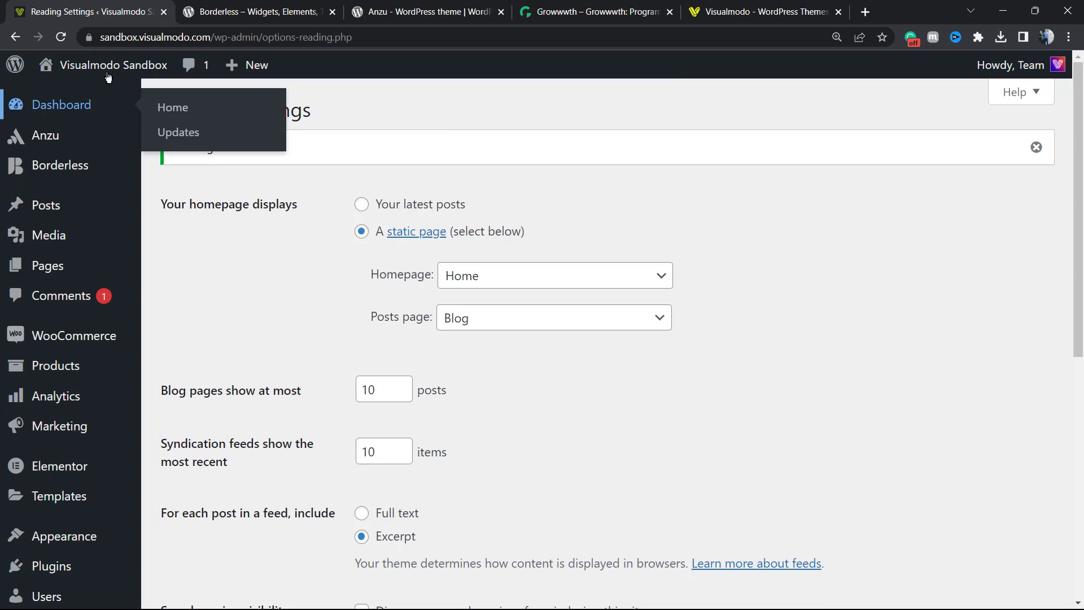
left_click(173, 107)
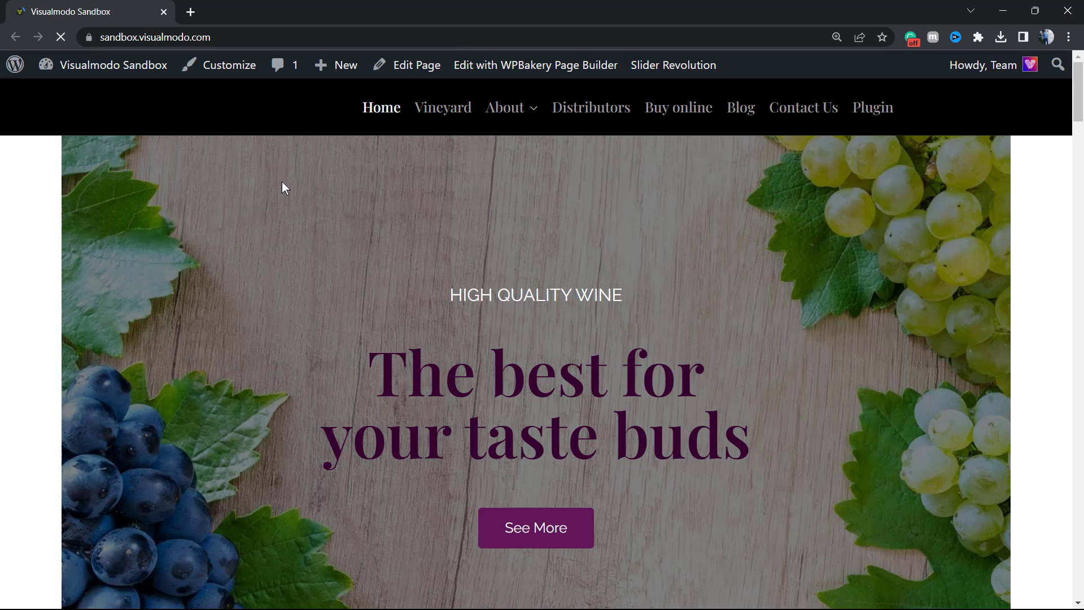
Browse the live Home and Blog pages to confirm Blog lists the posts
scroll("down", 3)
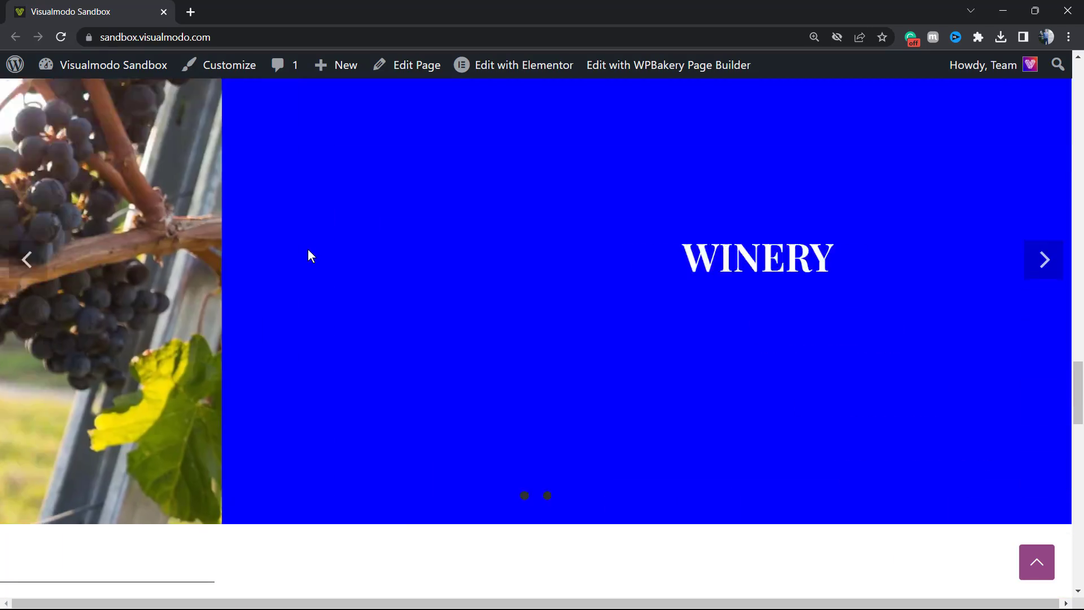
scroll("down", 3)
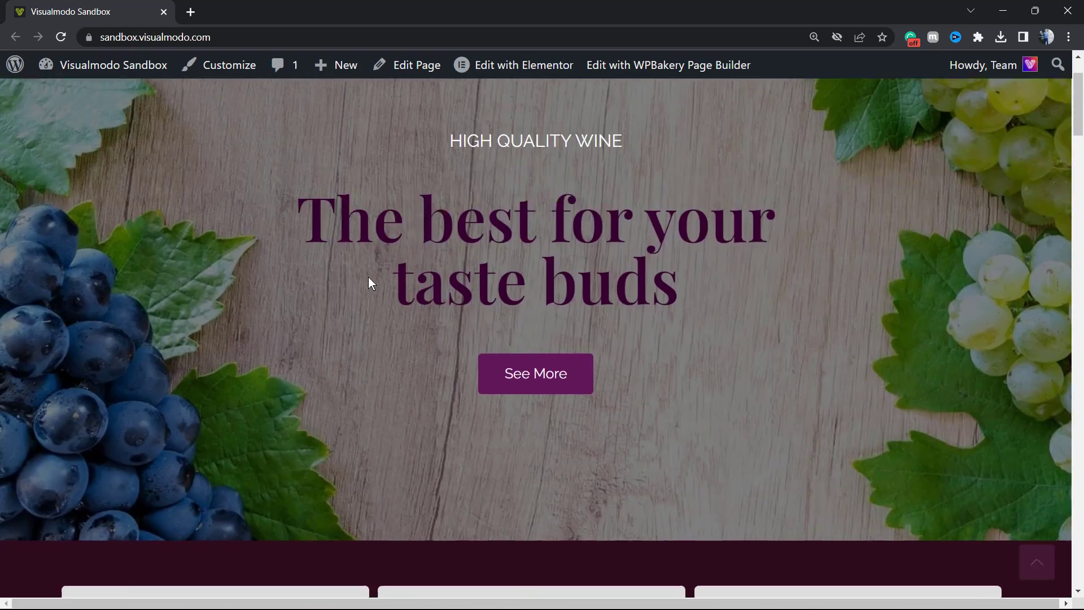
scroll("up", 3)
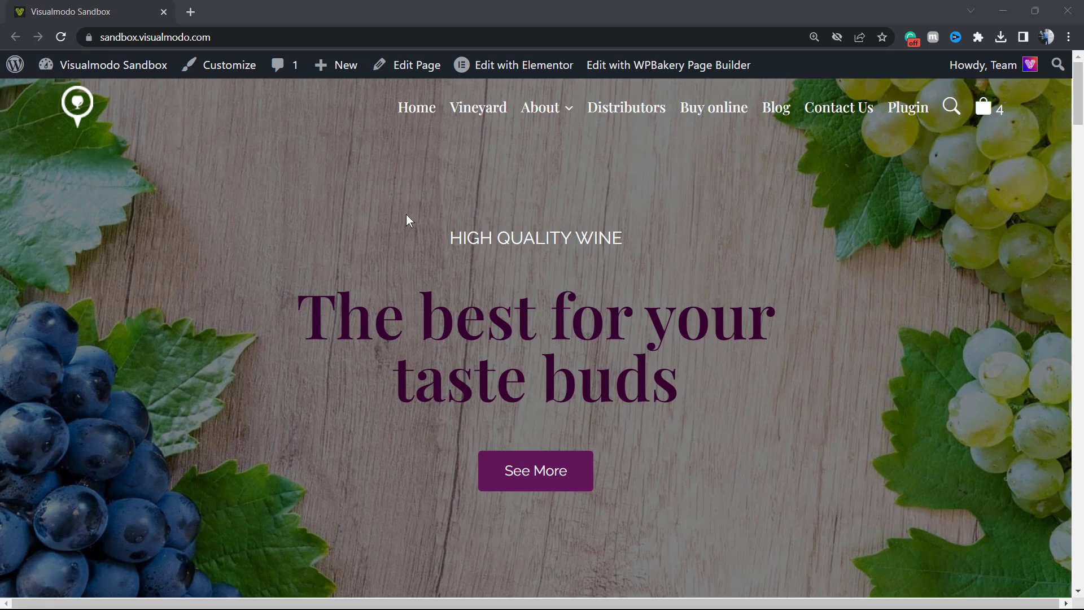
mouse_move(776, 116)
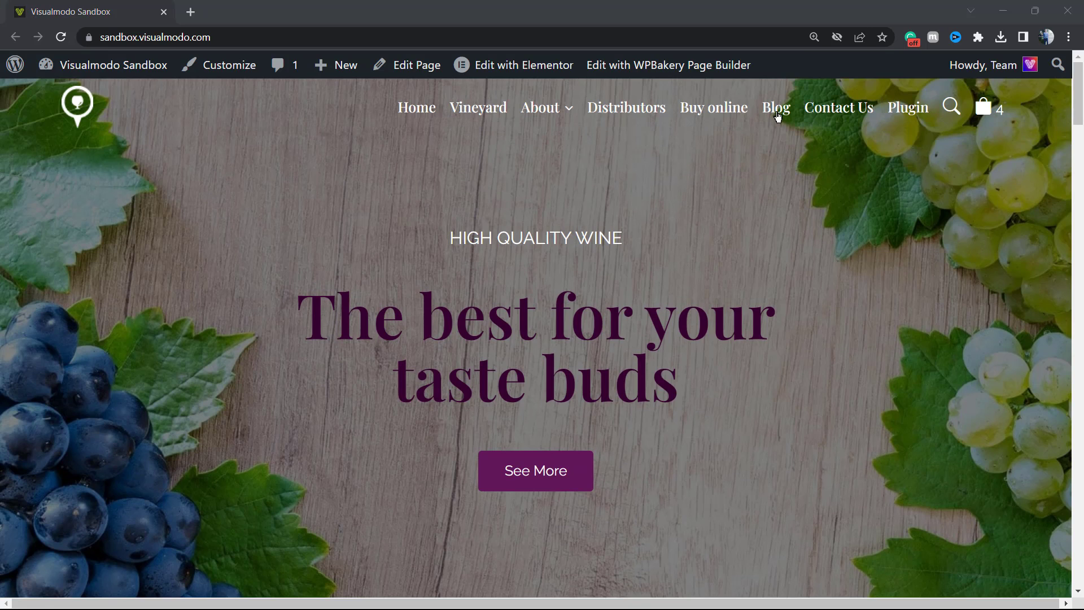
left_click(774, 108)
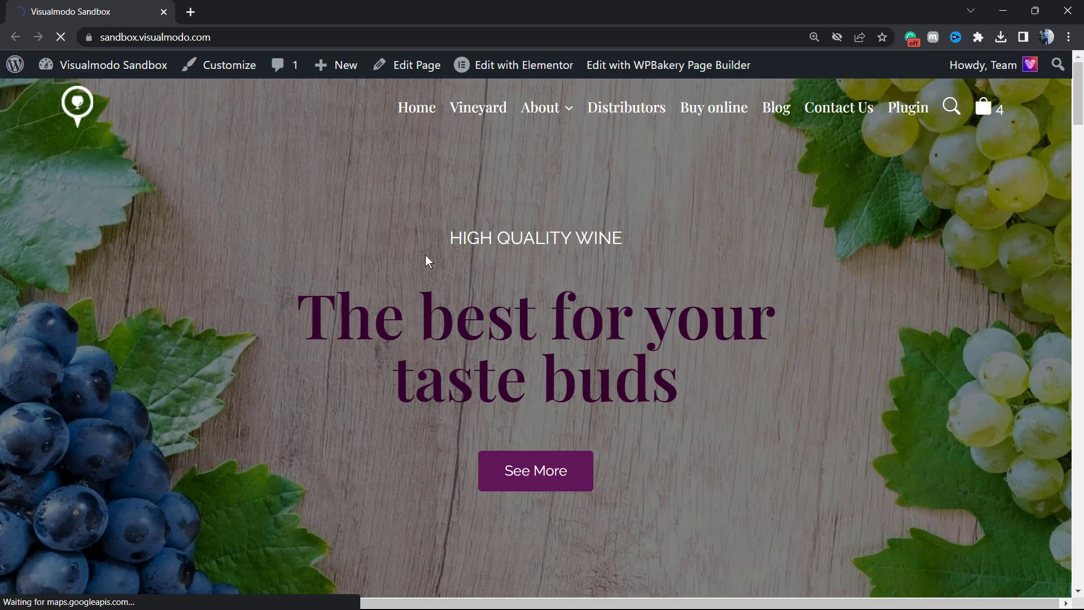
left_click(776, 108)
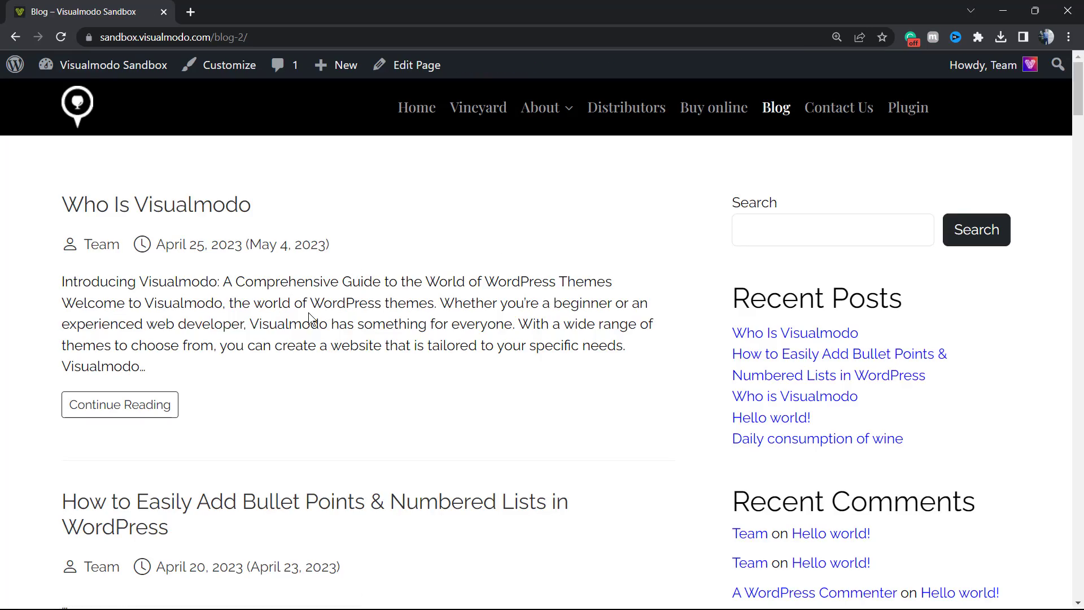
scroll("down", 3)
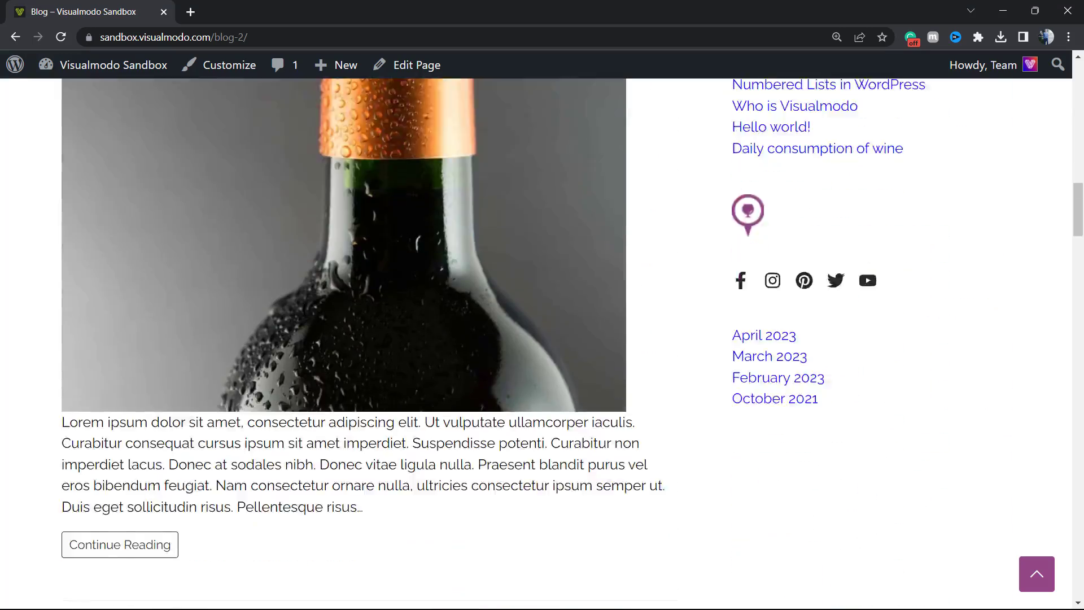
scroll("up", 3)
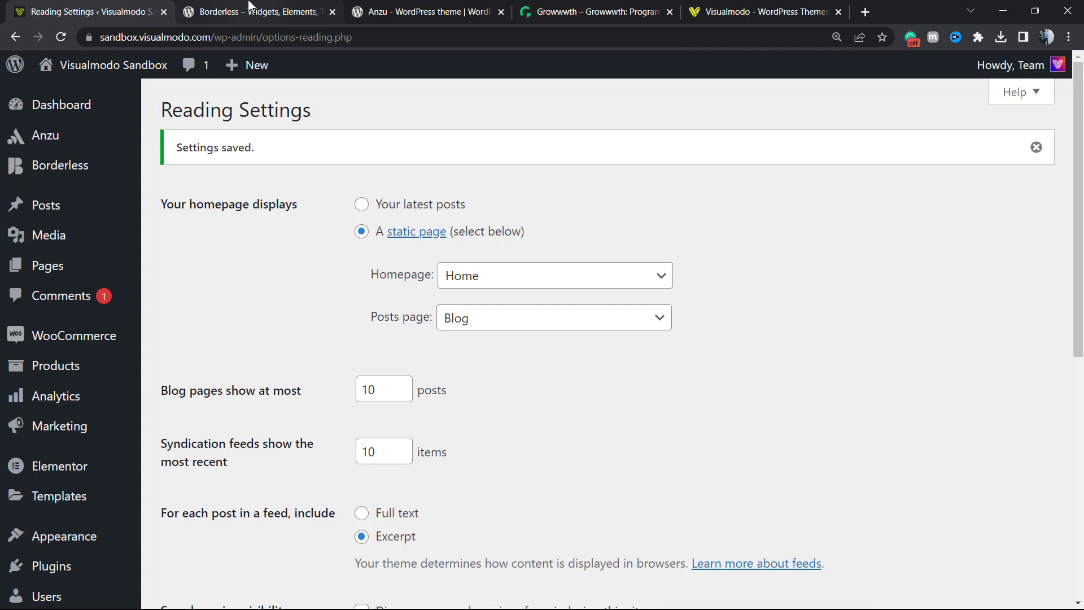
View the Borderless plugin and Anzu theme pages, ending on the Growwwth site
left_click(256, 12)
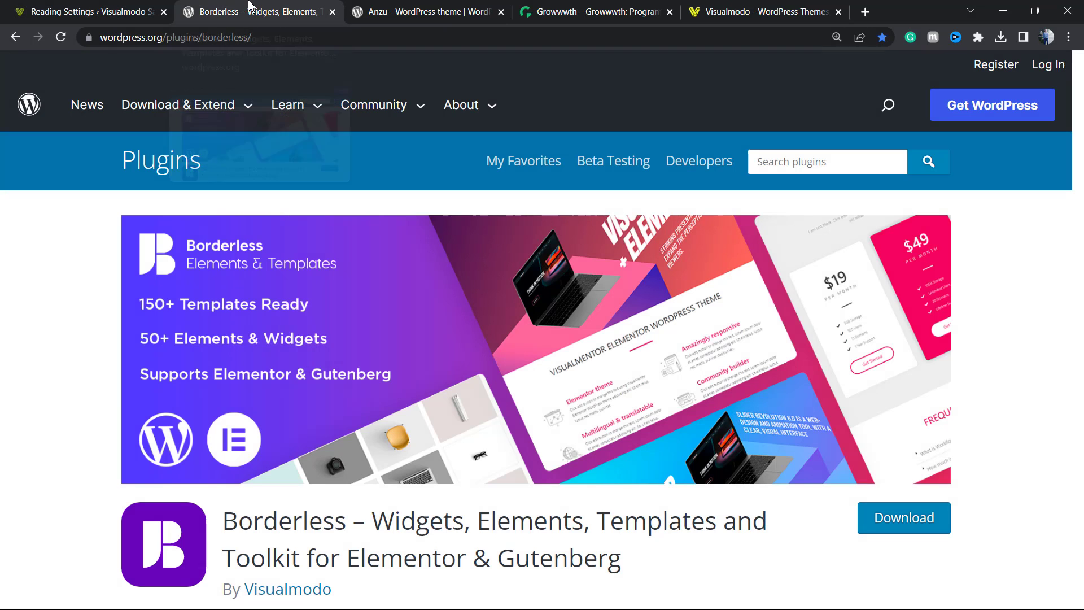
scroll("down", 3)
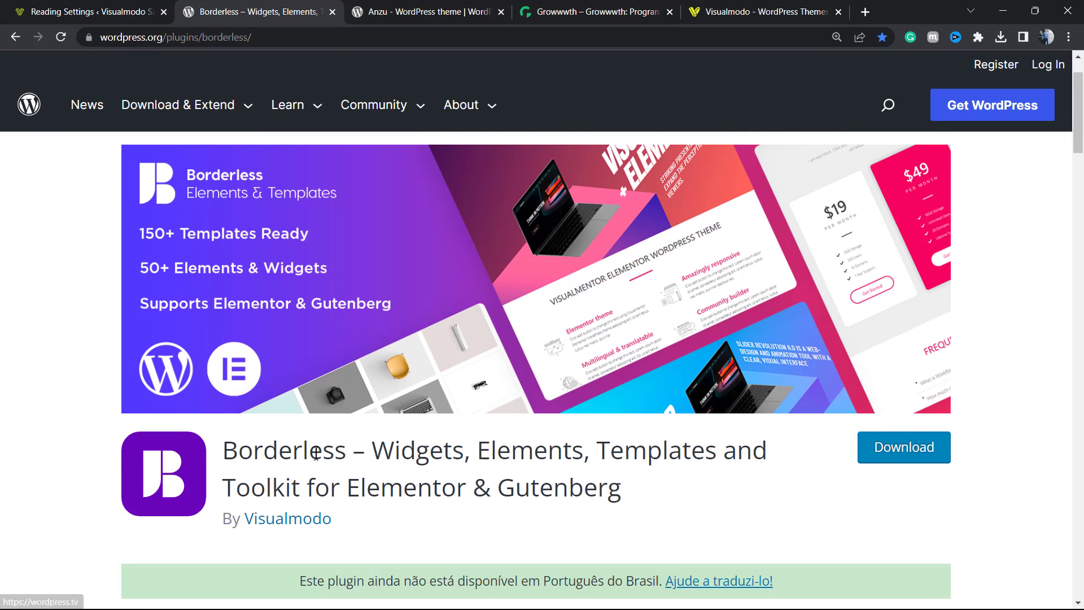
double_click(417, 450)
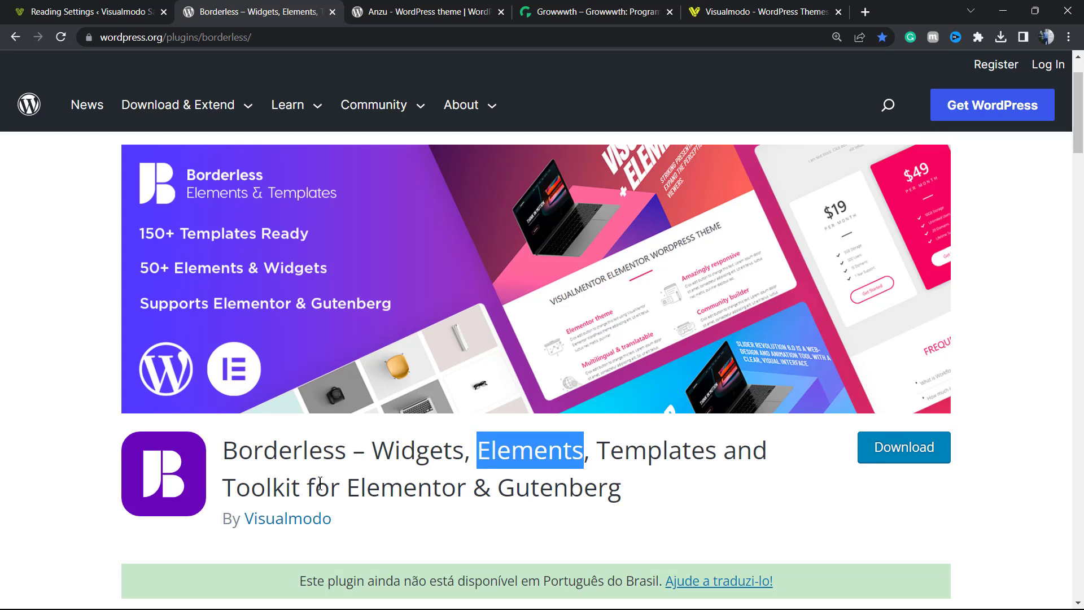
left_click(427, 11)
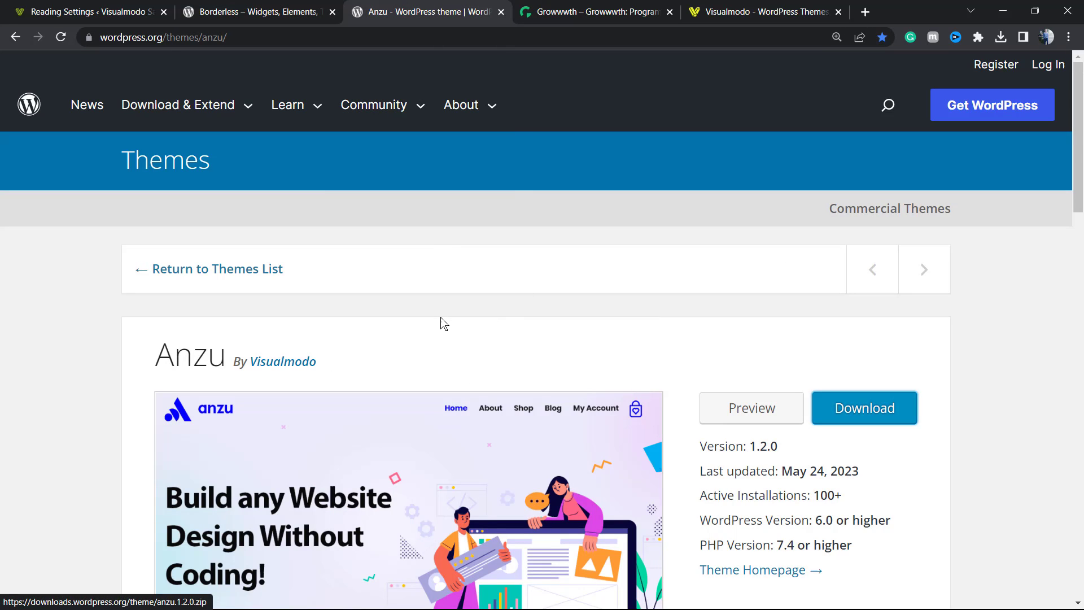
mouse_move(423, 324)
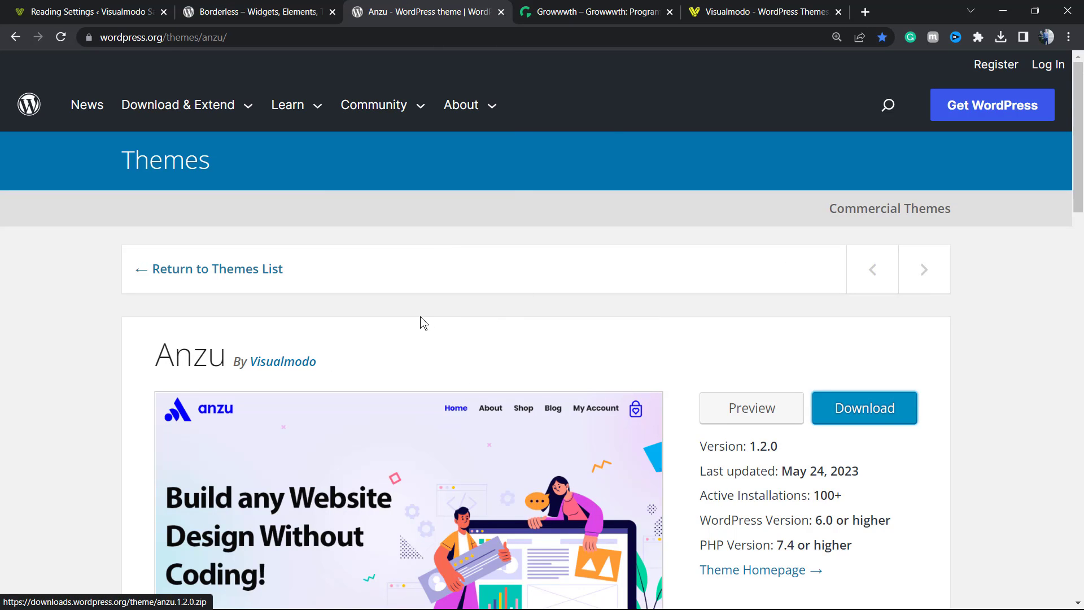
left_click(595, 11)
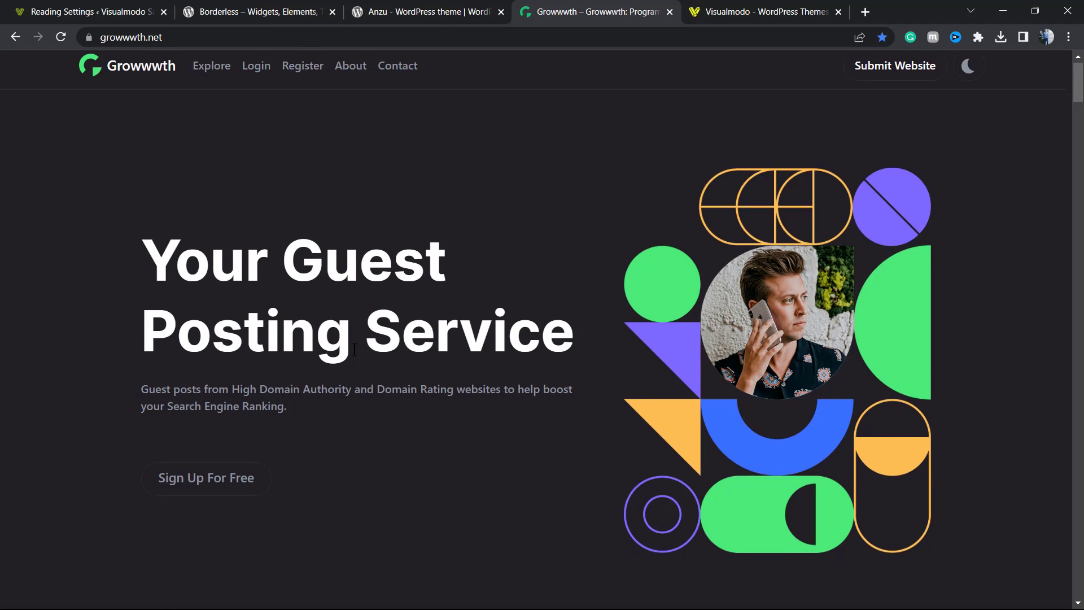
scroll("down", 3)
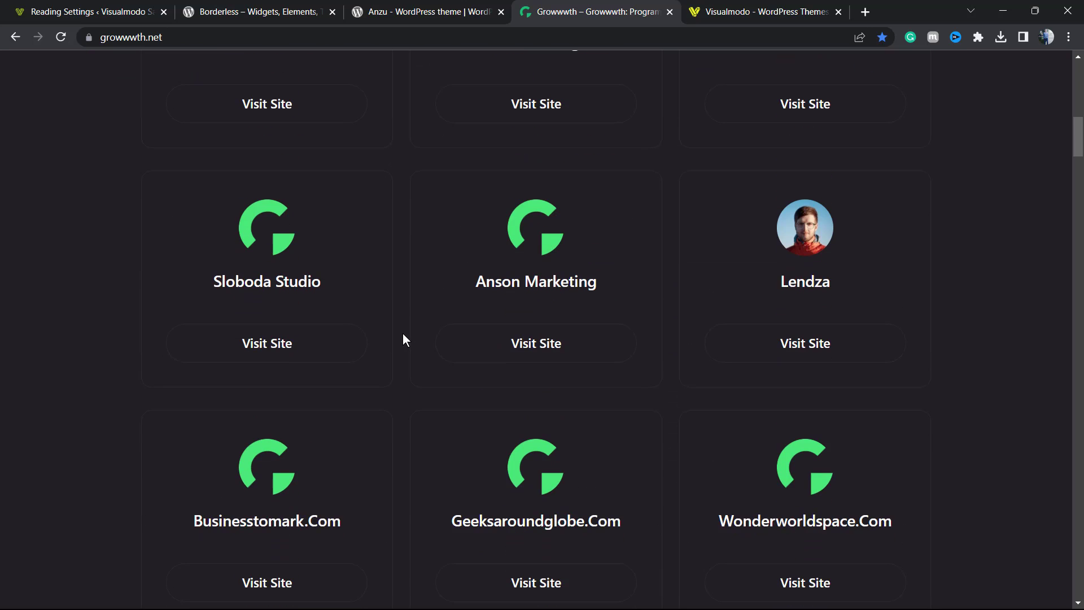
scroll("down", 3)
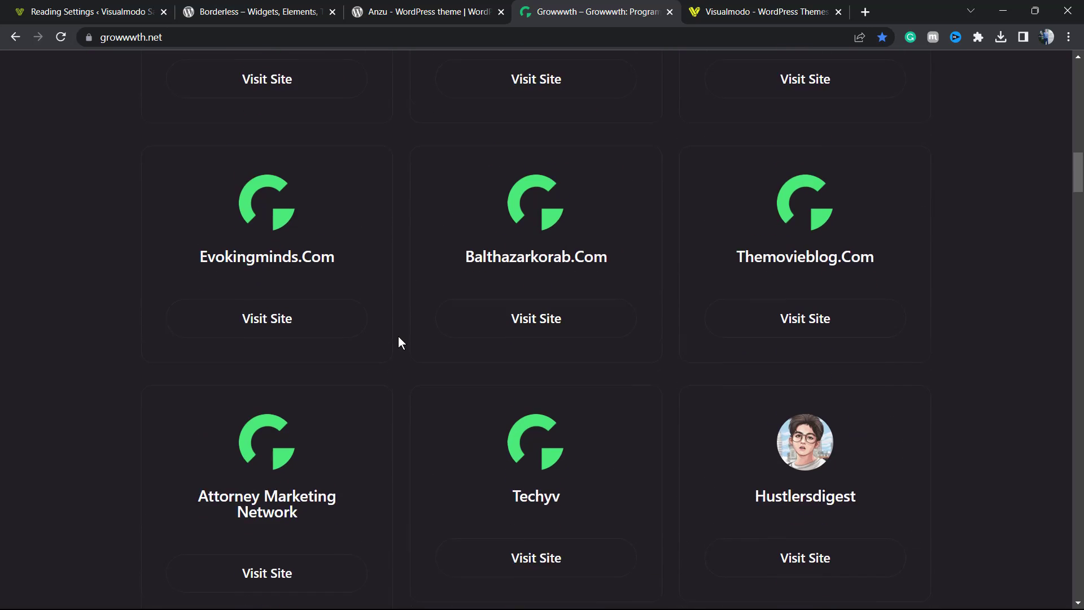
scroll("down", 3)
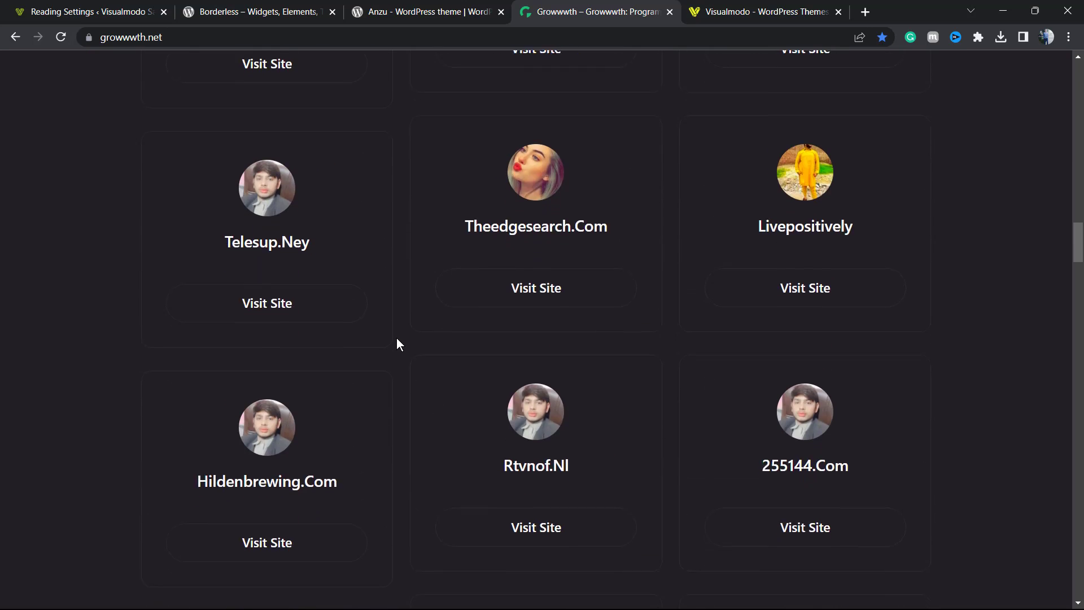
scroll("down", 3)
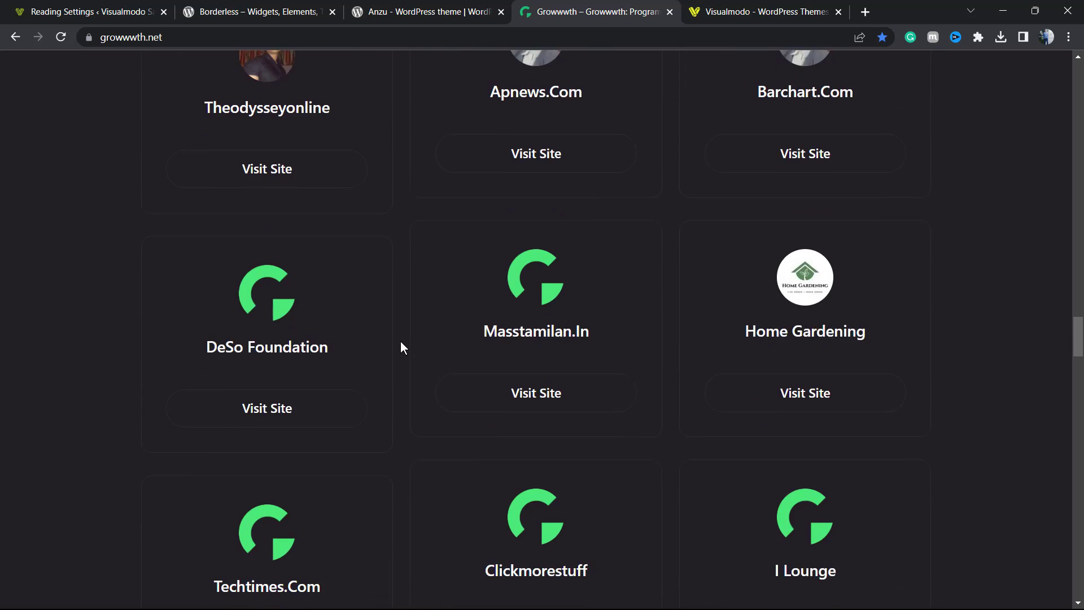
scroll("down", 3)
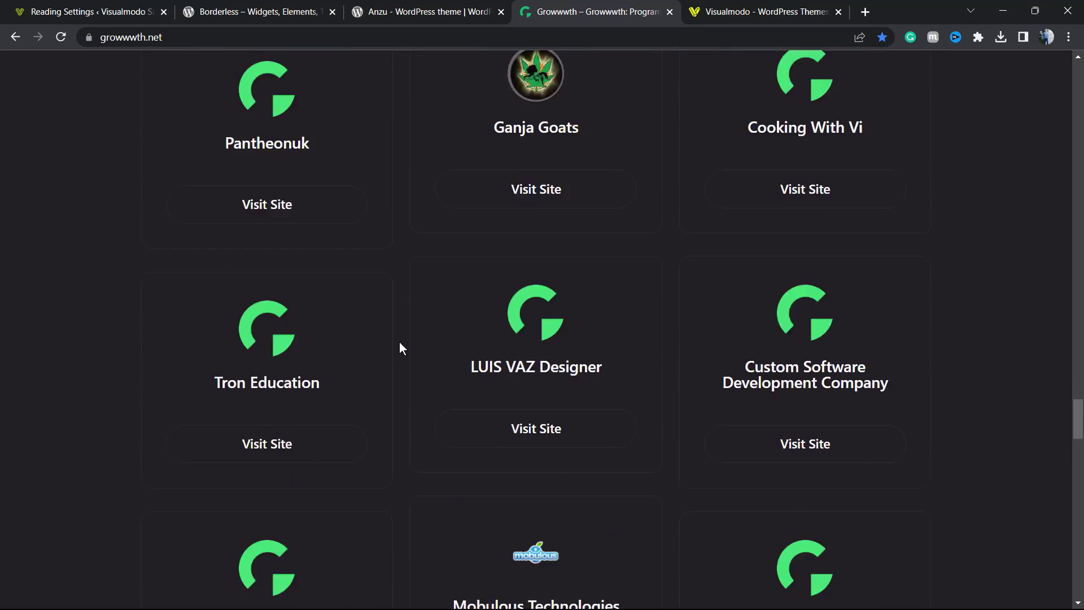
scroll("up", 3)
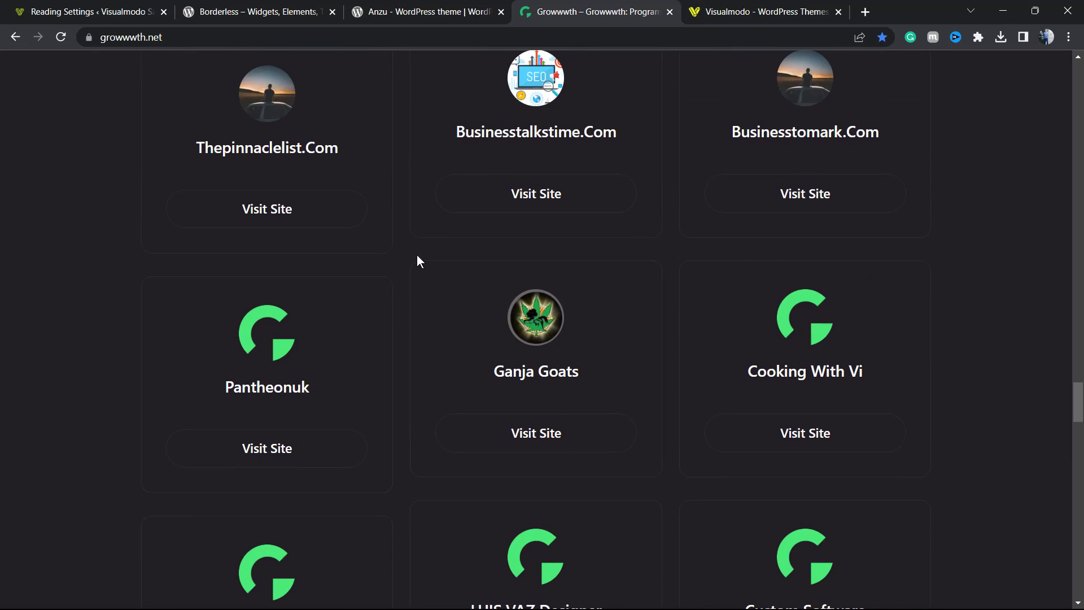
scroll("down", 3)
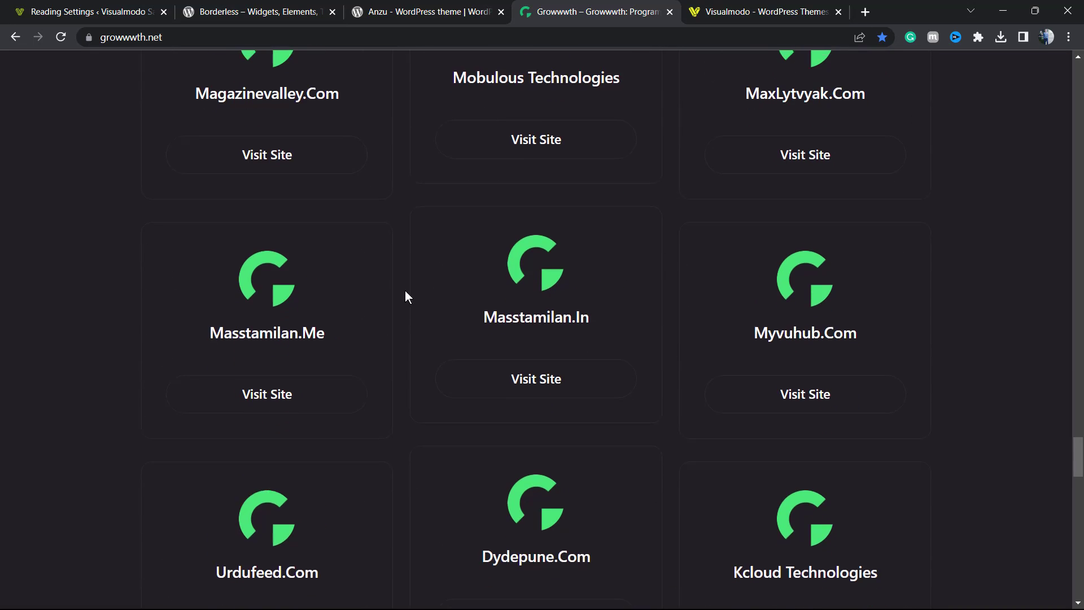
Browse Visualmodo's template cards down to Wedding Band and Nursing Home 2
left_click(761, 12)
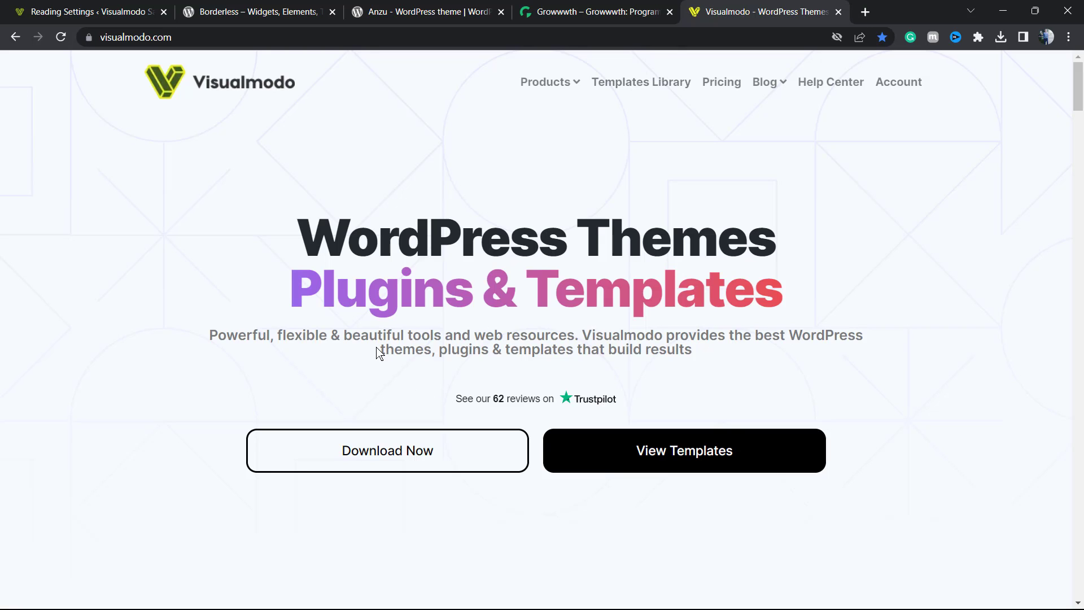
mouse_move(369, 339)
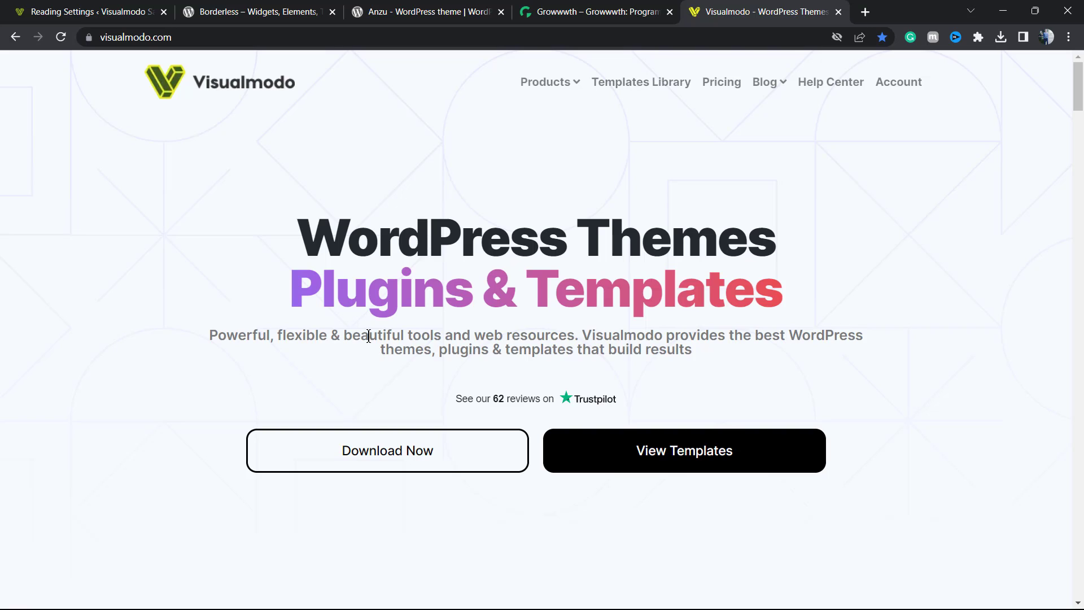
mouse_move(364, 326)
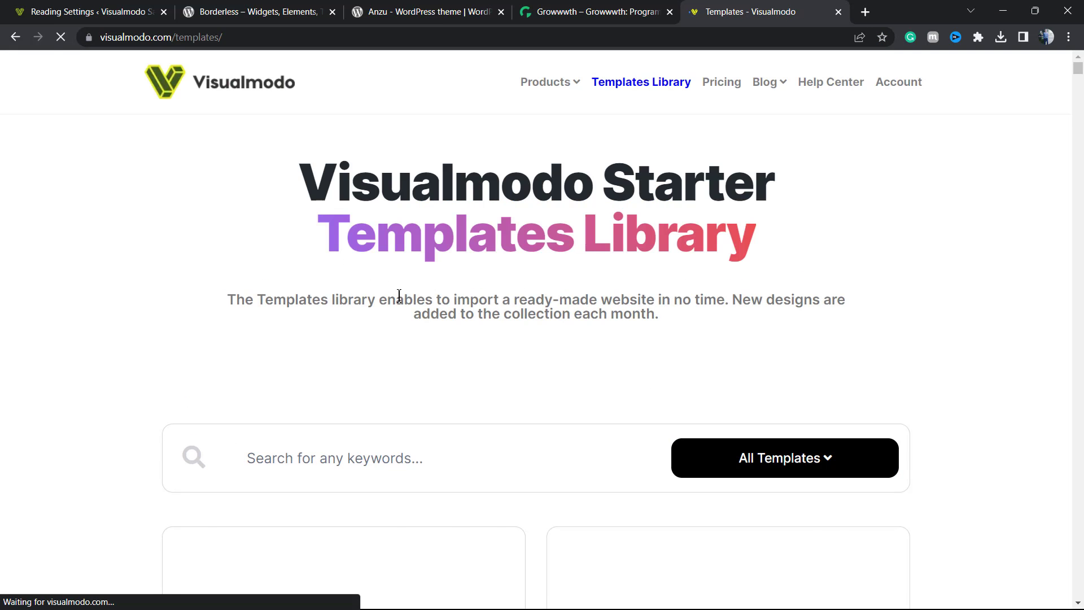
scroll("down", 3)
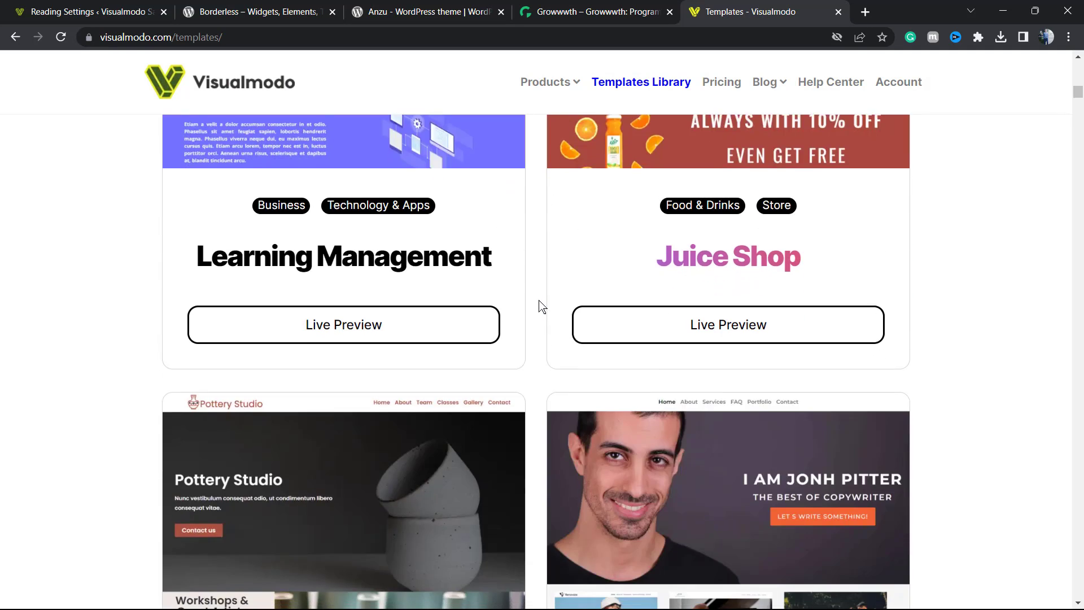
scroll("down", 3)
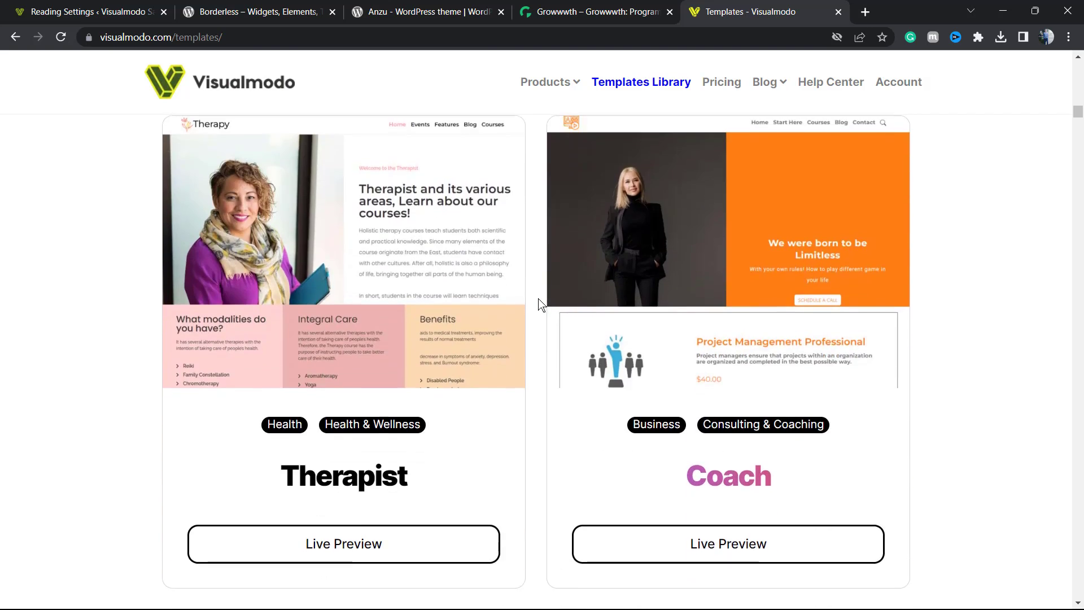
scroll("down", 3)
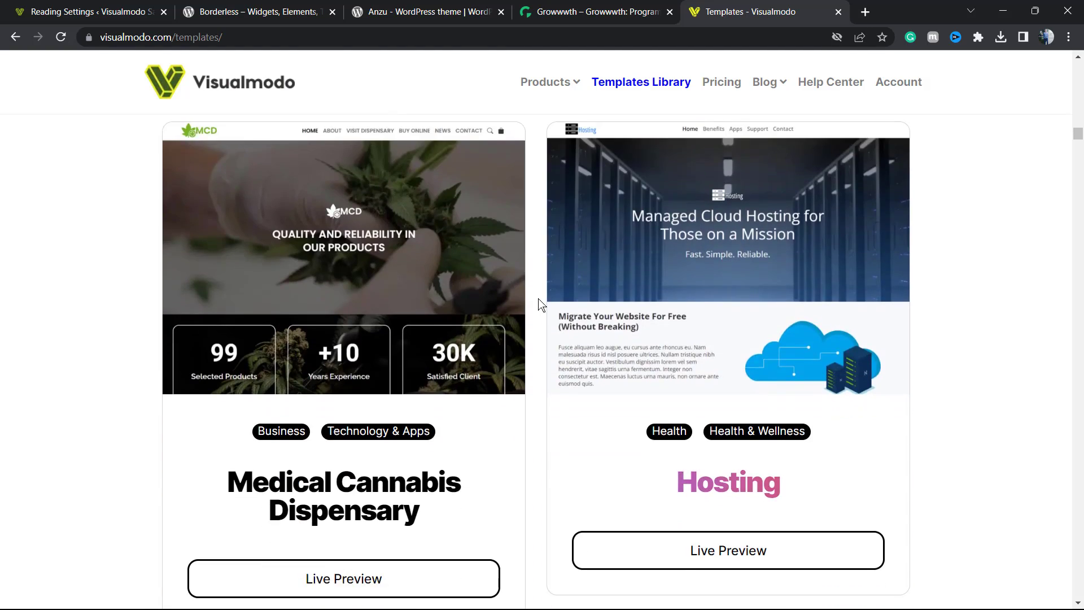
scroll("down", 3)
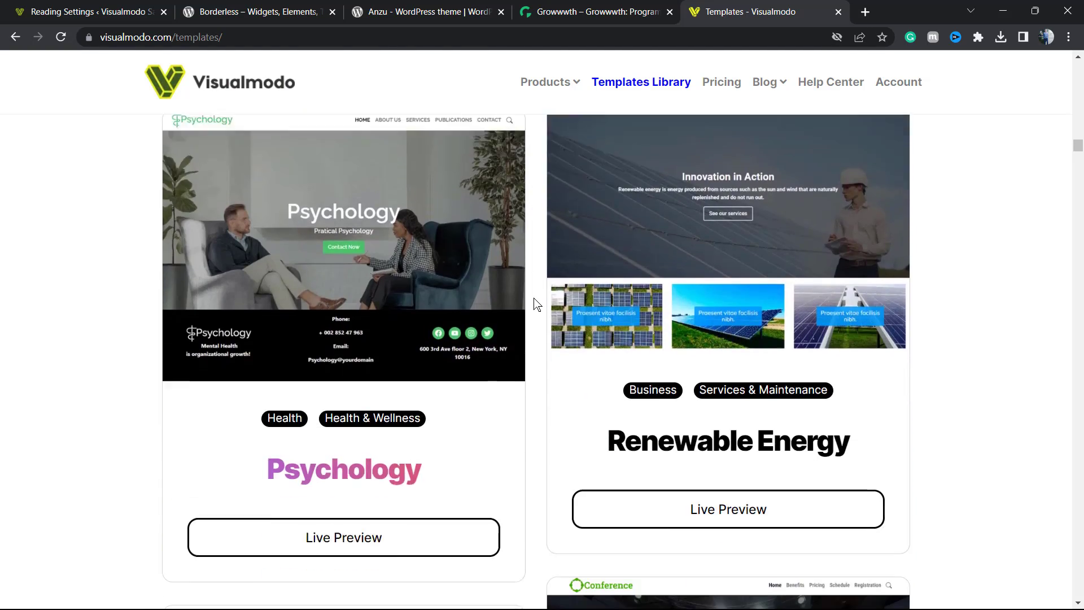
scroll("down", 3)
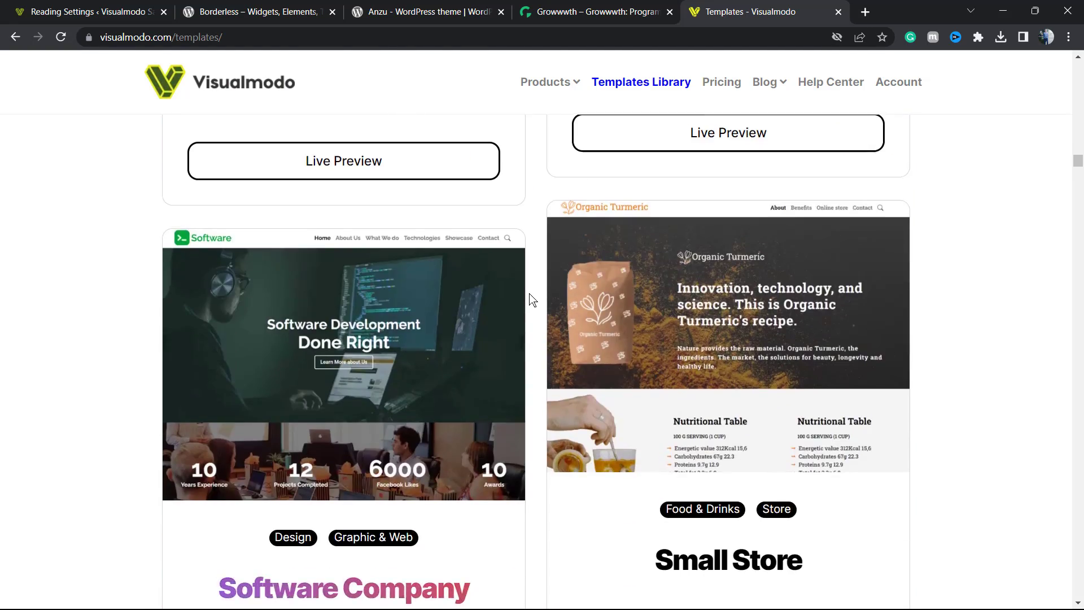
scroll("down", 3)
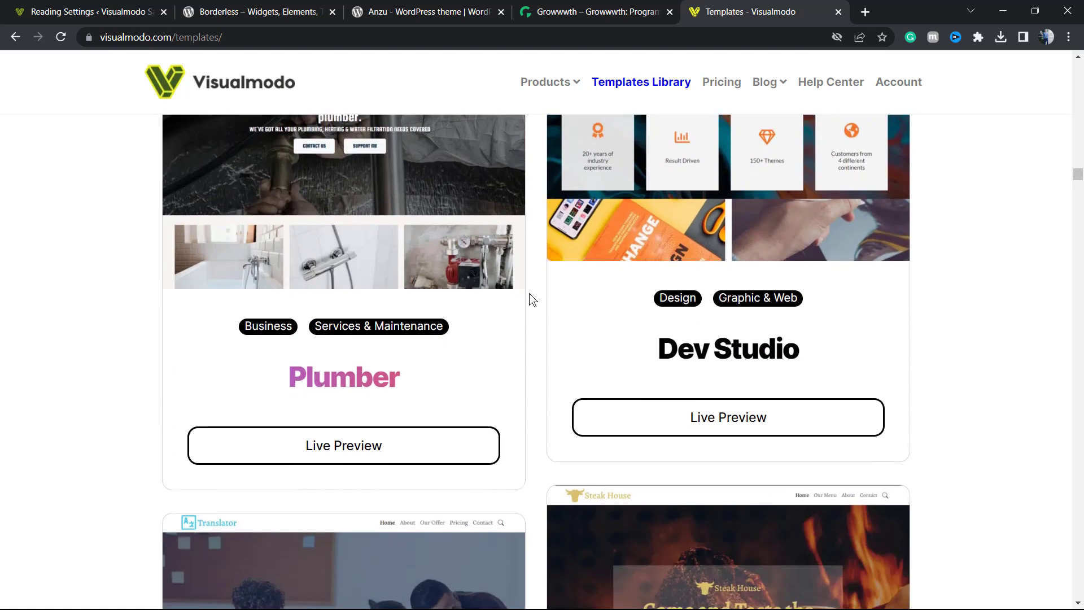
scroll("down", 3)
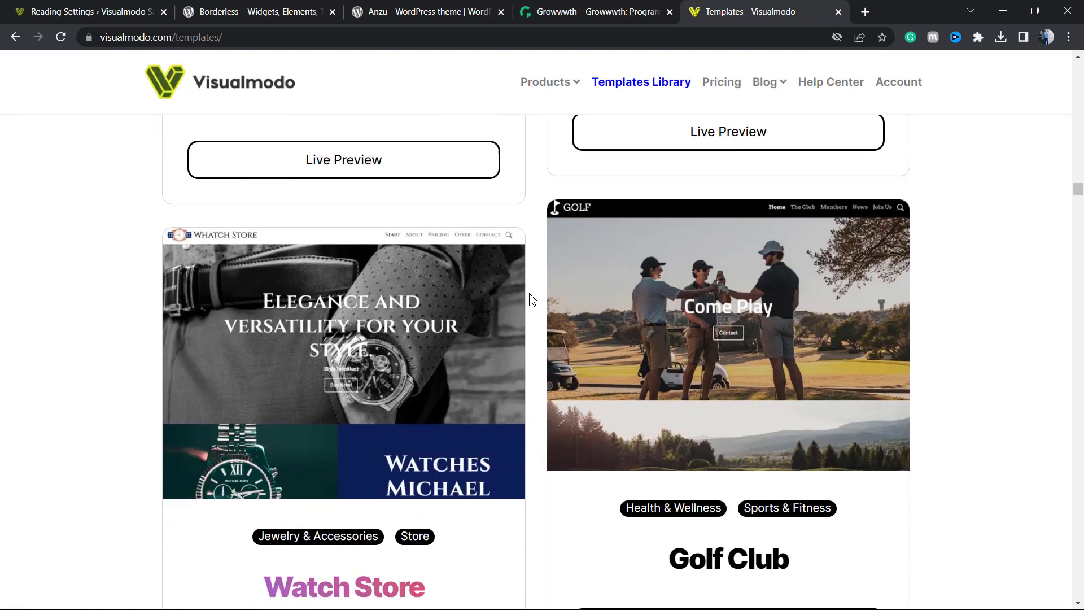
scroll("down", 3)
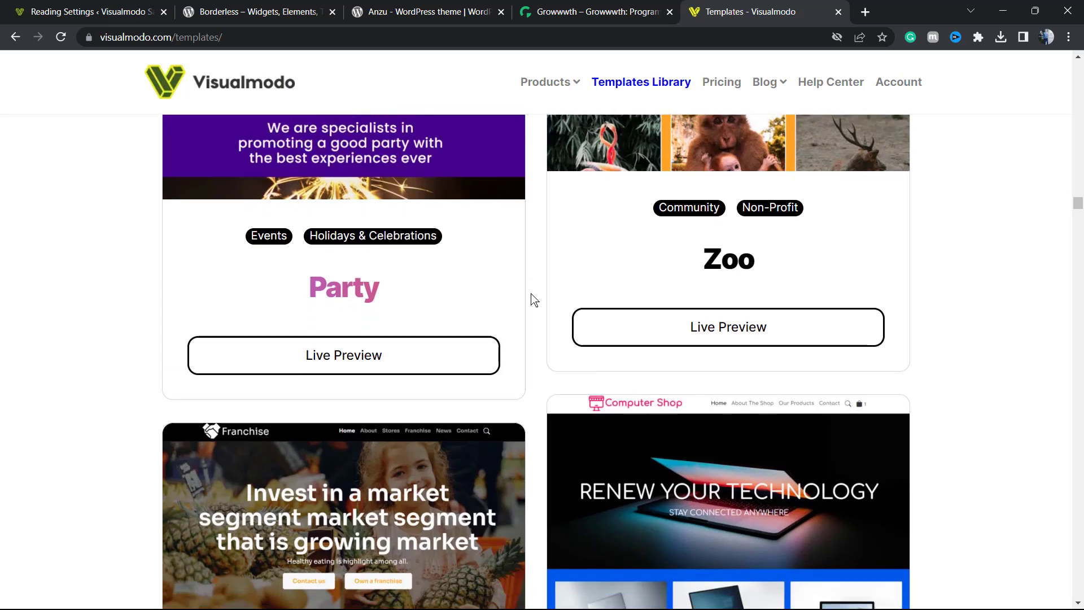
scroll("down", 3)
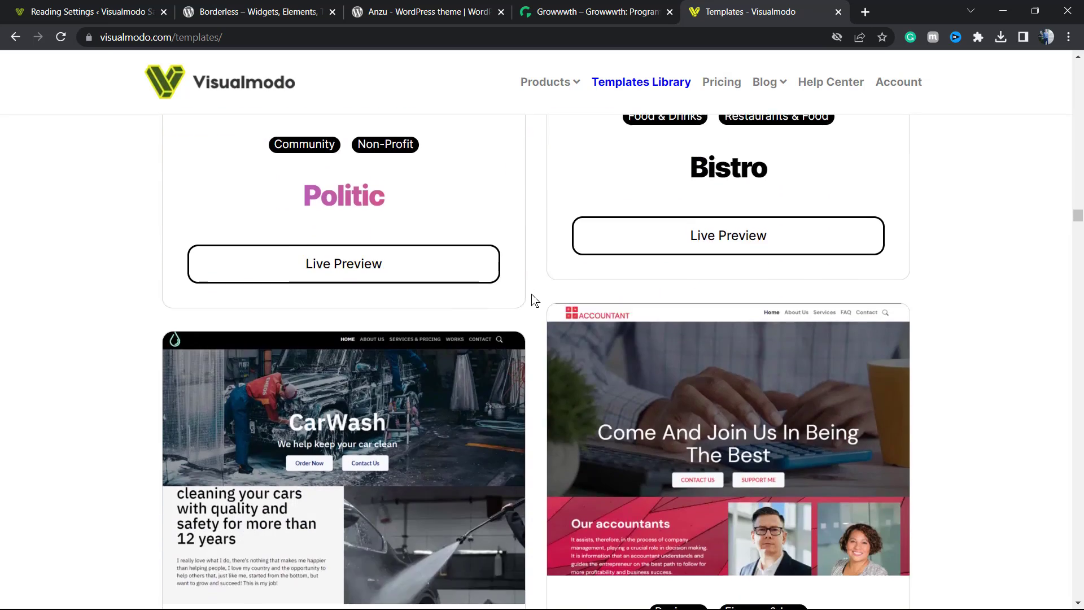
scroll("up", 3)
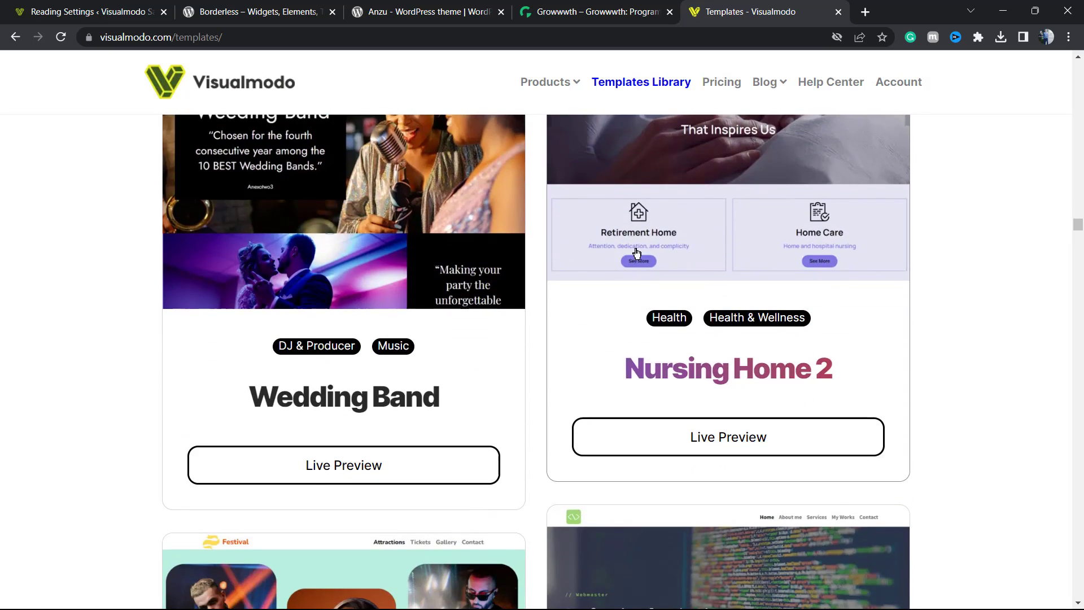